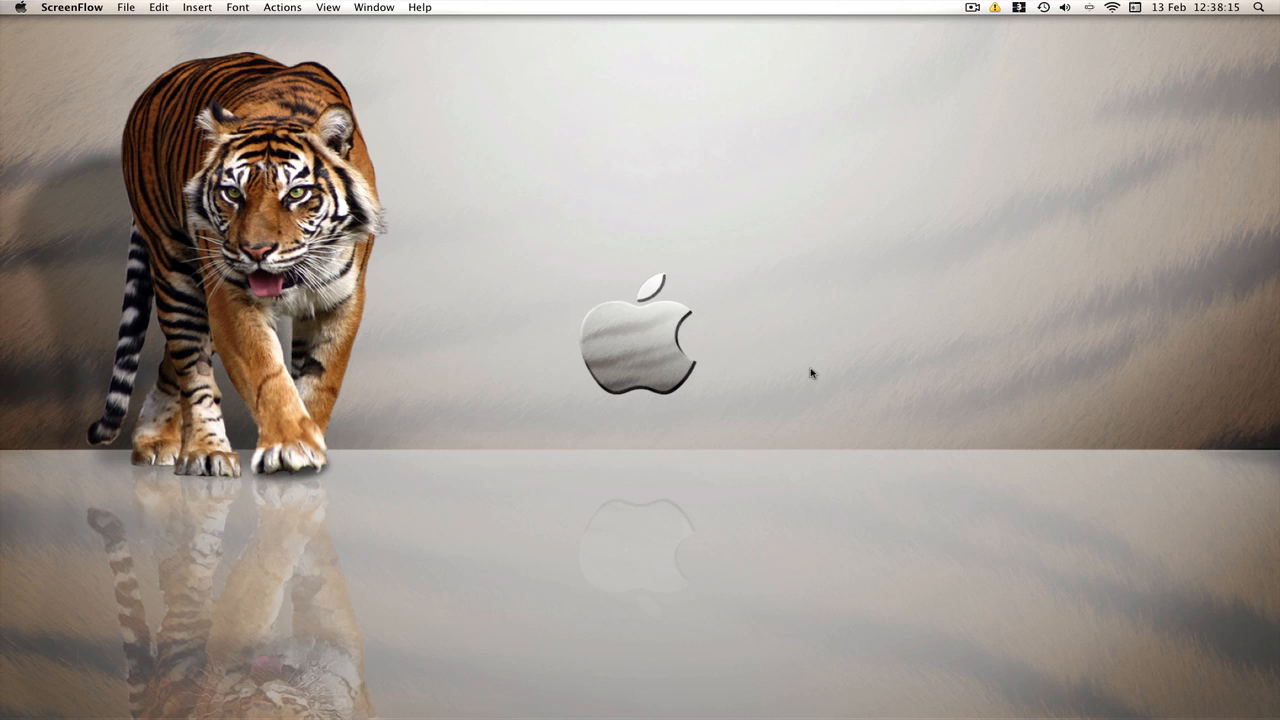
mouse_move(784, 424)
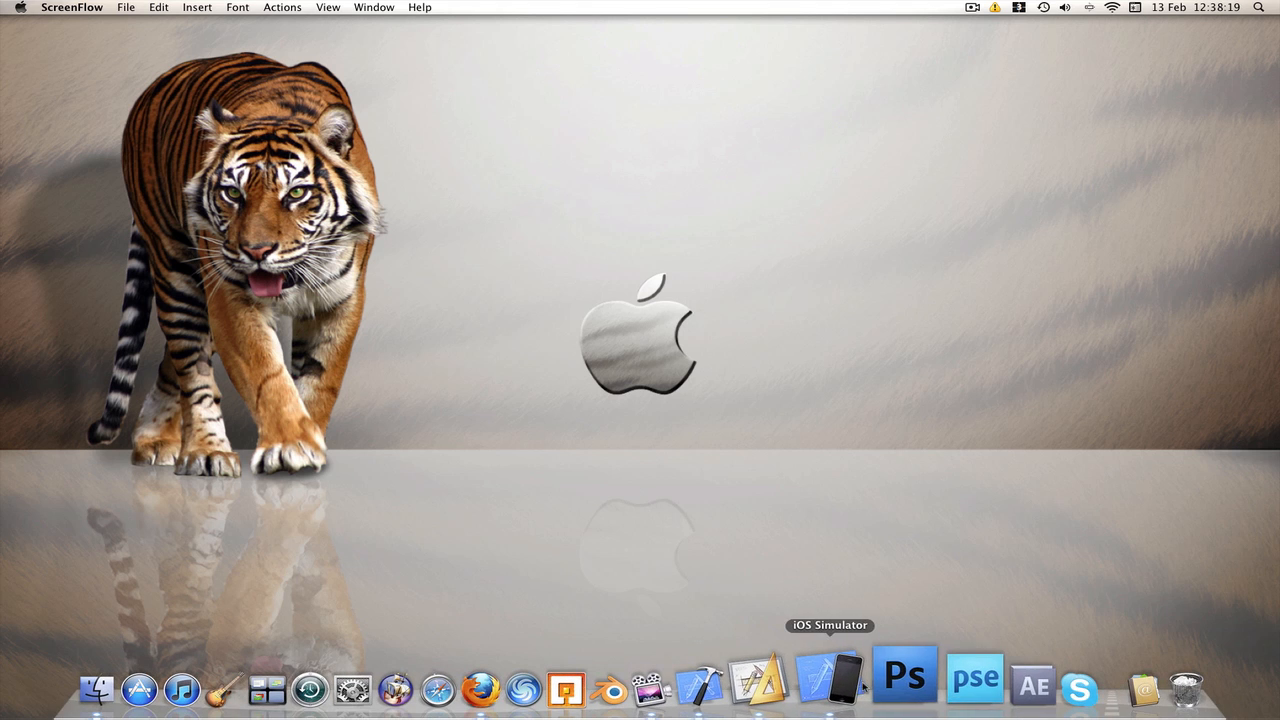
Launch iOS Simulator from the Dock and run the demo app from its home screen
click(840, 676)
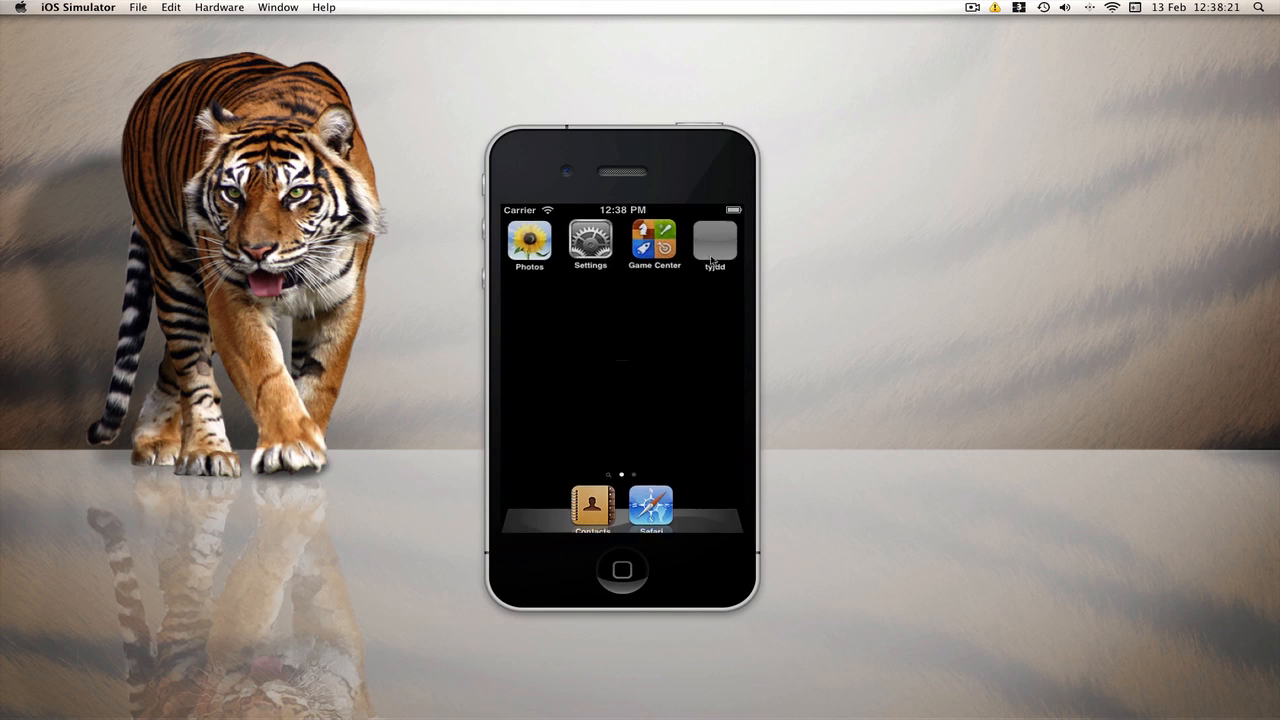
click(714, 240)
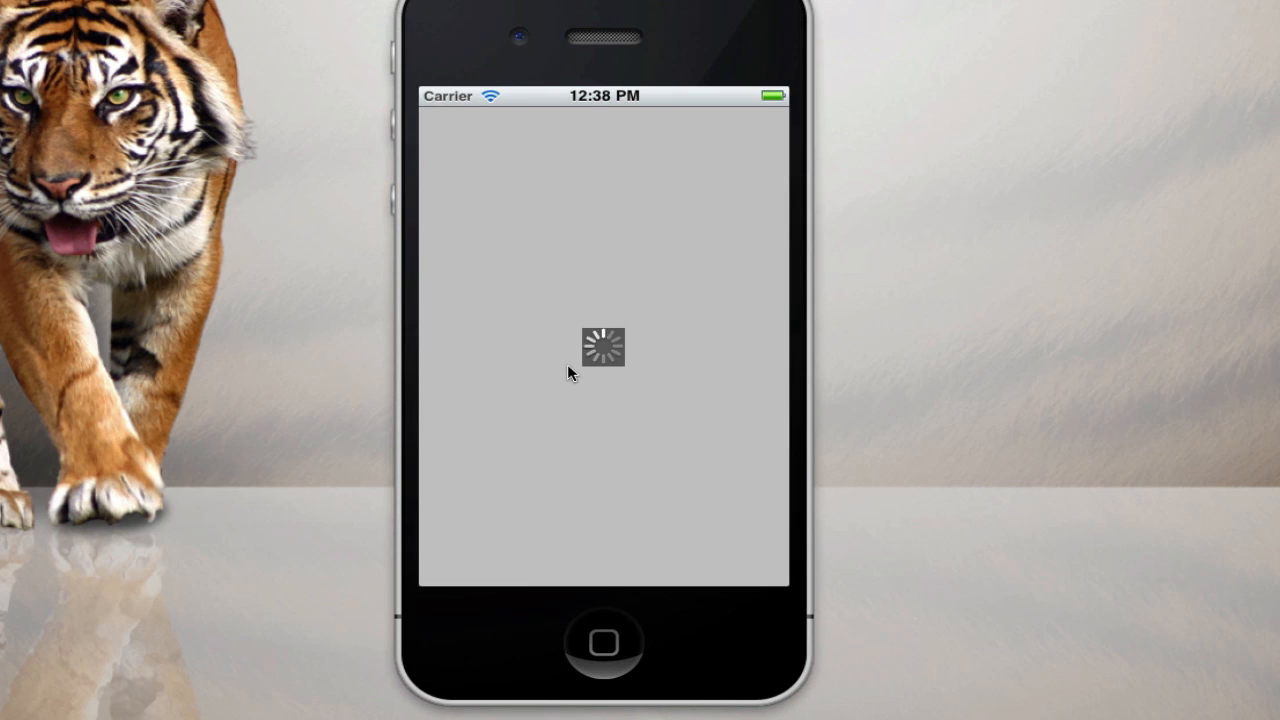
mouse_move(588, 412)
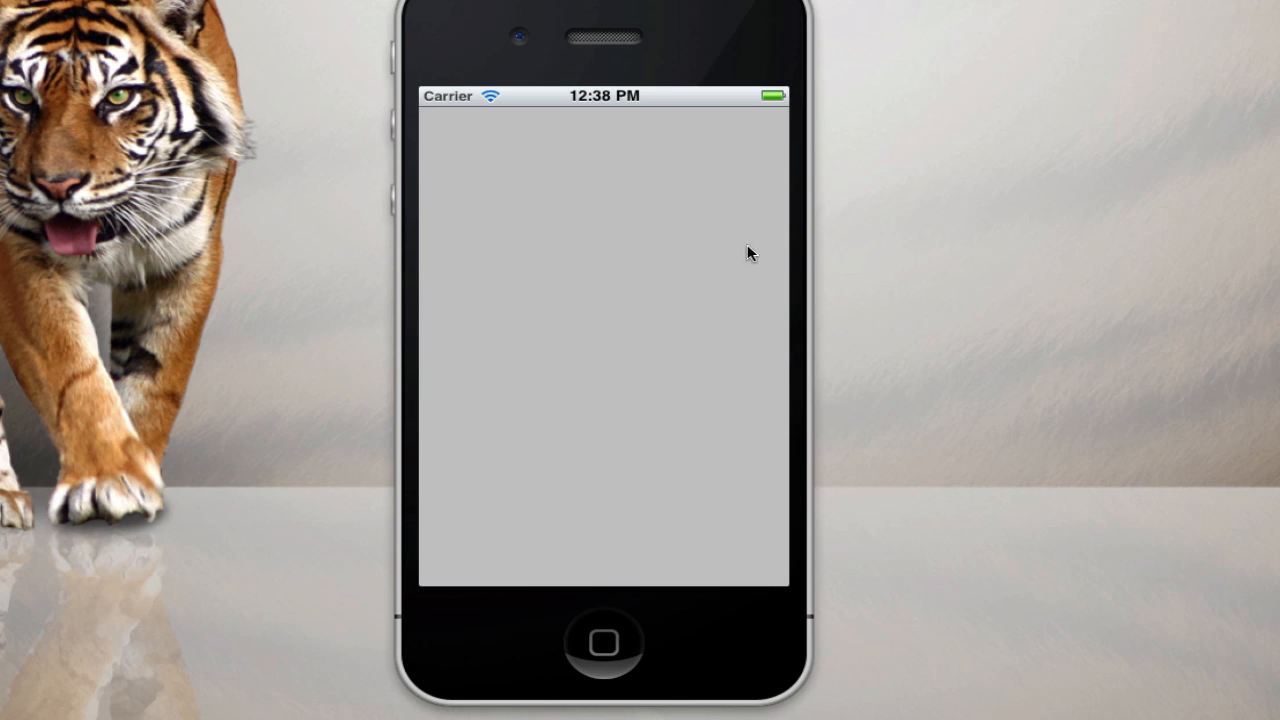
mouse_move(720, 248)
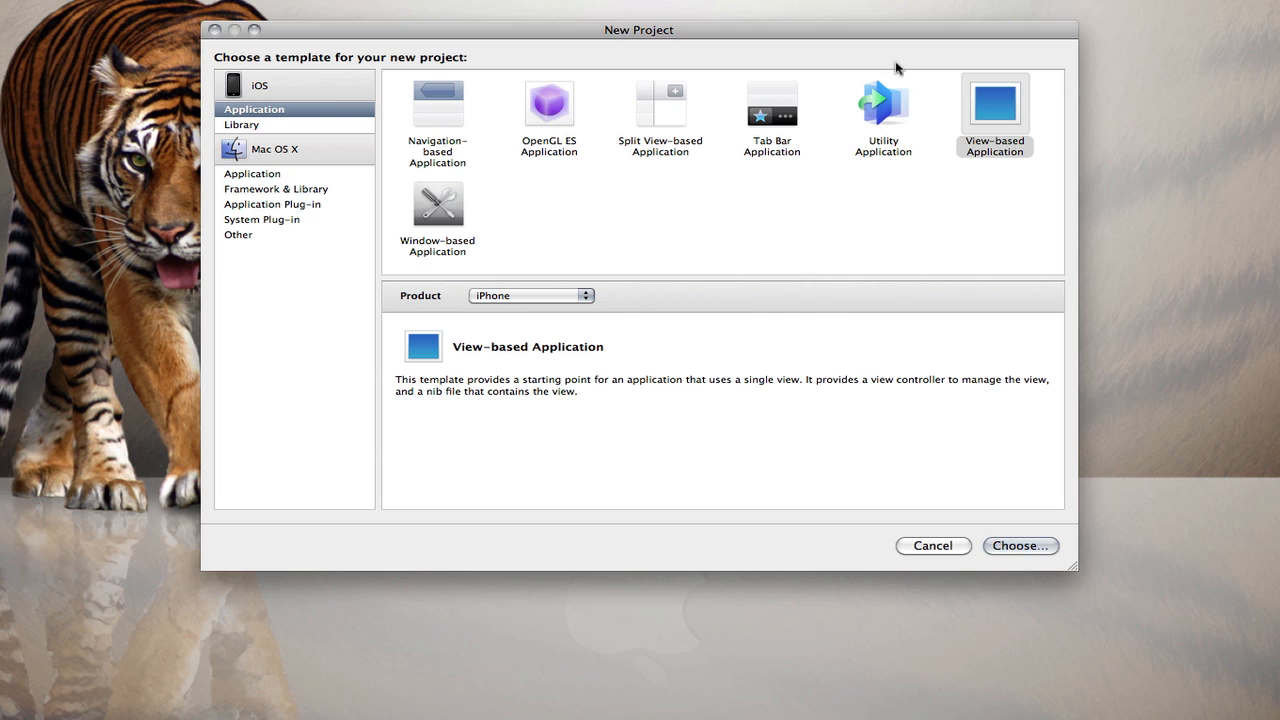
Create a View-based Application project named ActivityView and save it
click(1020, 544)
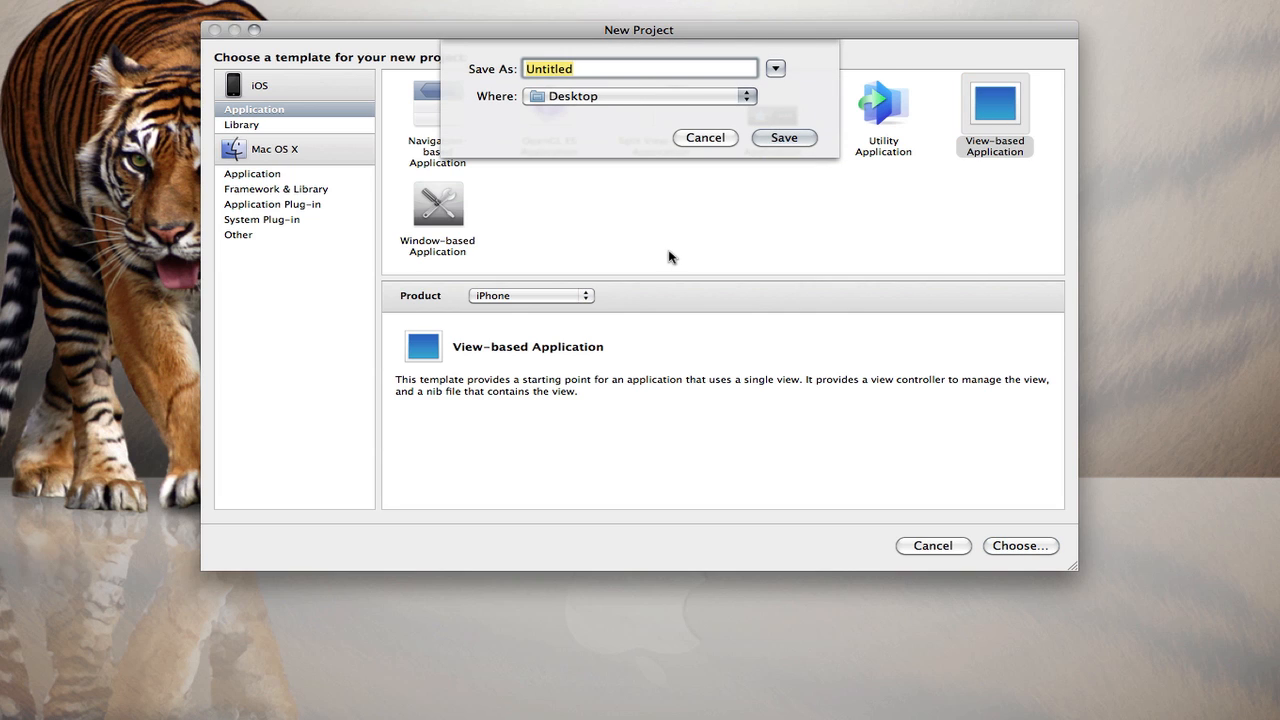
text(Activi)
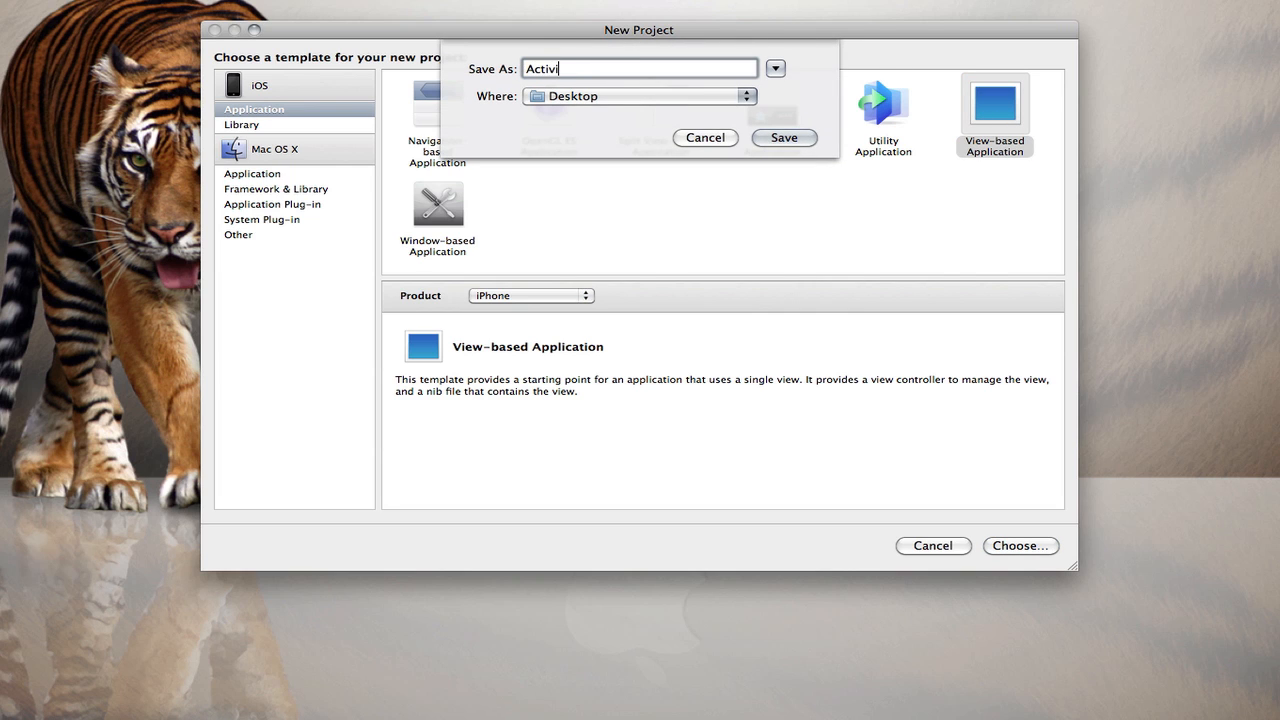
click(704, 136)
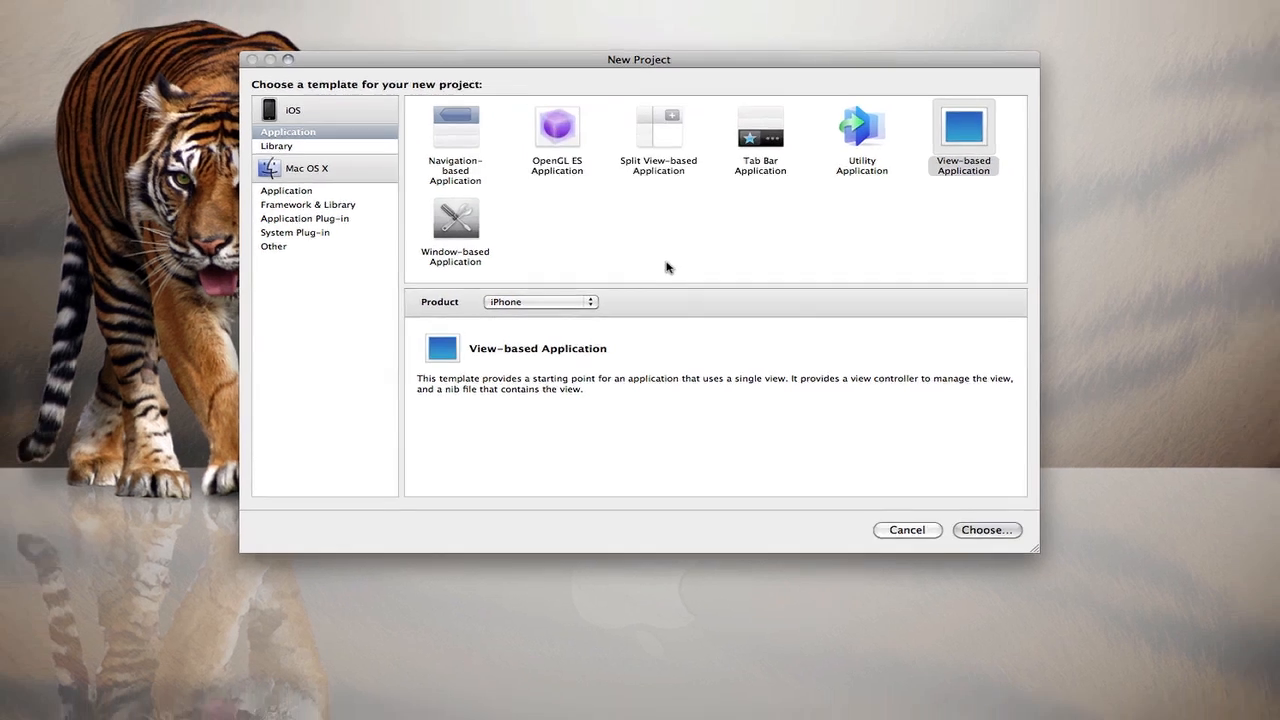
click(986, 530)
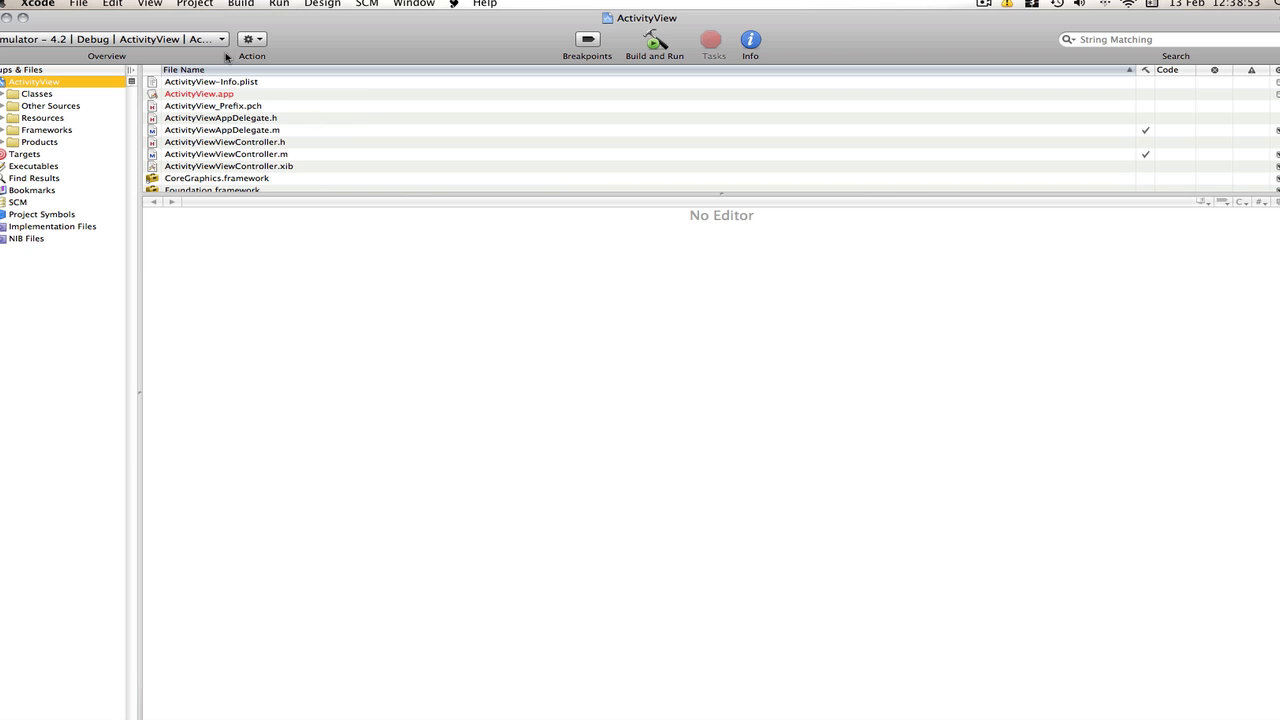
Declare IBOutlet UIActivityIndicatorView *activity and NSTimer *timer in ActivityViewViewController.h
click(36, 94)
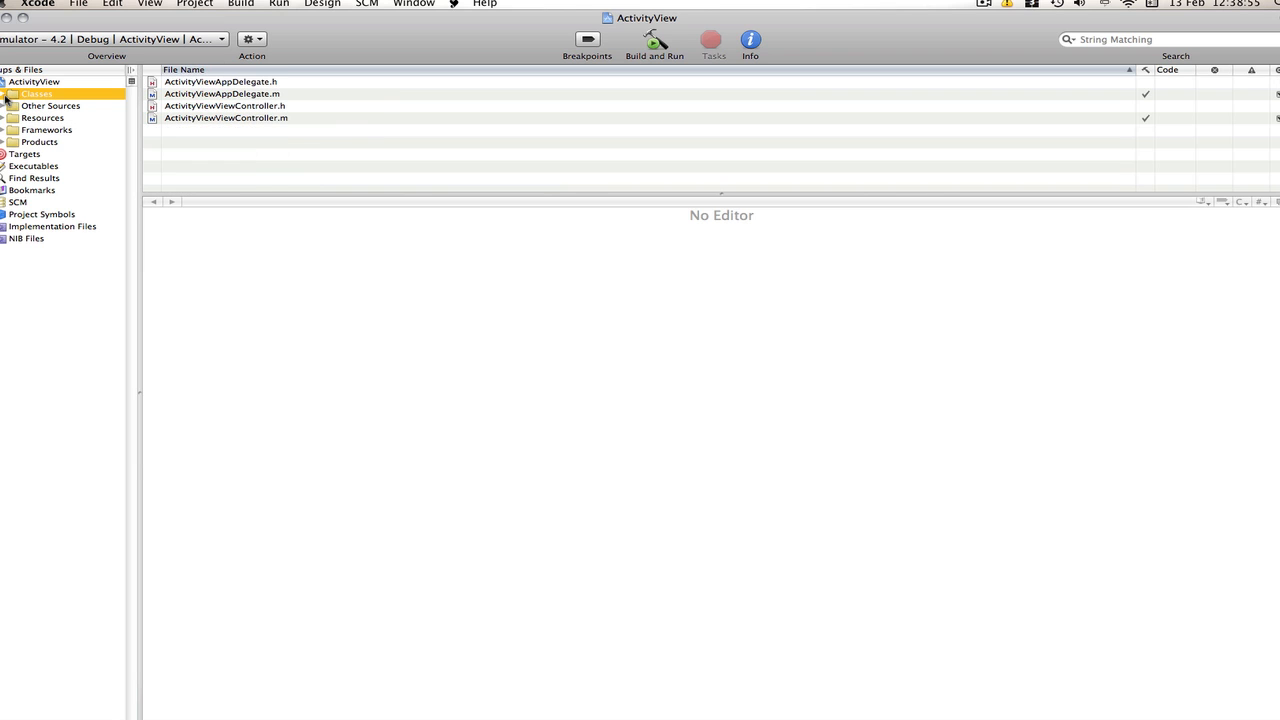
click(14, 94)
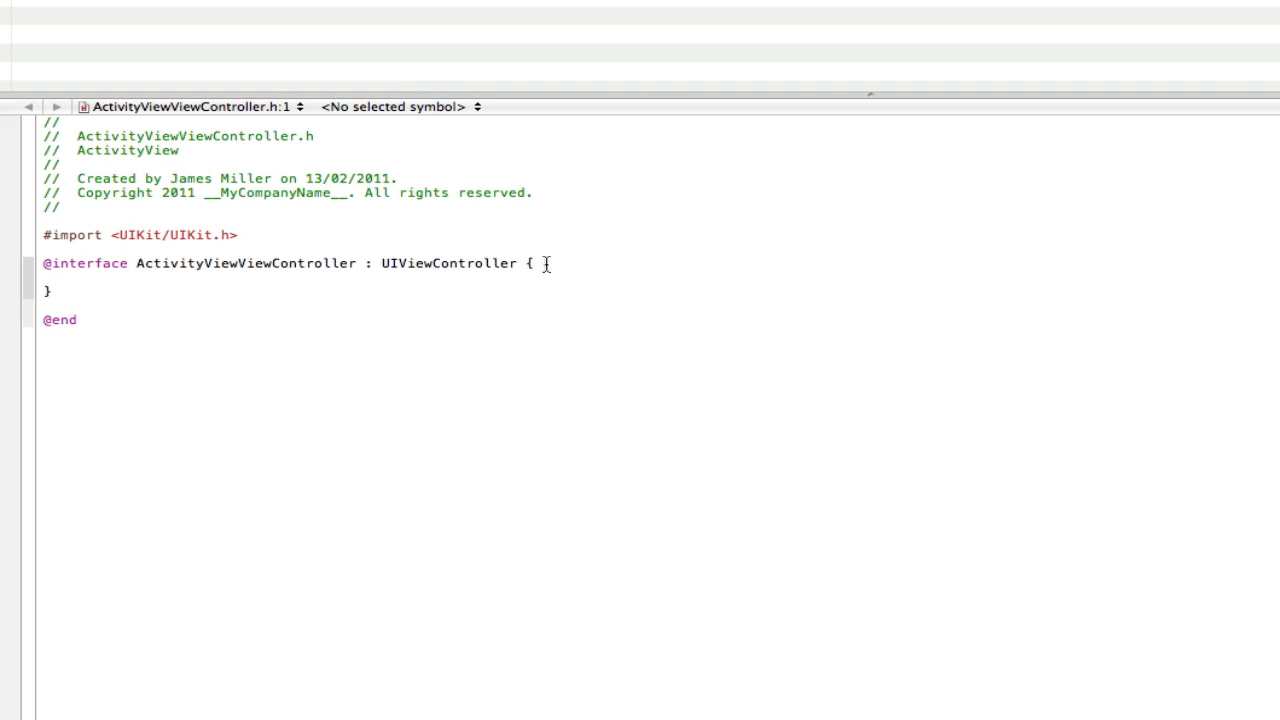
mouse_move(590, 204)
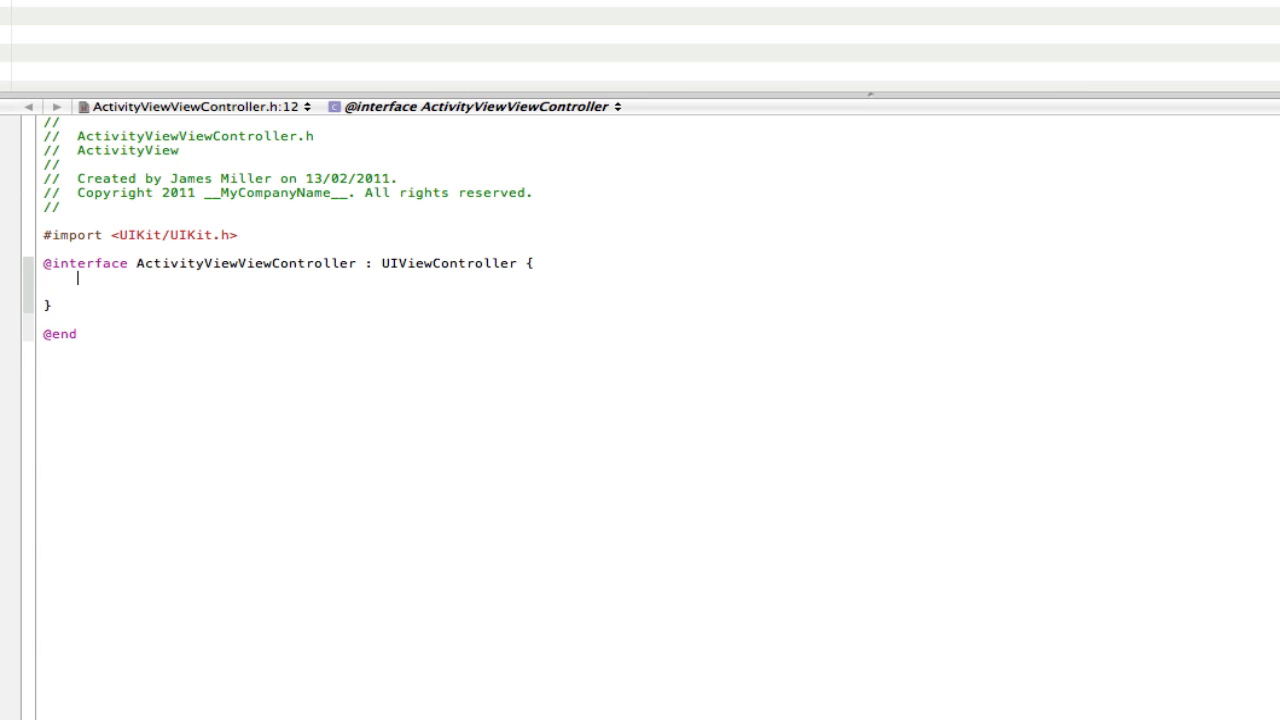
text(IBOutlet UIActionSheet)
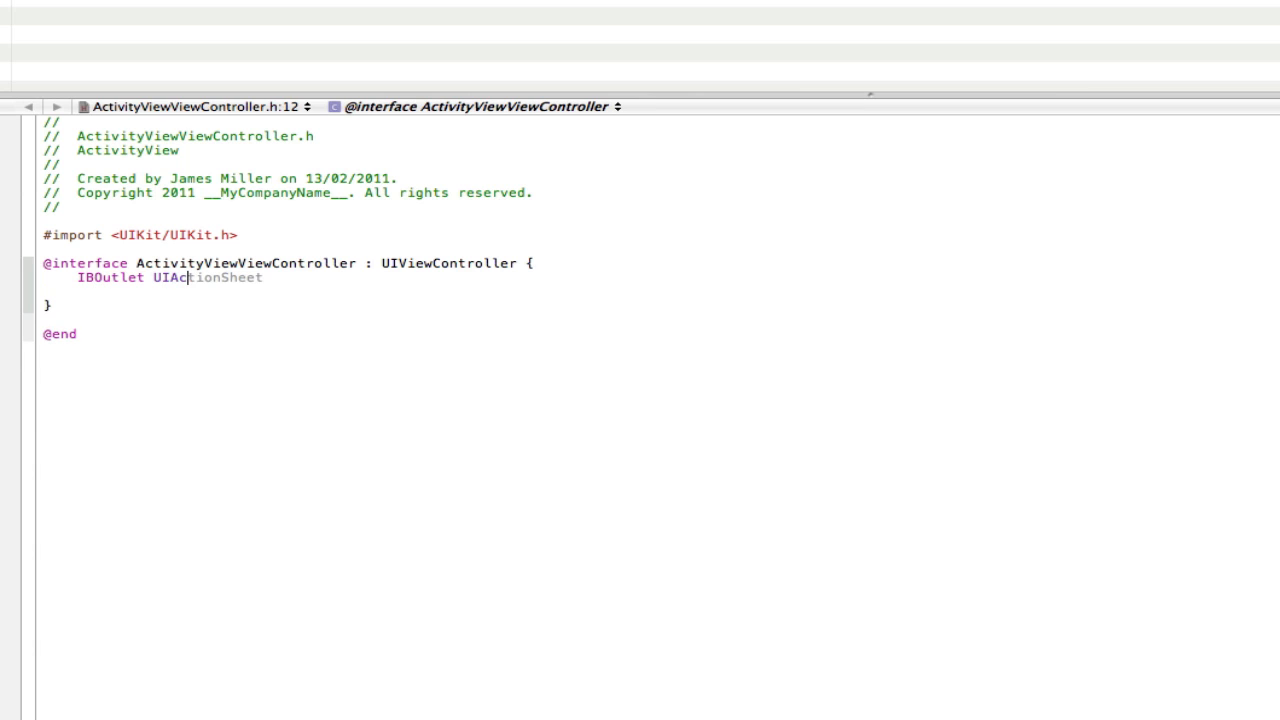
text(IActivityIndicatorView *activity;)
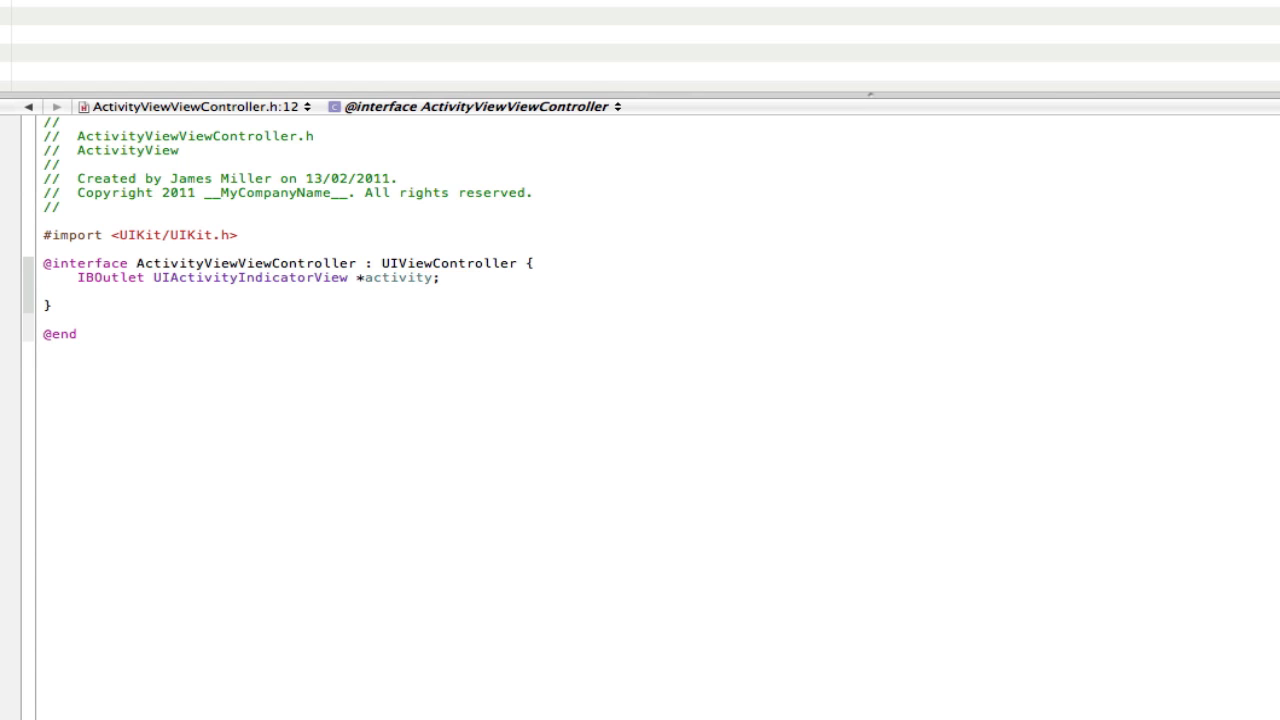
key(Return)
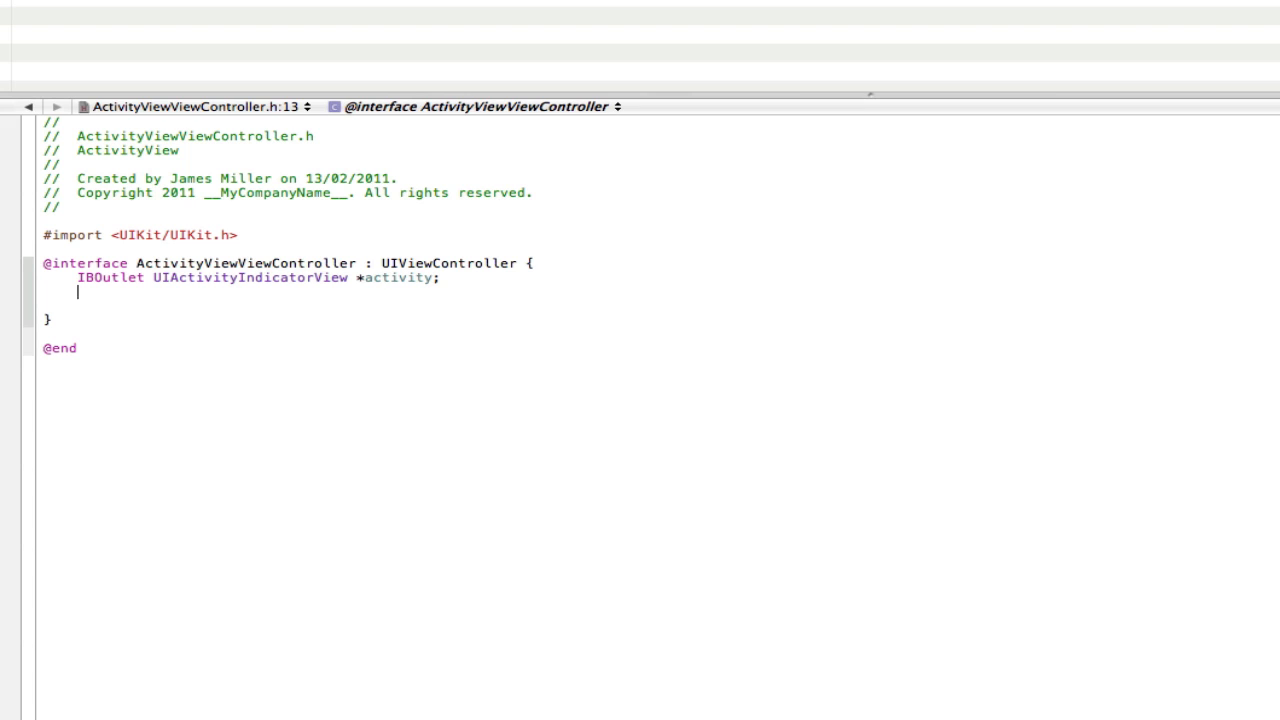
text(NSTimer)
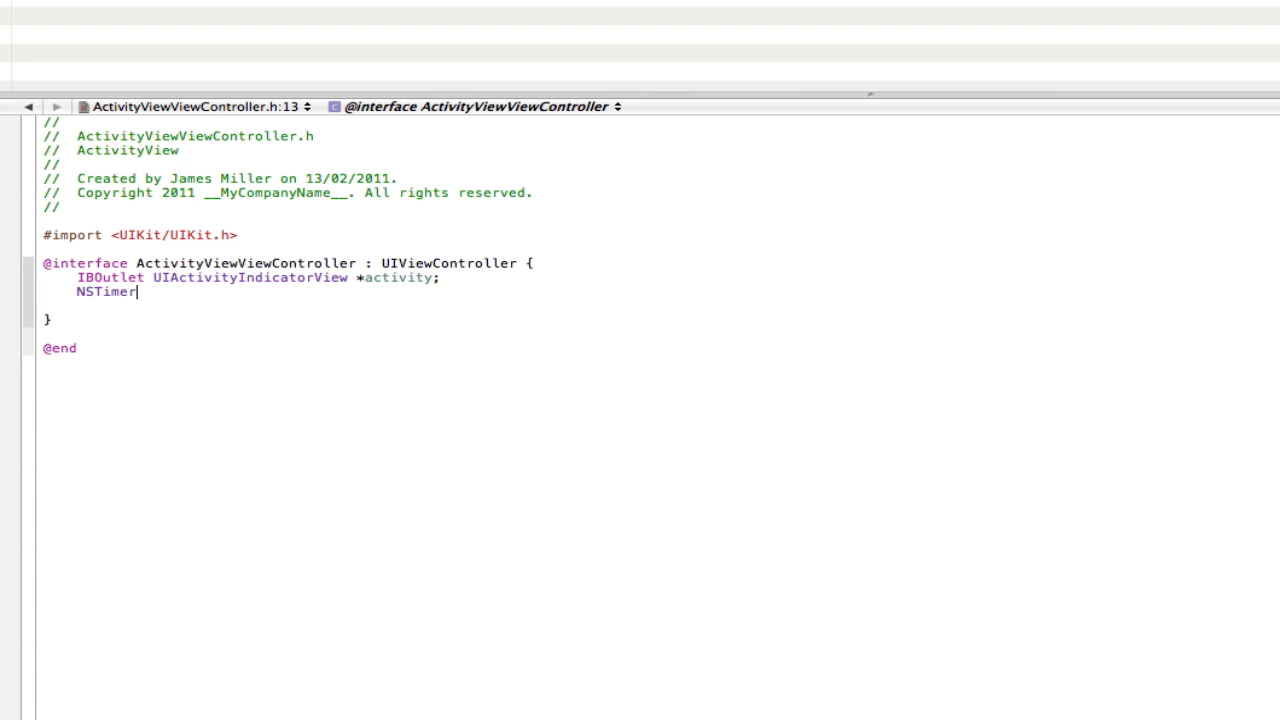
text(*timer)
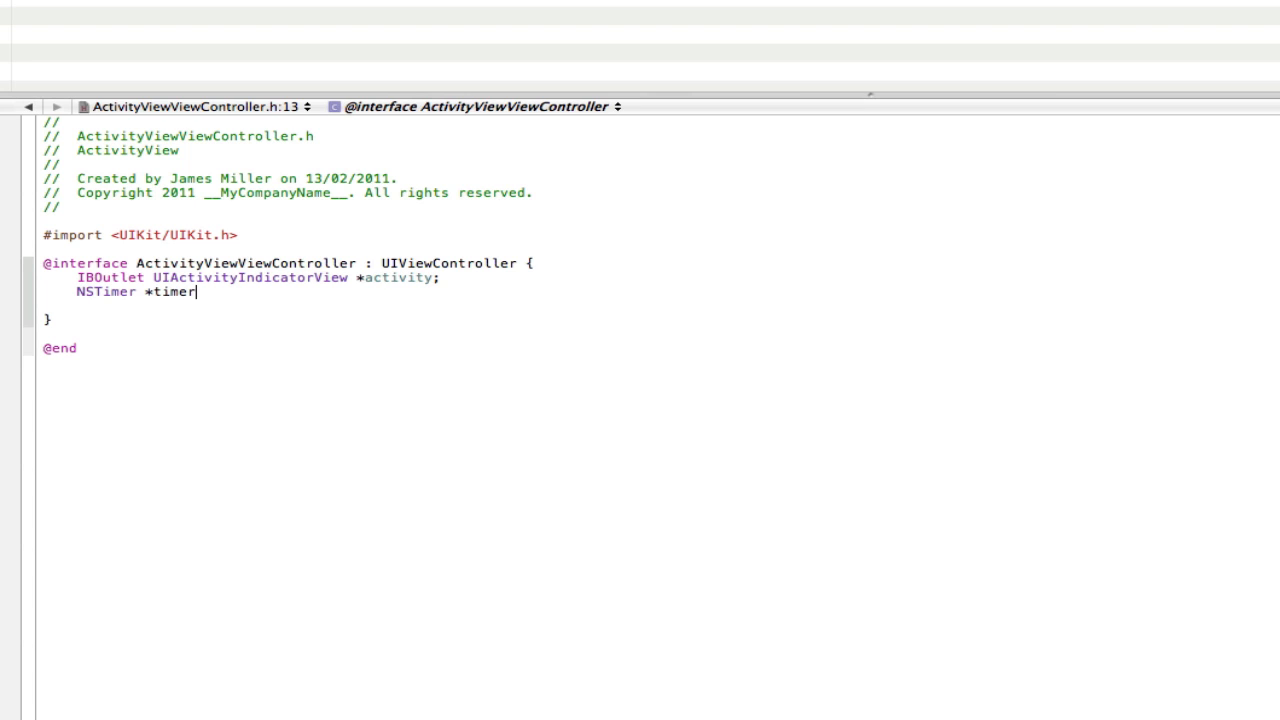
text(;)
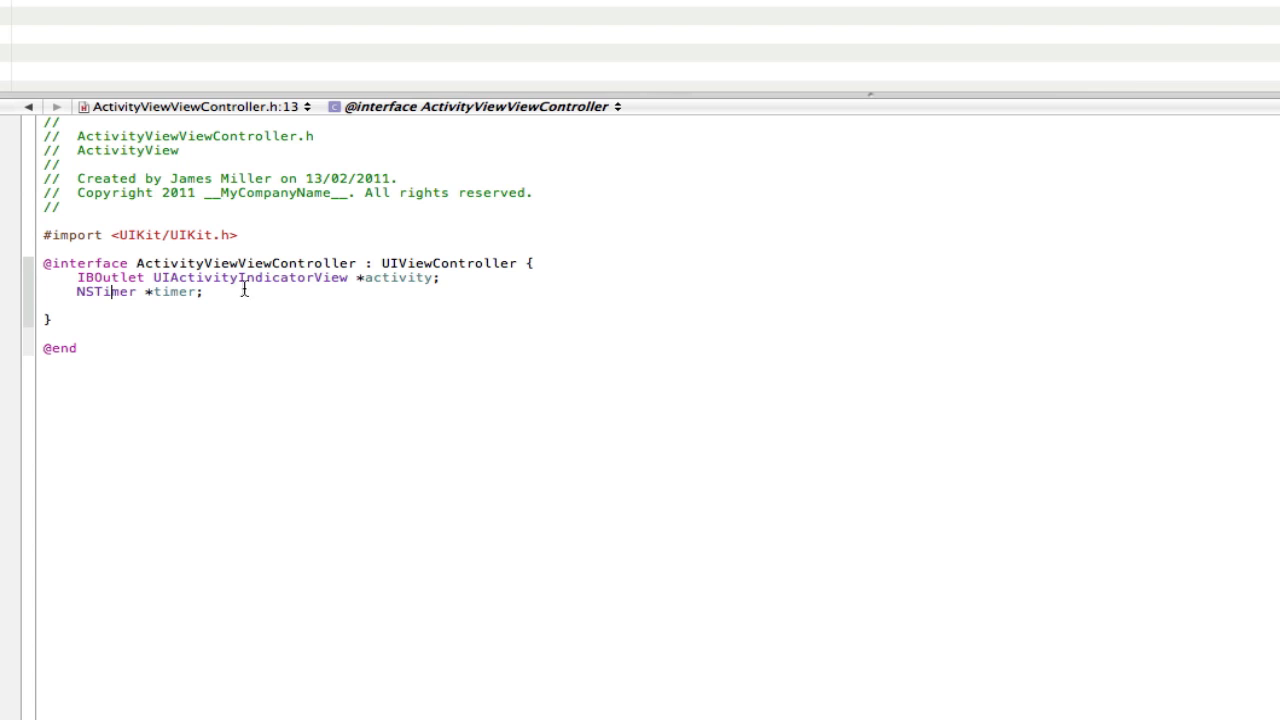
mouse_move(50, 144)
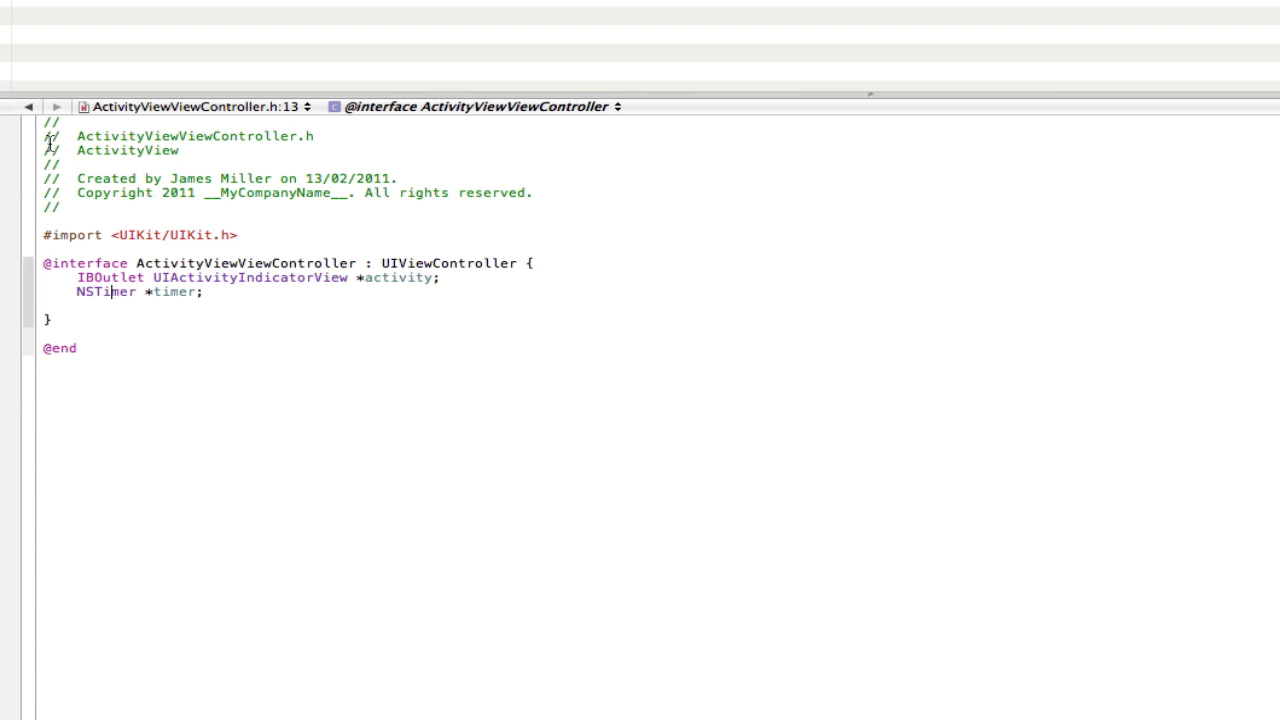
double_click(176, 292)
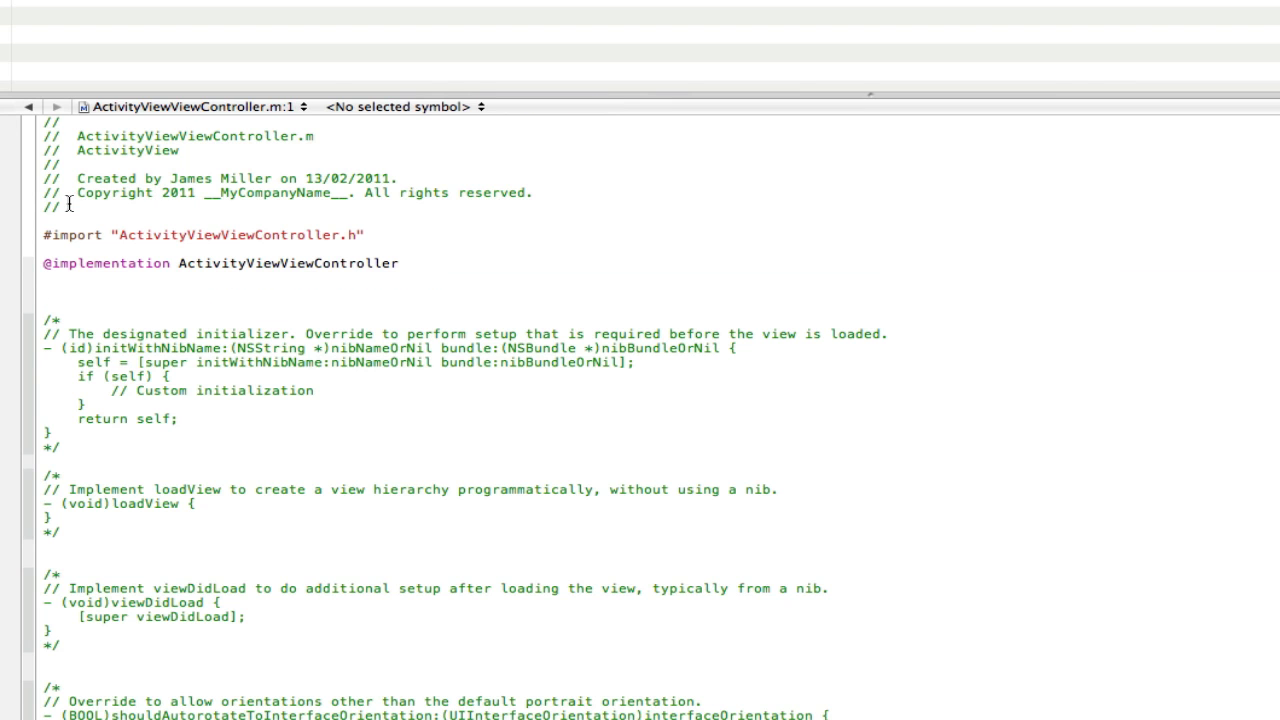
Add [activity startAnimating] inside viewDidLoad
scroll(down, 3)
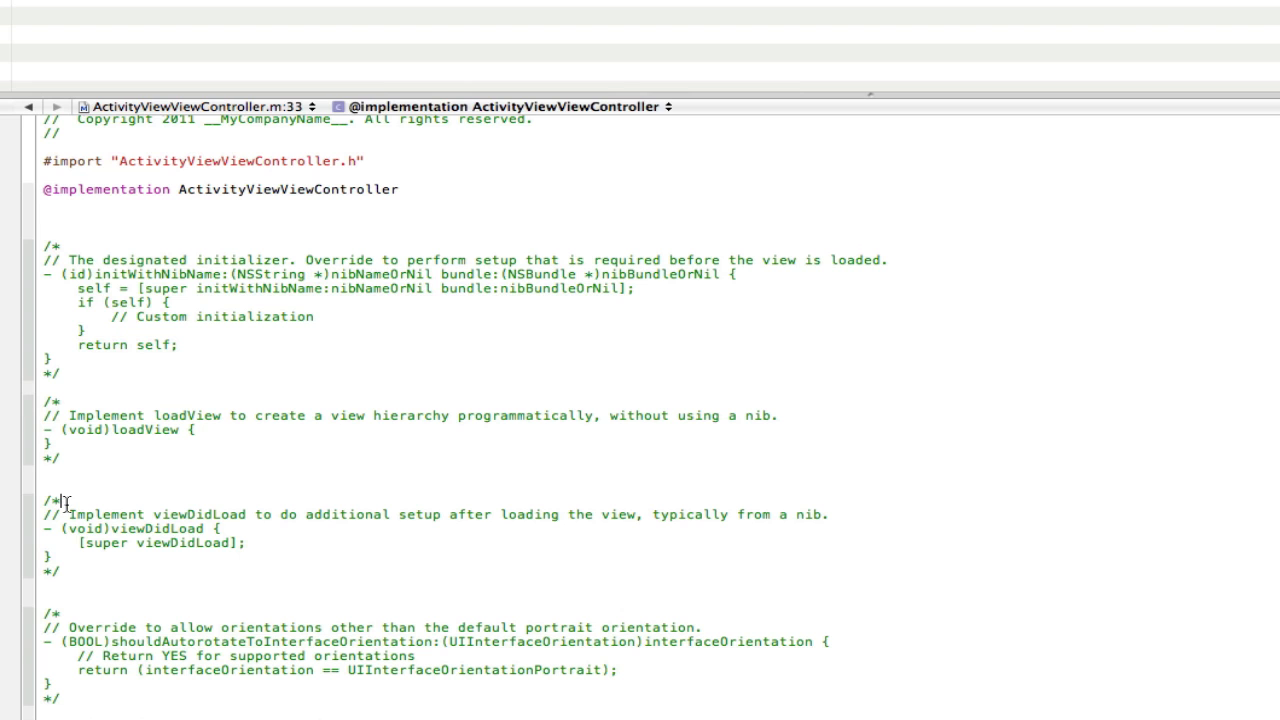
scroll(down, 3)
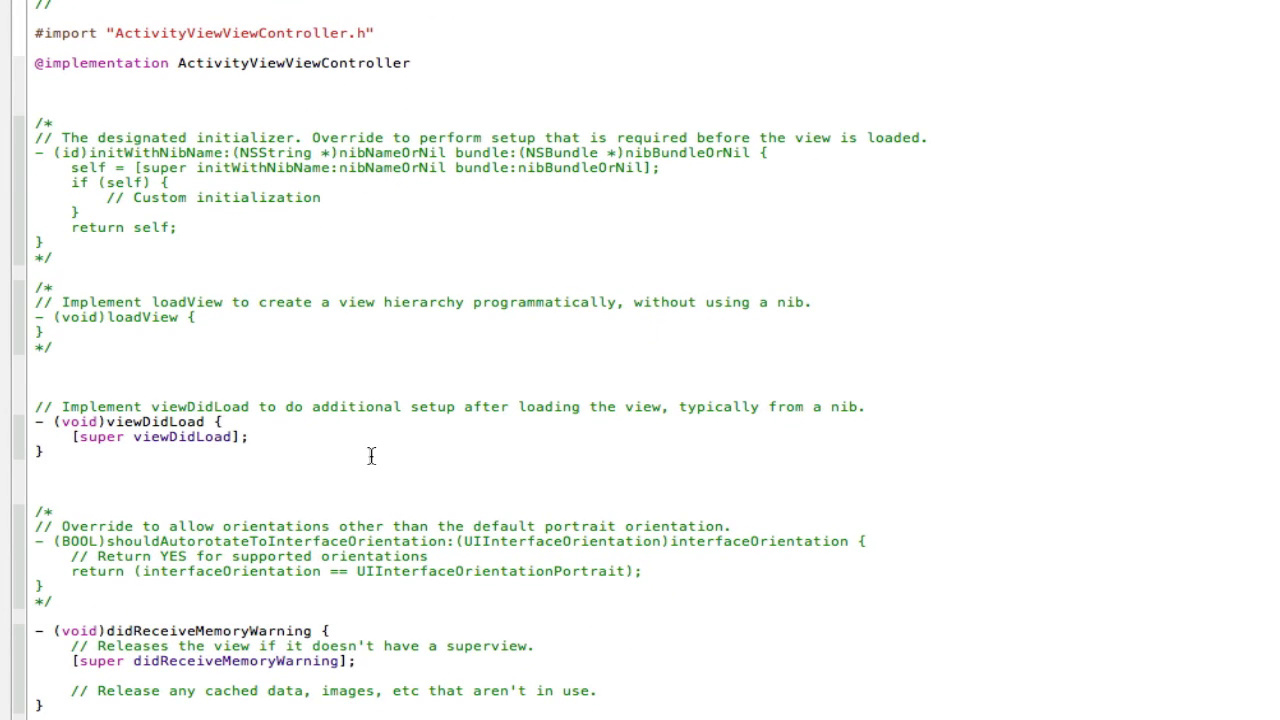
key(Return)
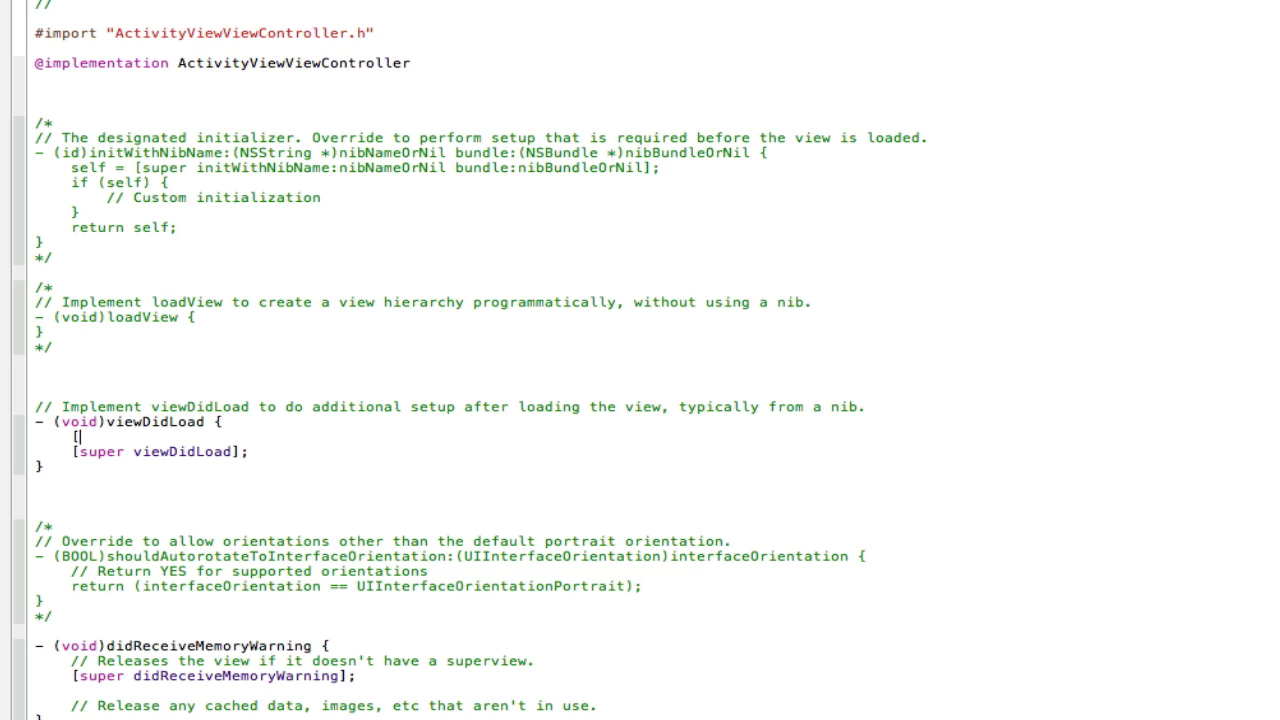
text(avt)
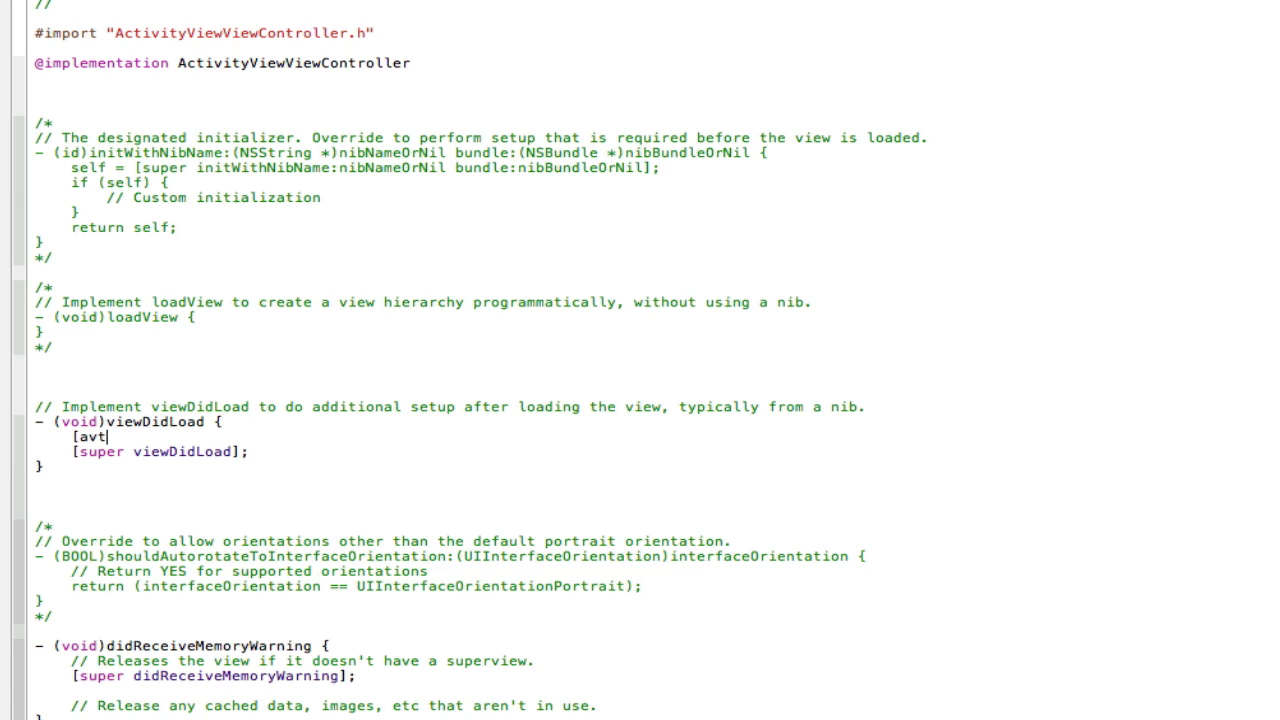
text(ActivityViewViewController)
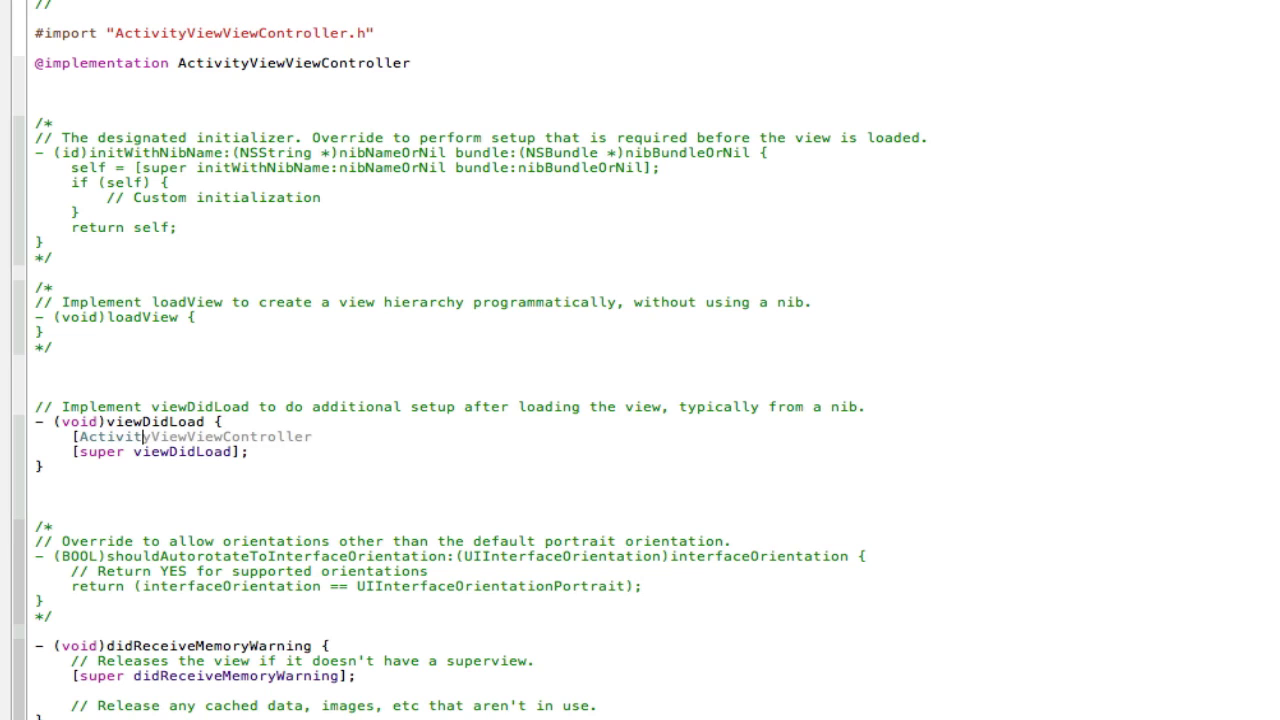
text(activity s)
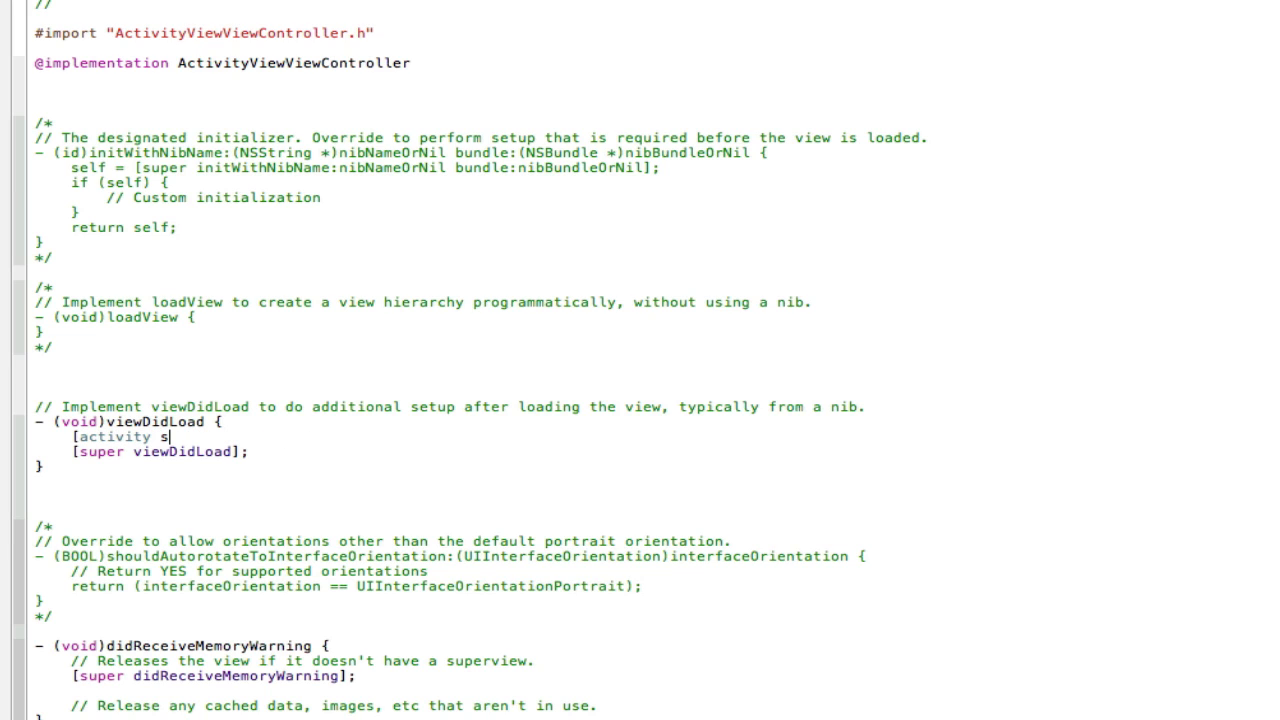
text(tartAnimating];)
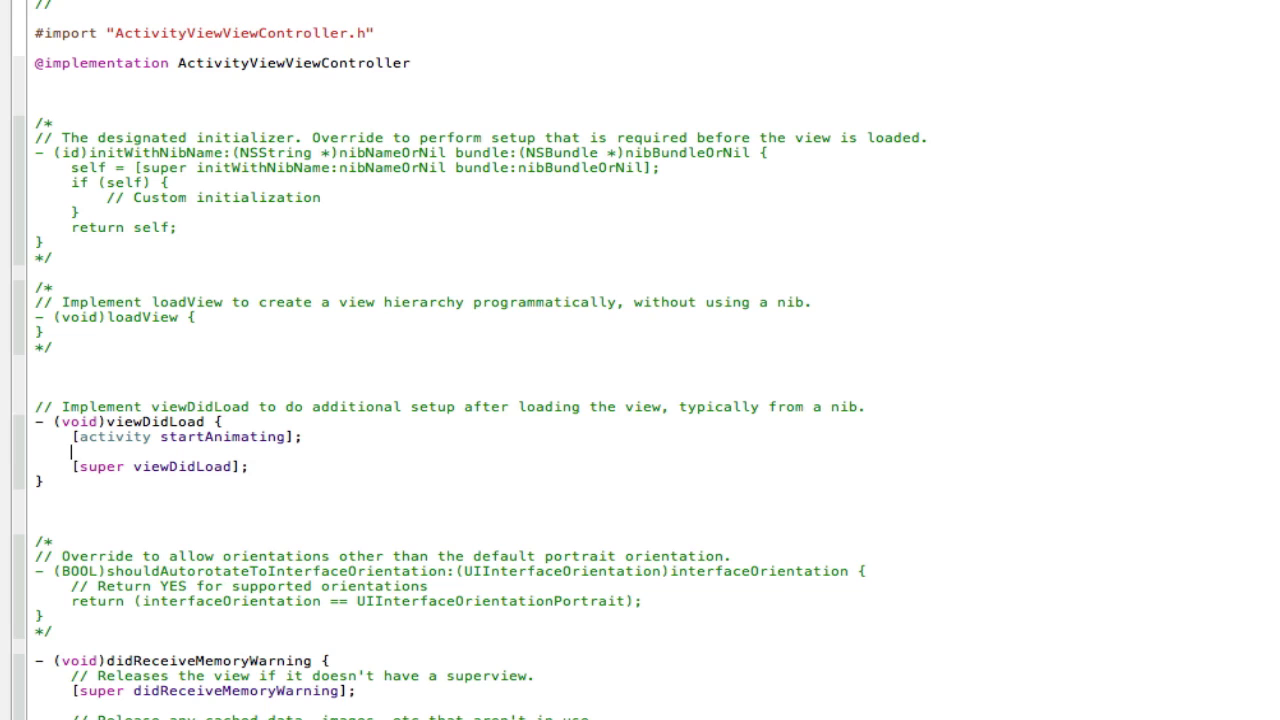
Schedule a non-repeating 5-second NSTimer targeting self with selector awakeFromNib, userInfo nil
text(timer =)
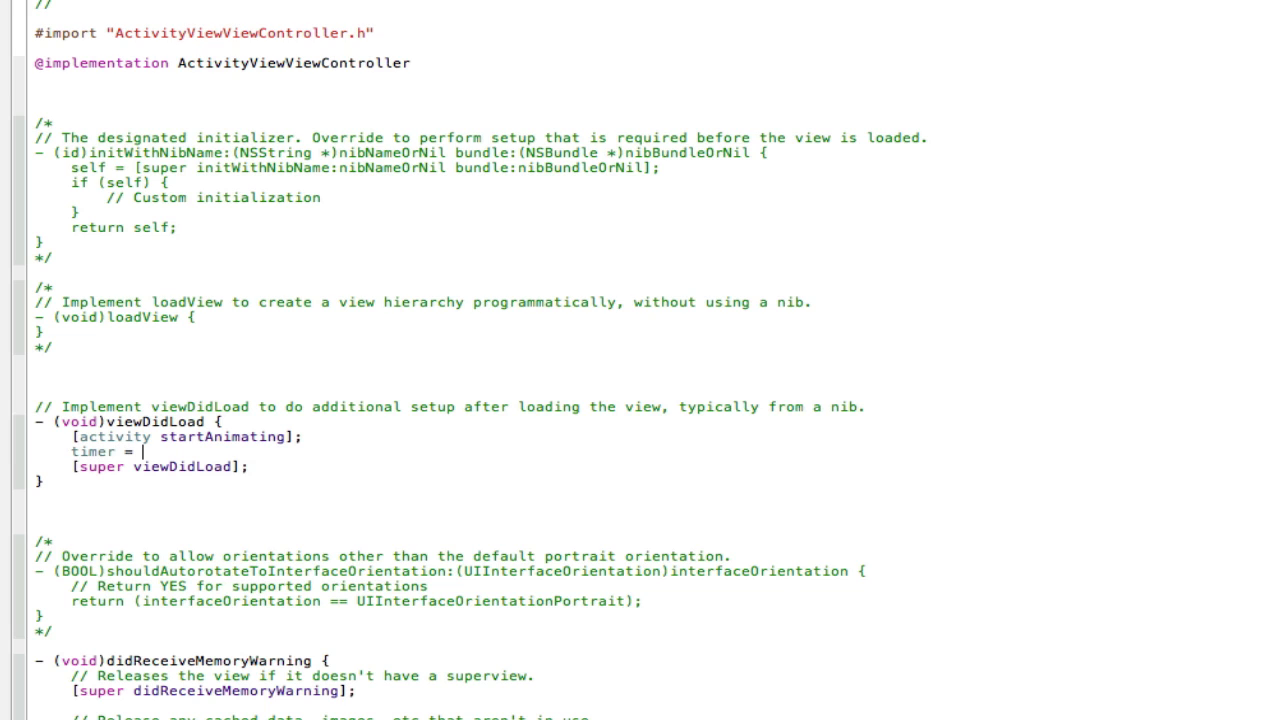
text([NSTimer)
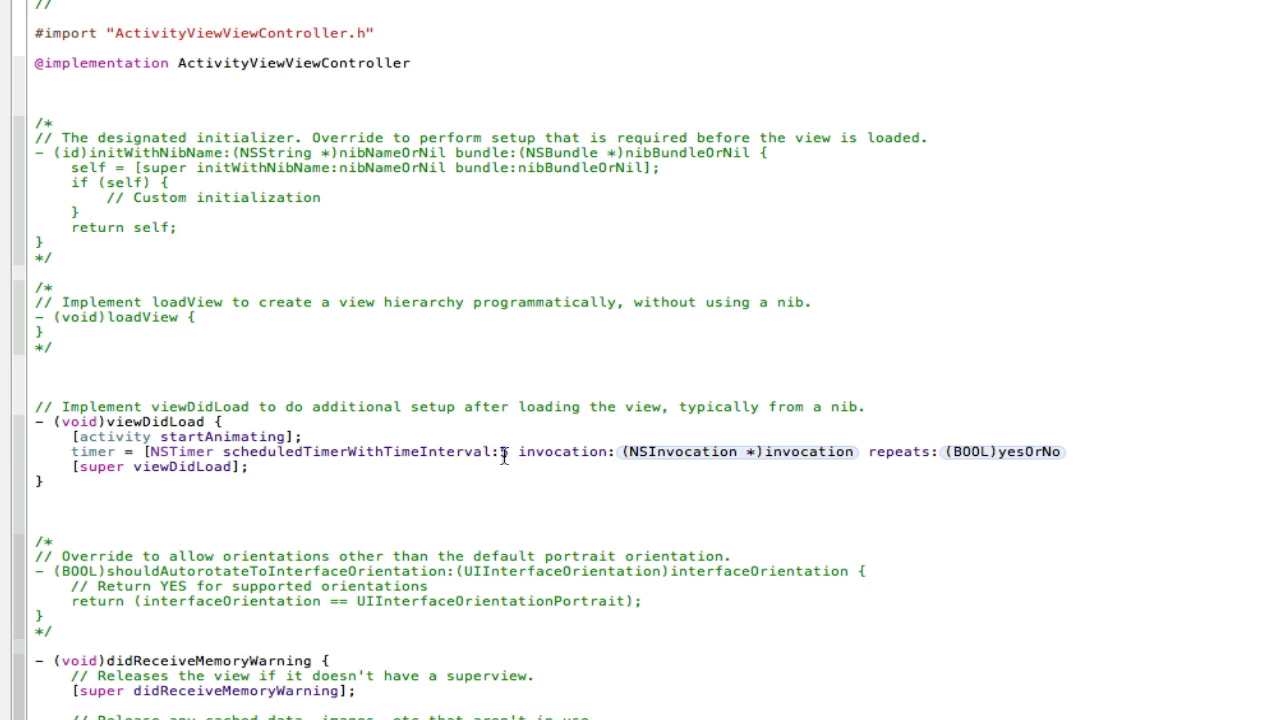
text(5)
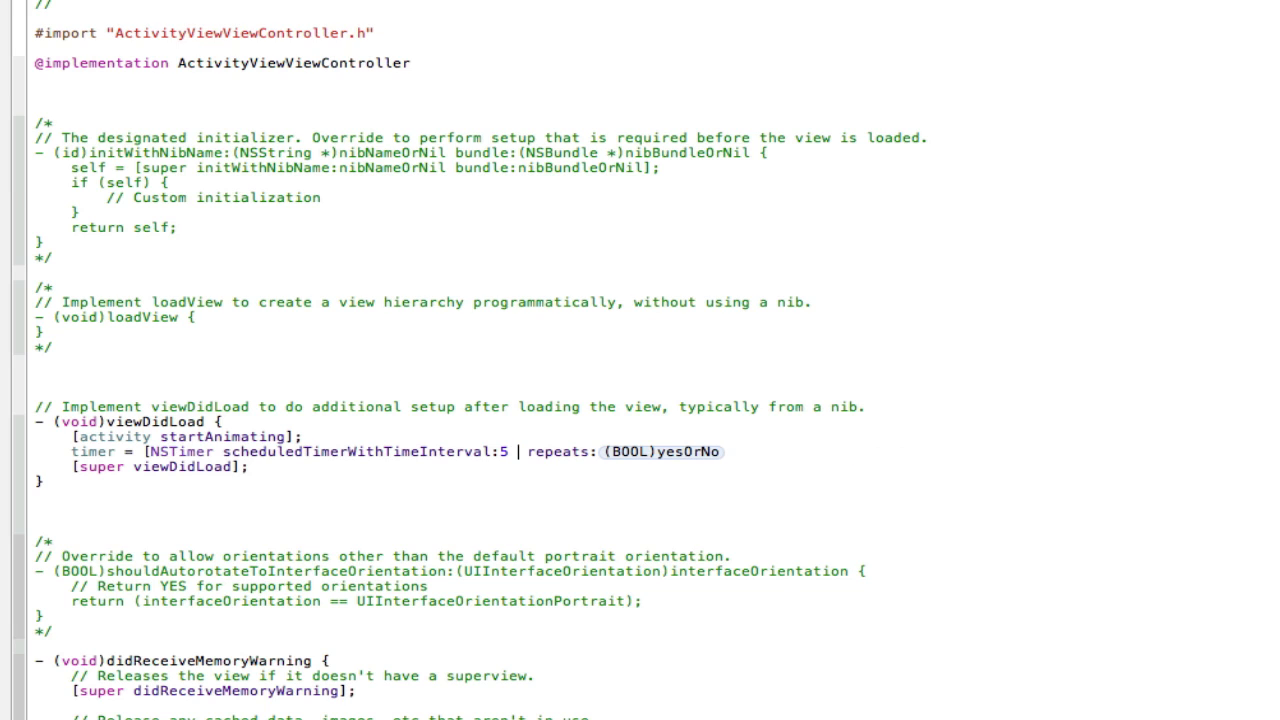
text(tra)
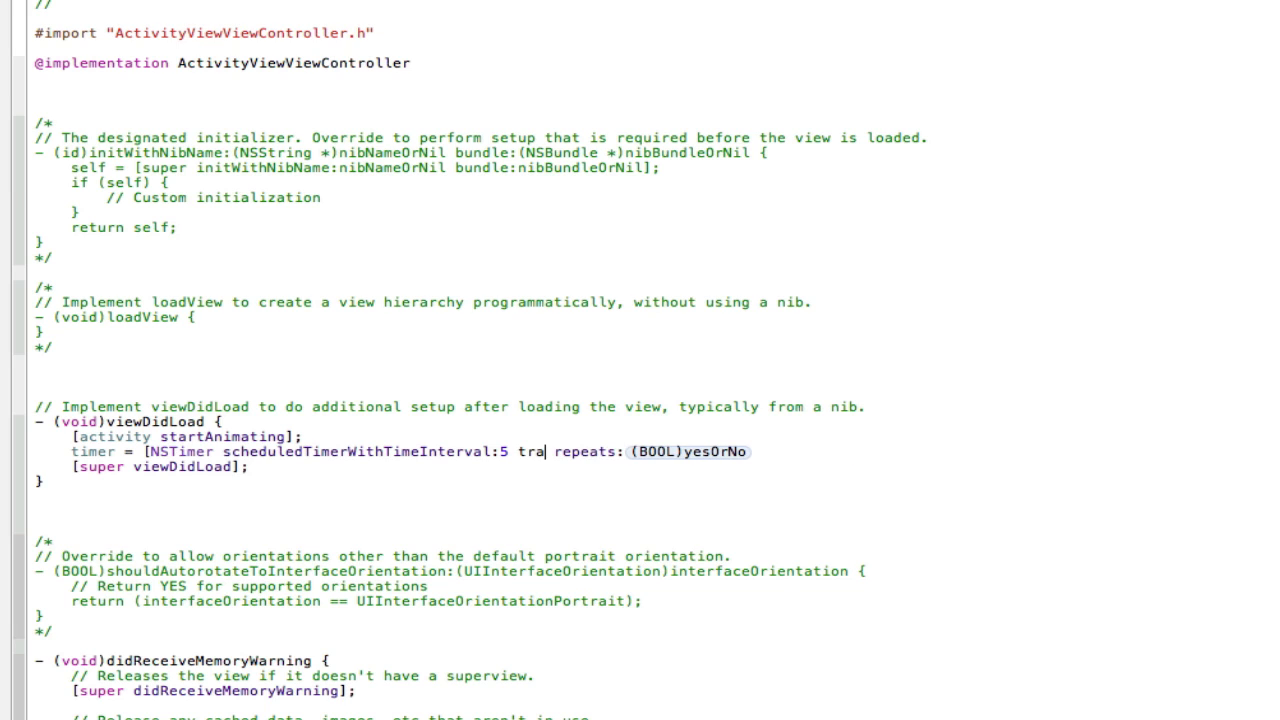
text(target:s)
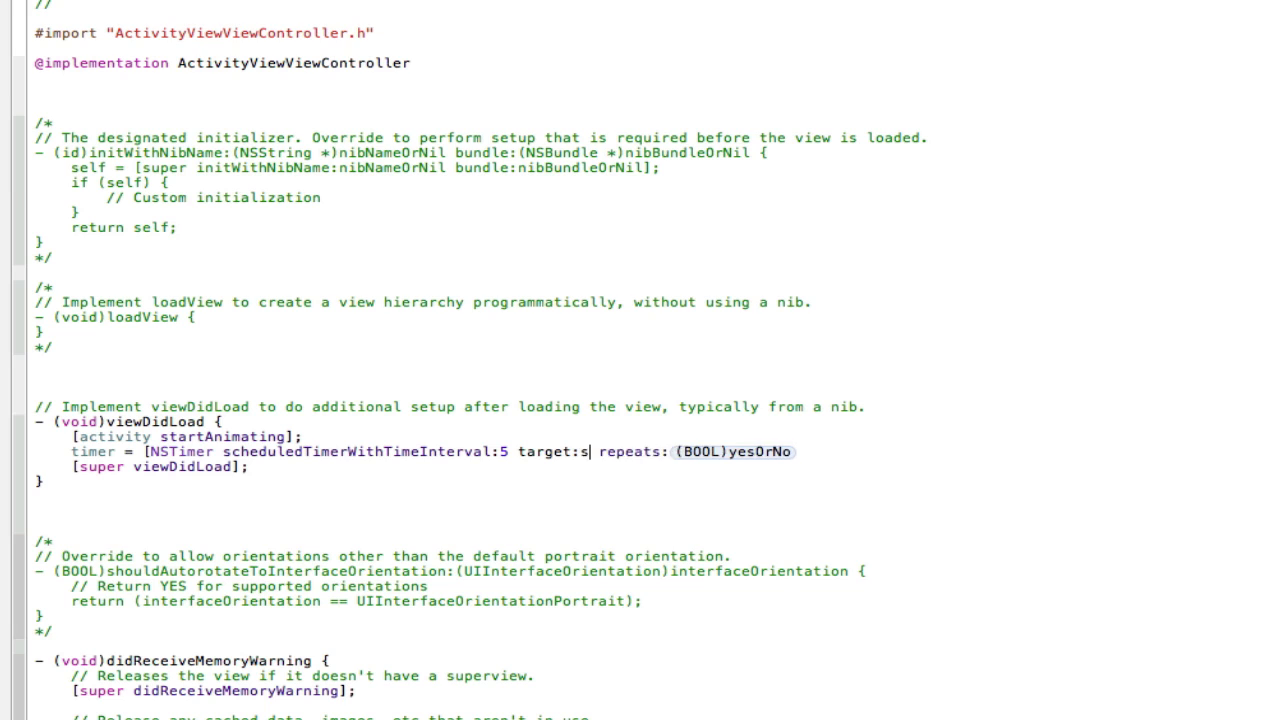
text(elf)
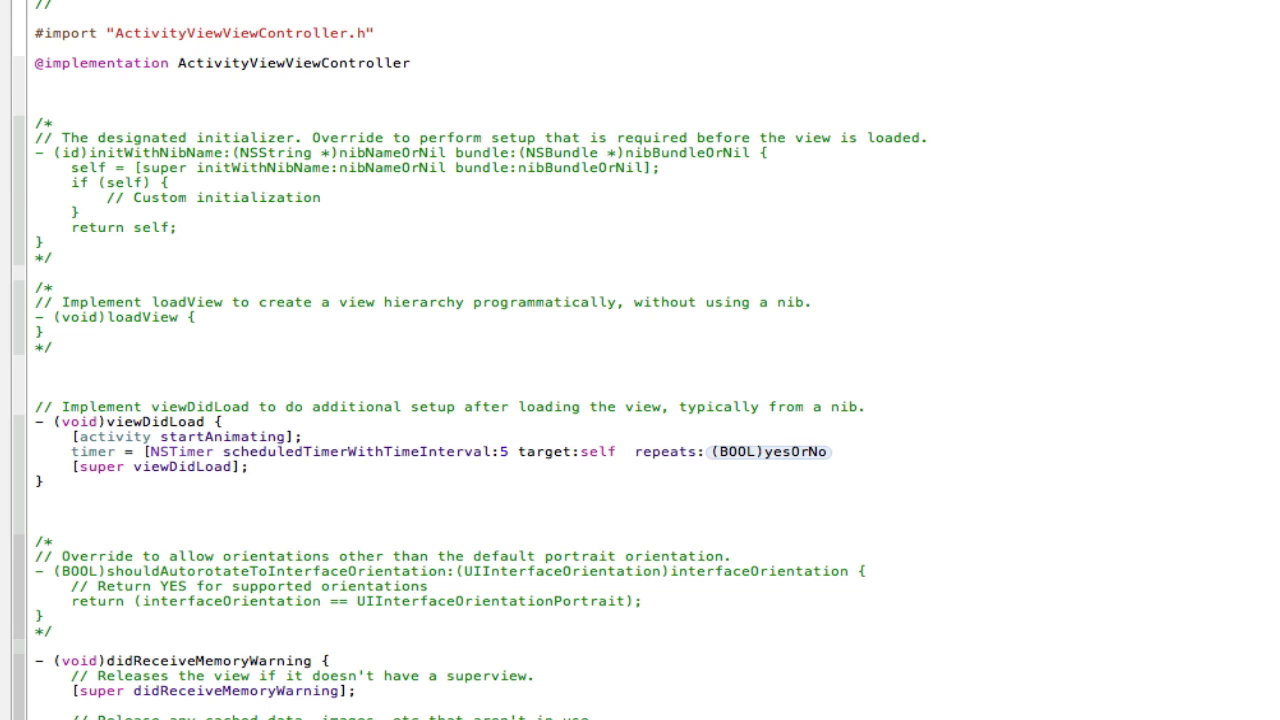
text(selector:a)
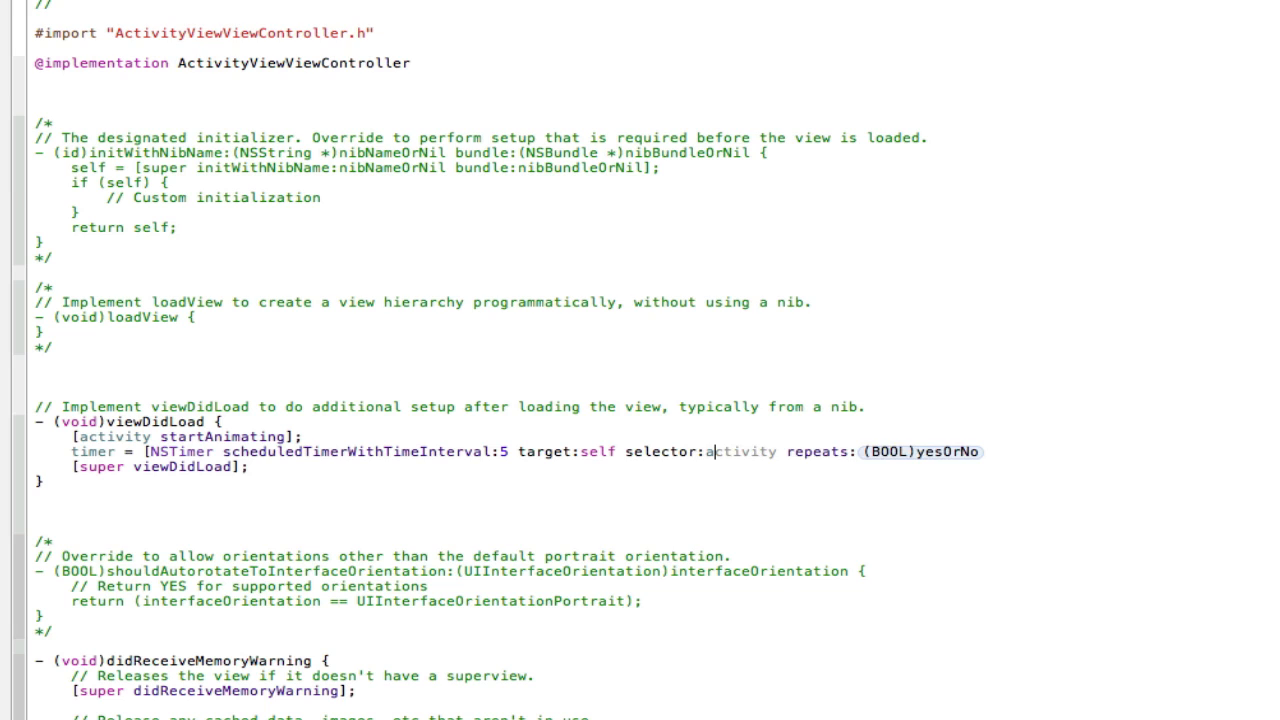
text(@selector)
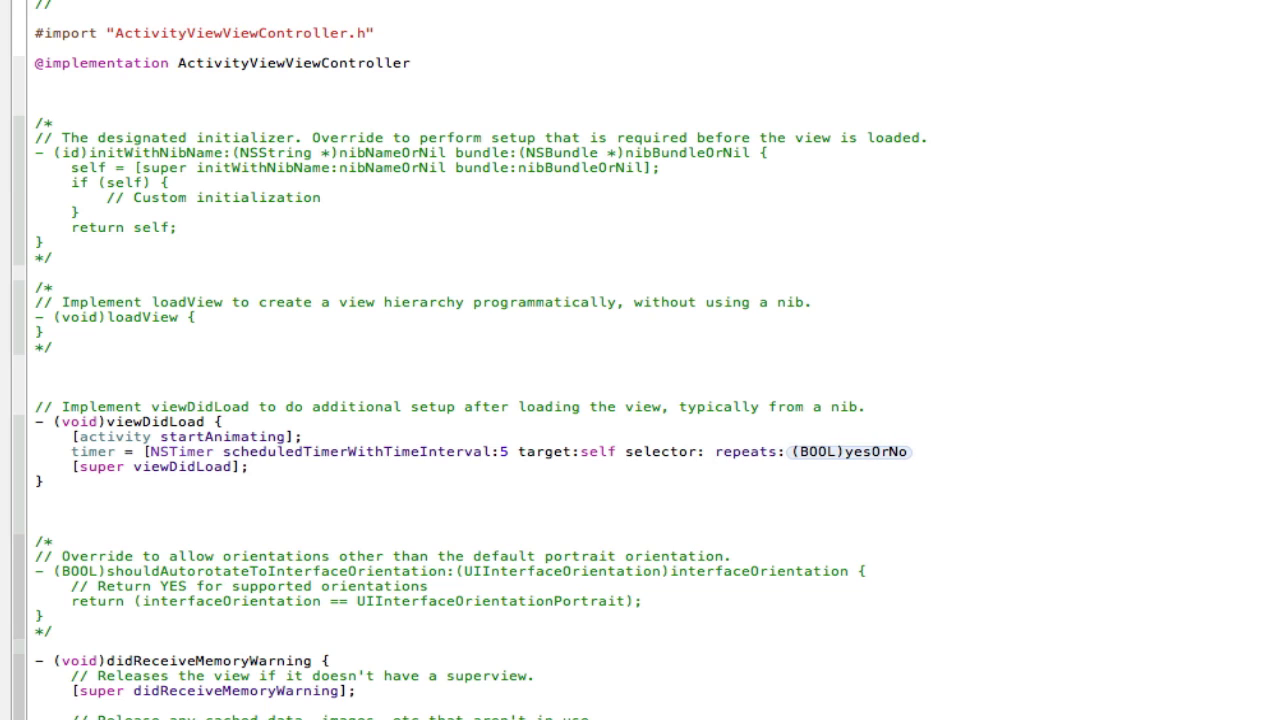
text(@synthes)
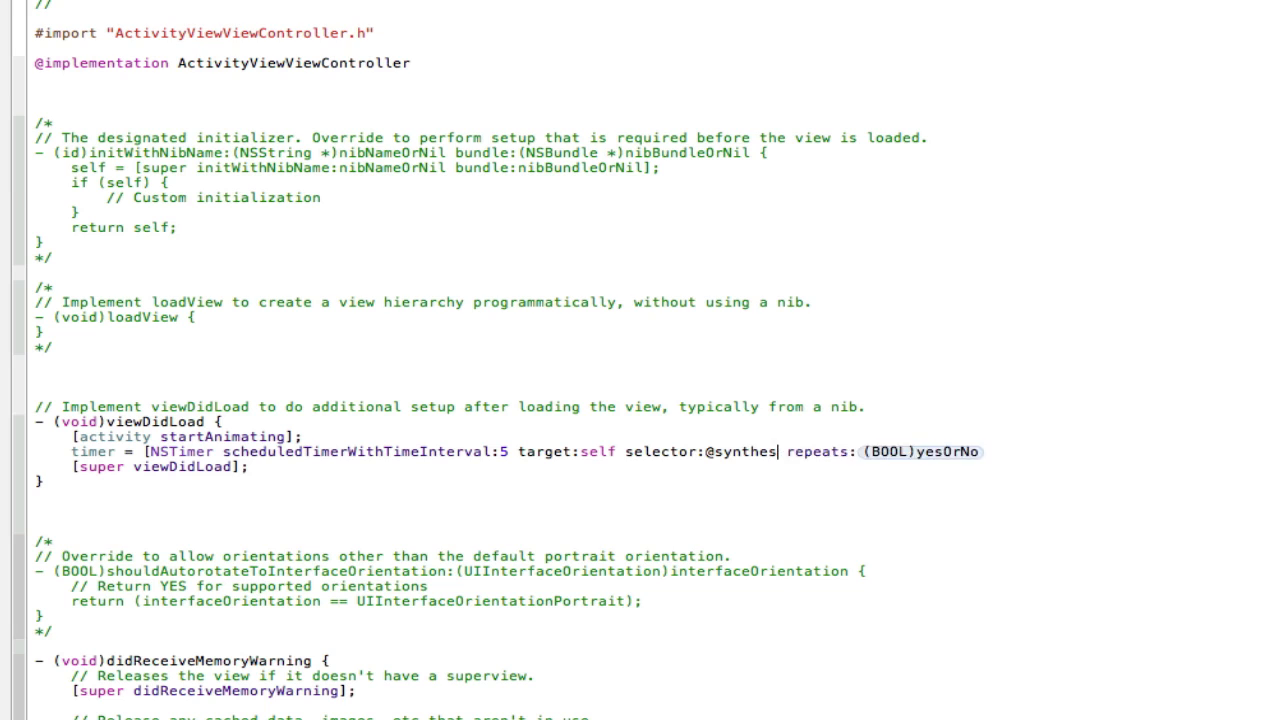
text(selector)
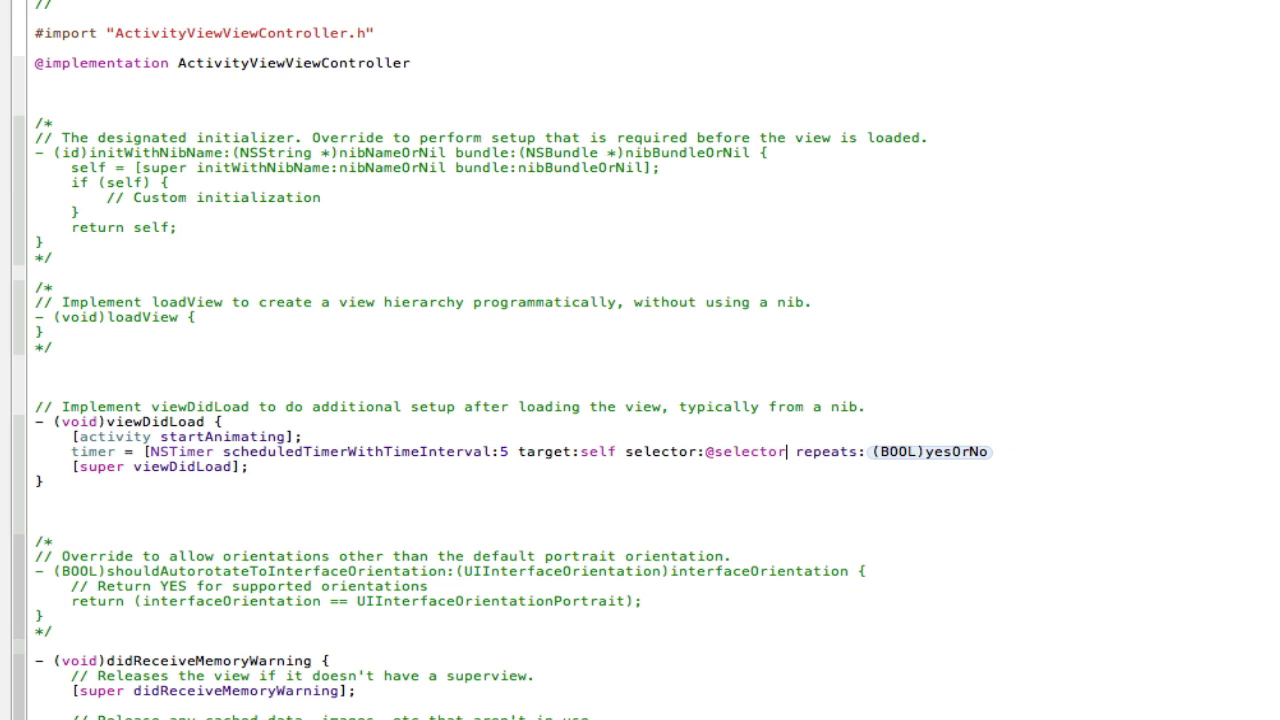
text(()
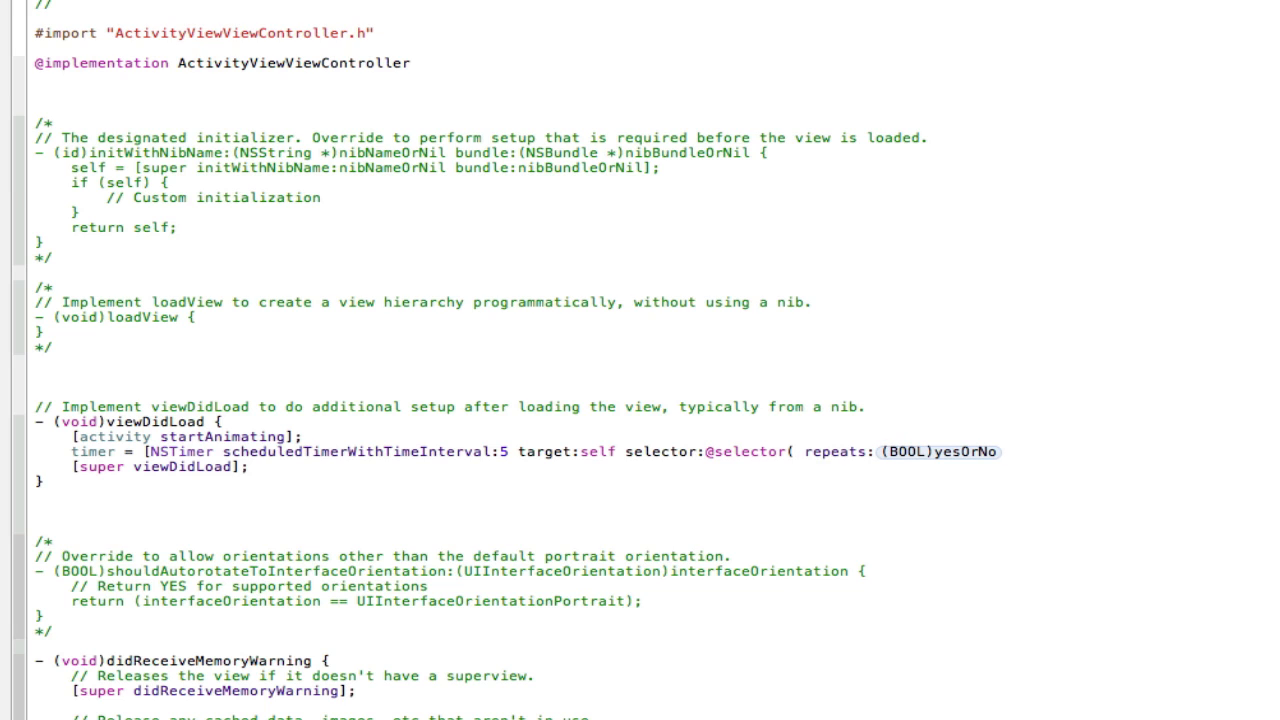
text(awakeFromNib)
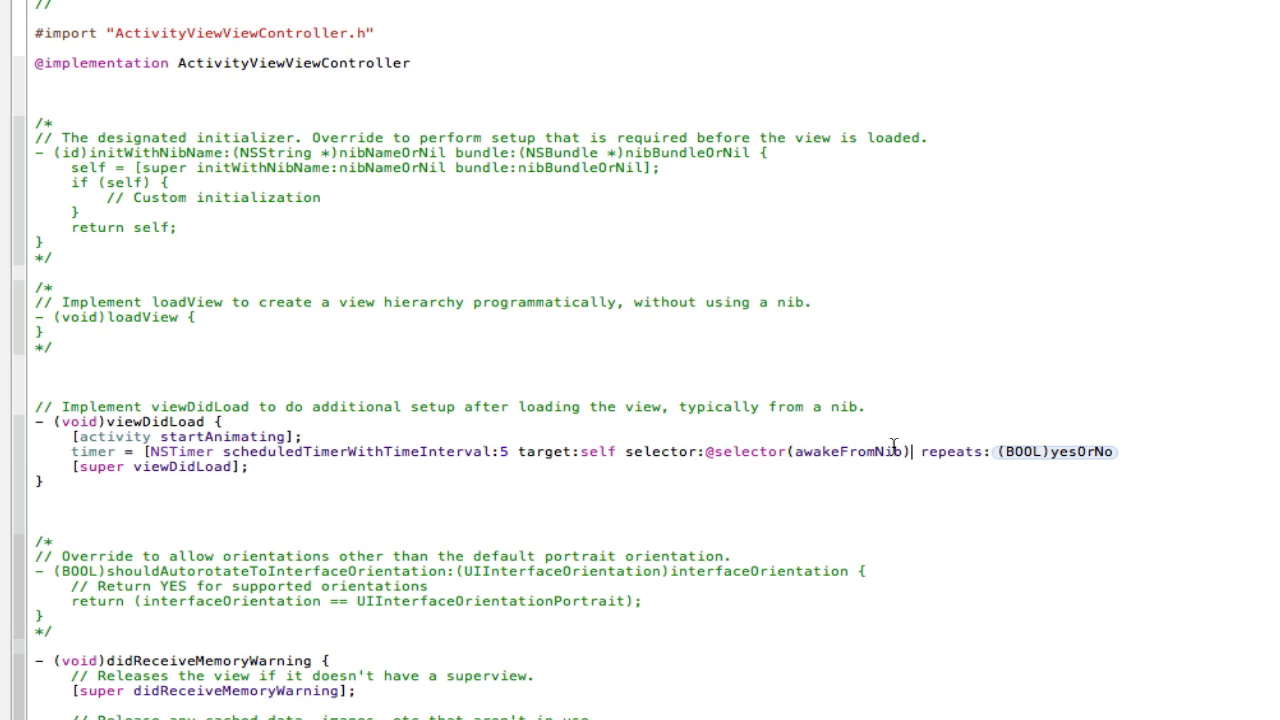
text(us)
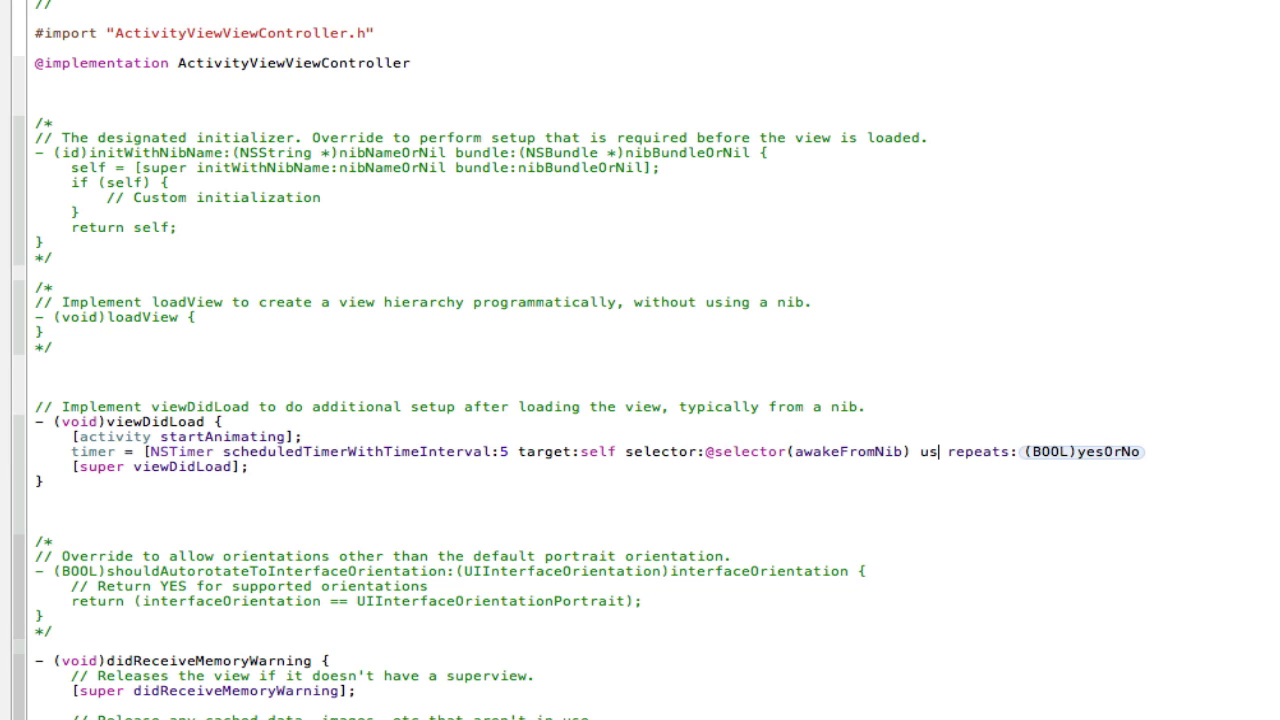
text(erInf)
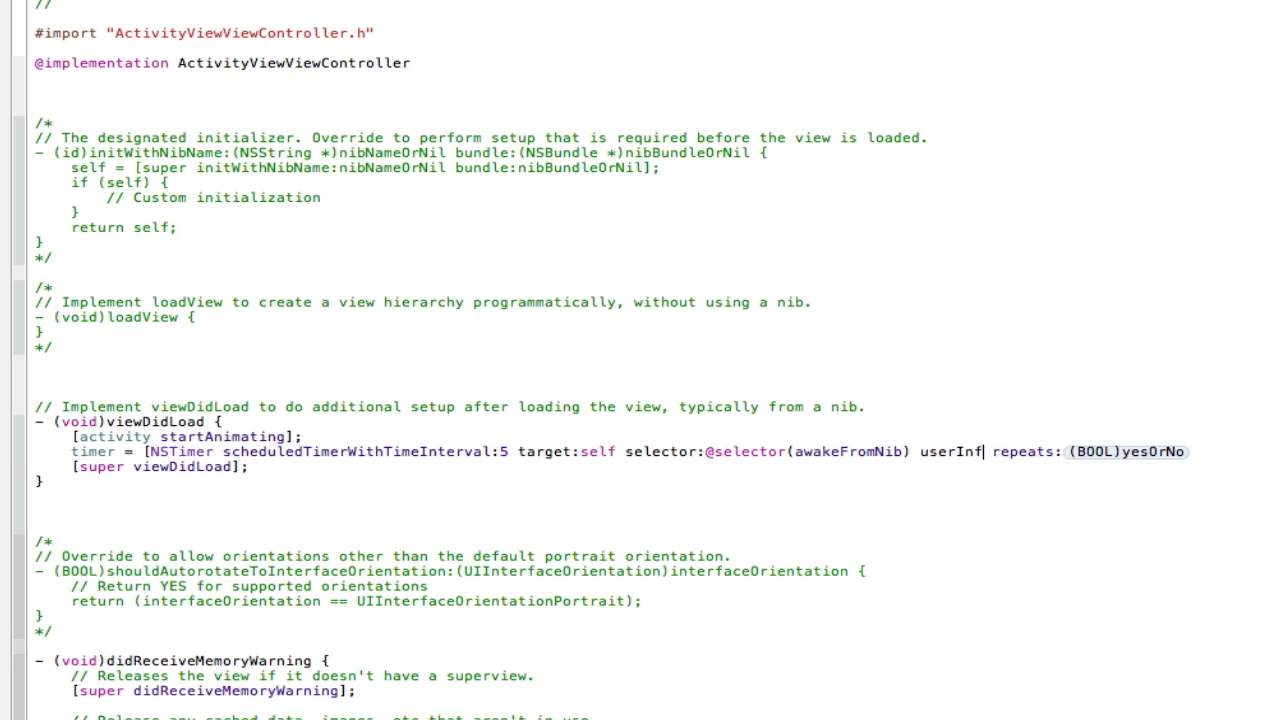
key(Backspace)
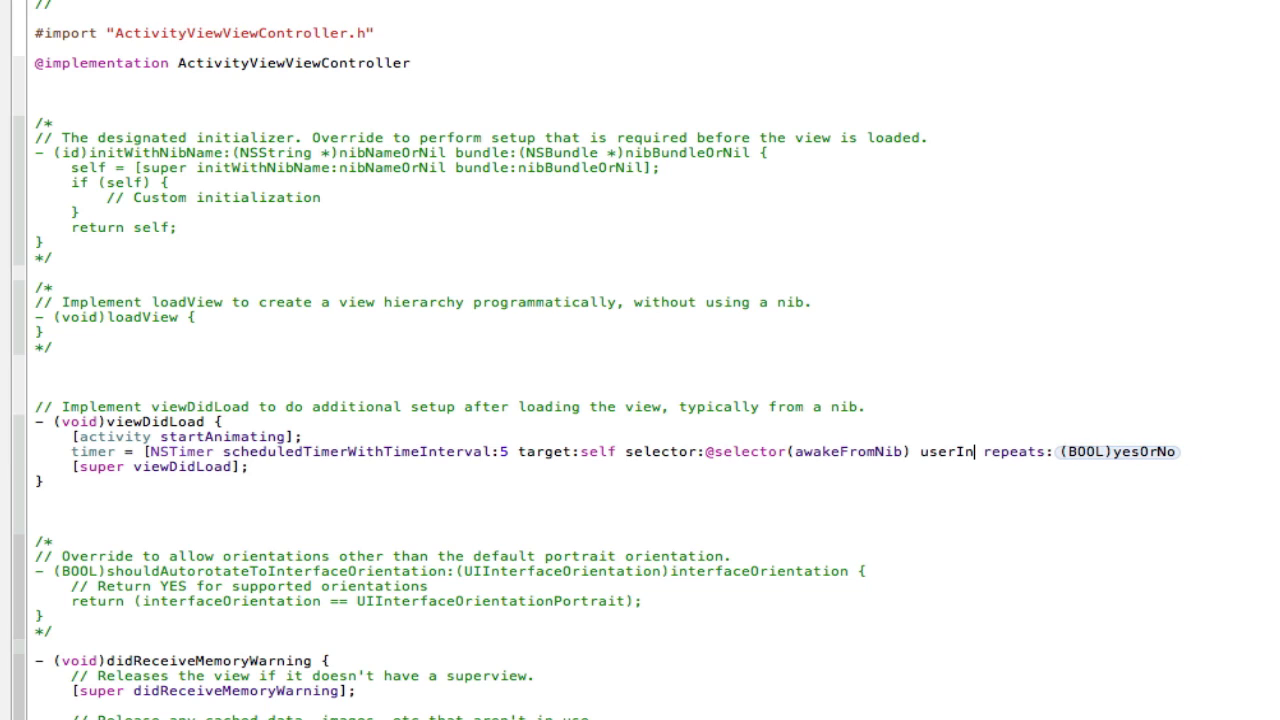
text(fo)
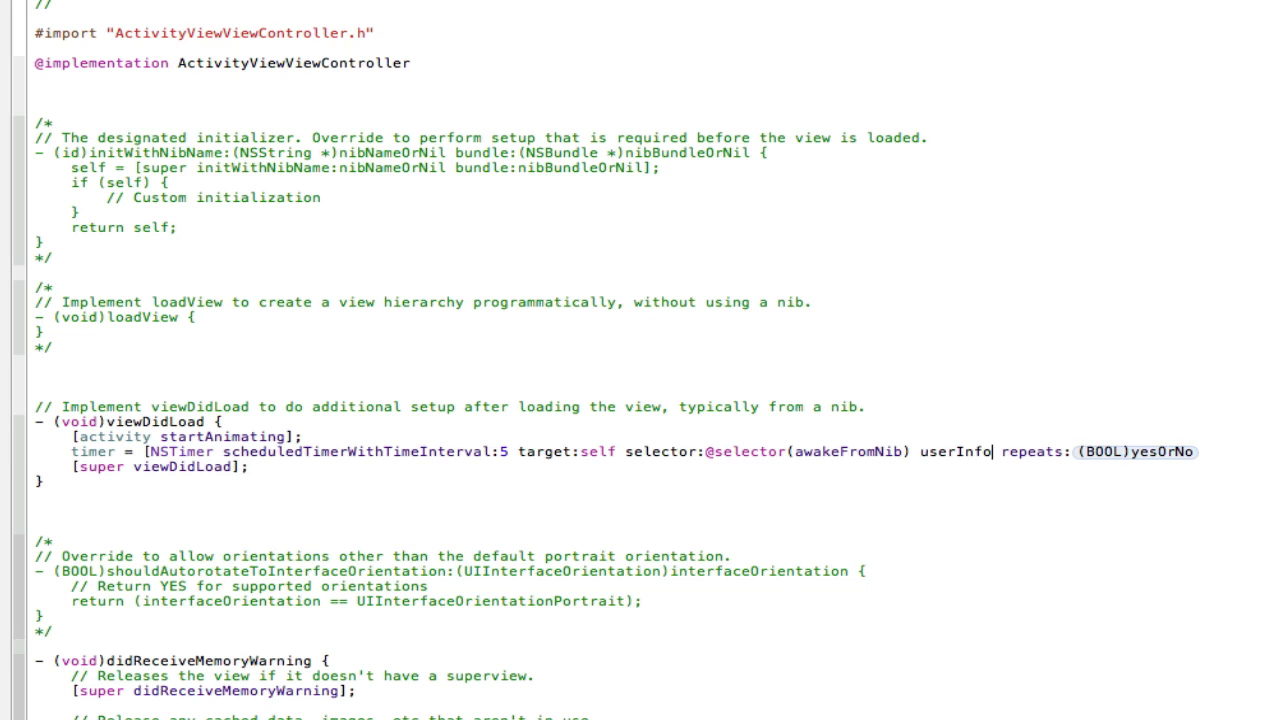
text(:nil)
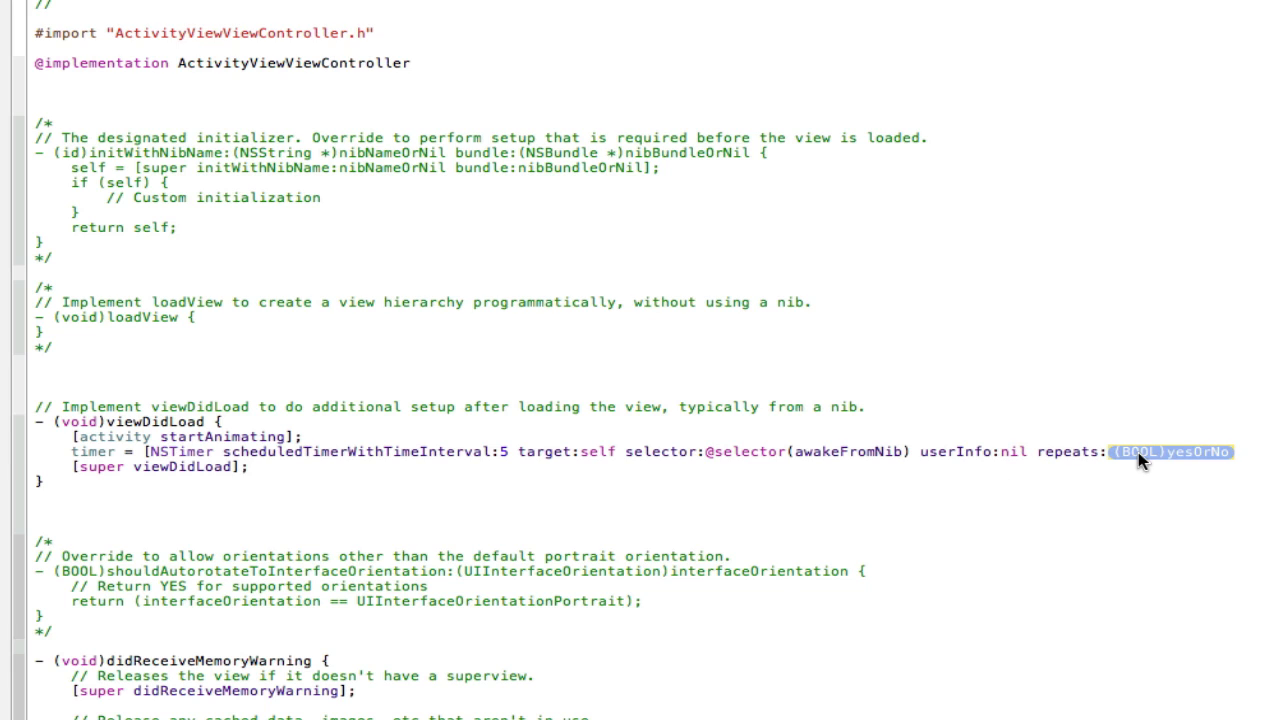
text(NO];)
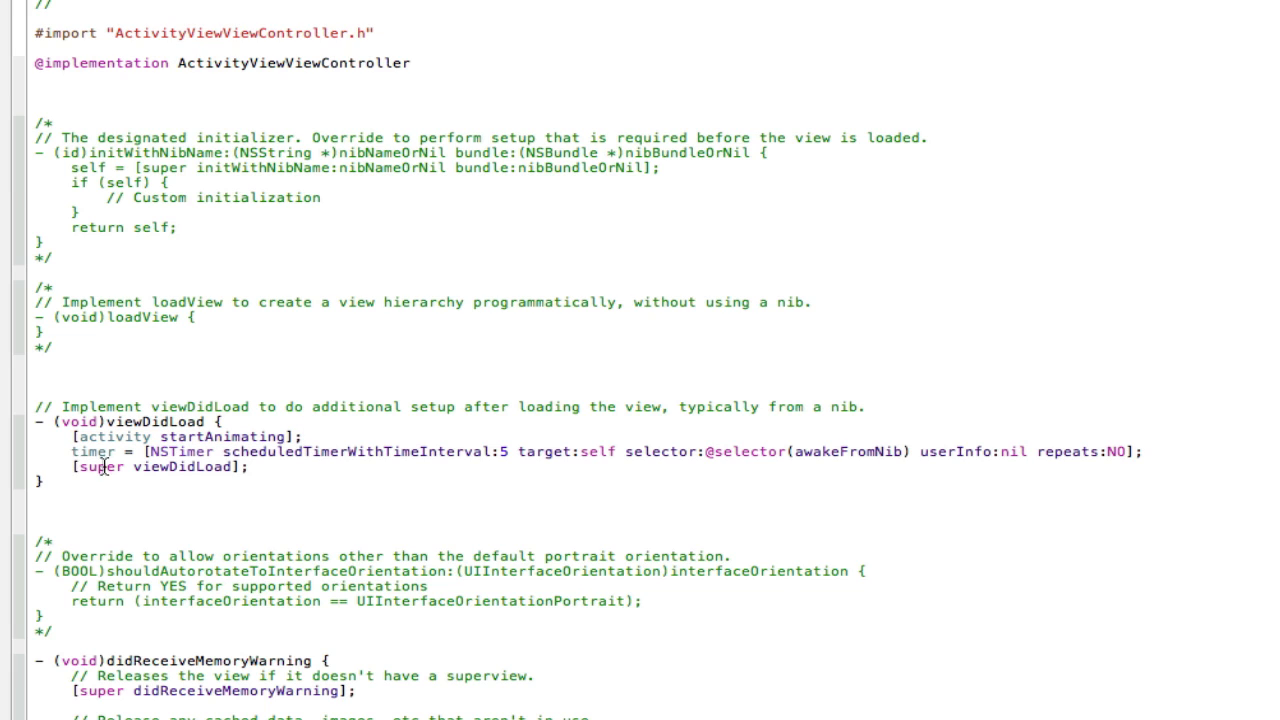
mouse_move(172, 452)
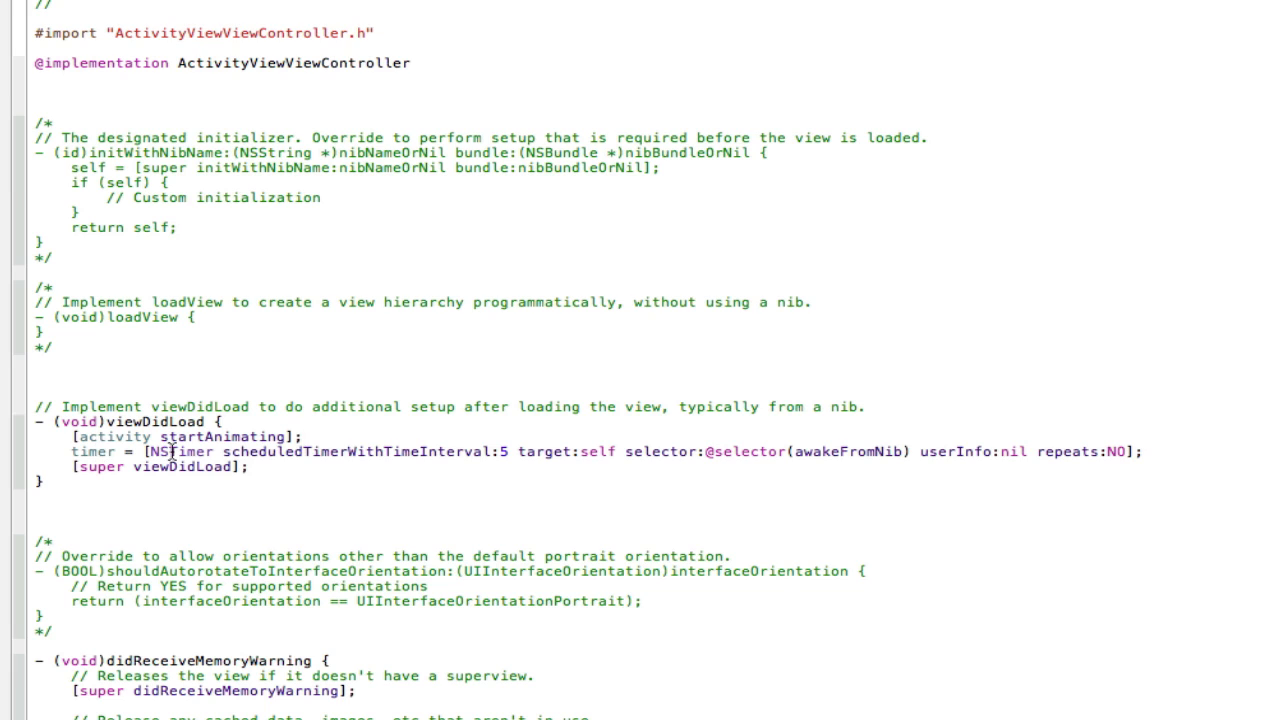
mouse_move(462, 460)
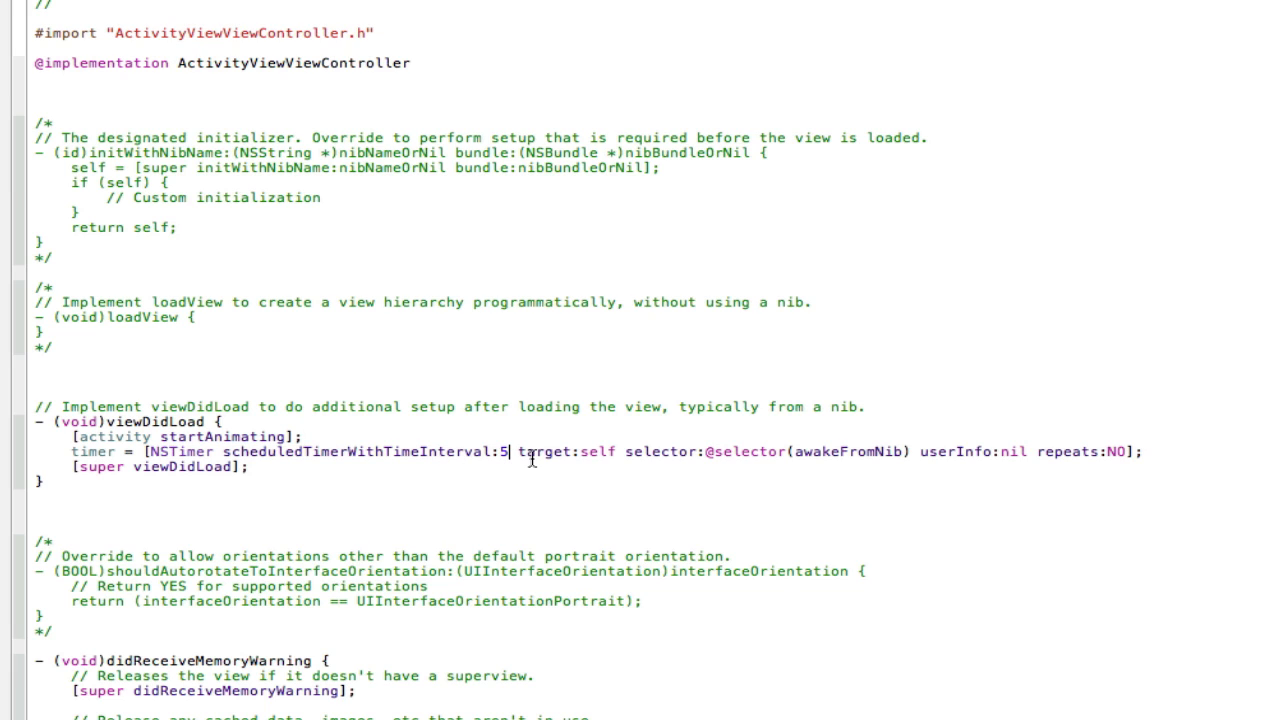
mouse_move(316, 240)
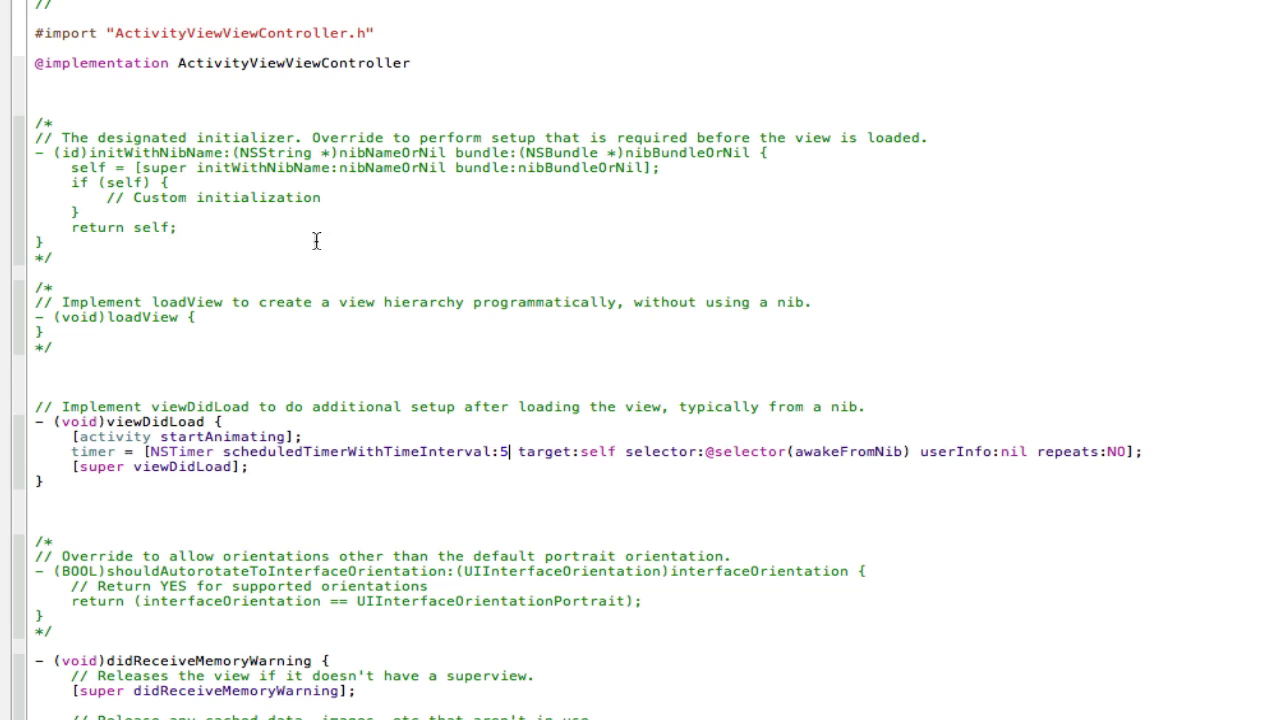
mouse_move(700, 458)
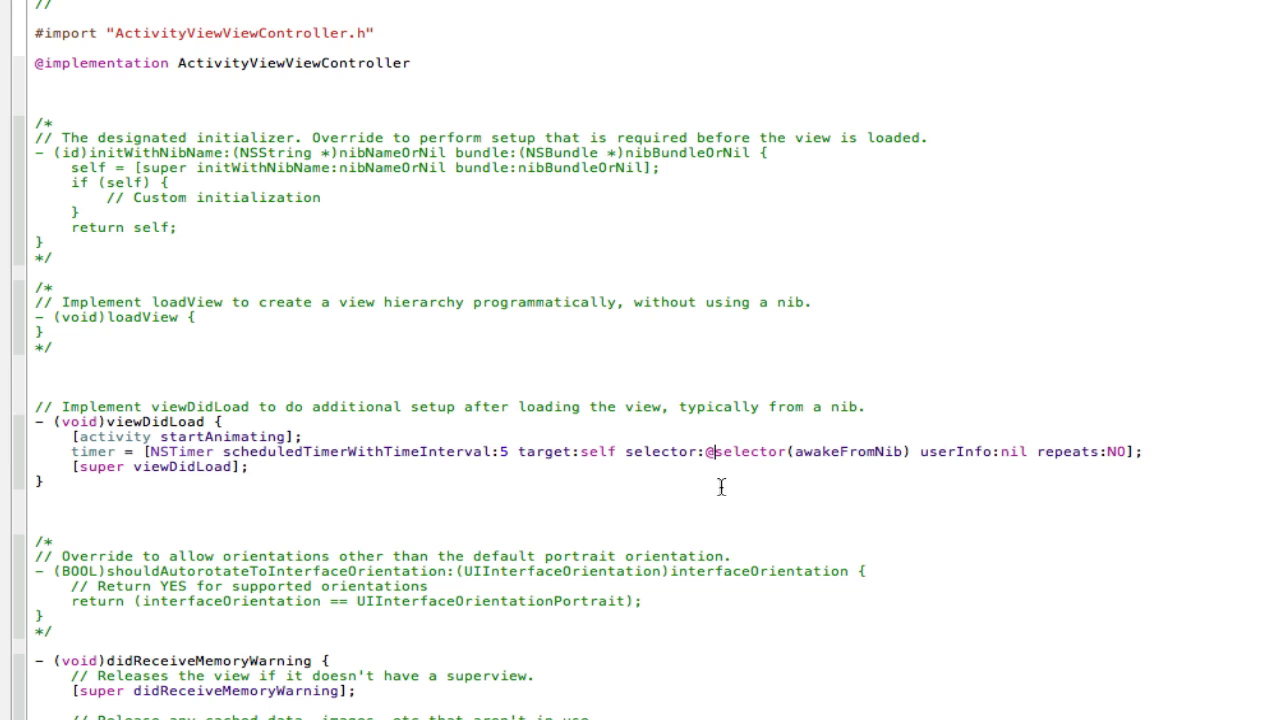
mouse_move(808, 456)
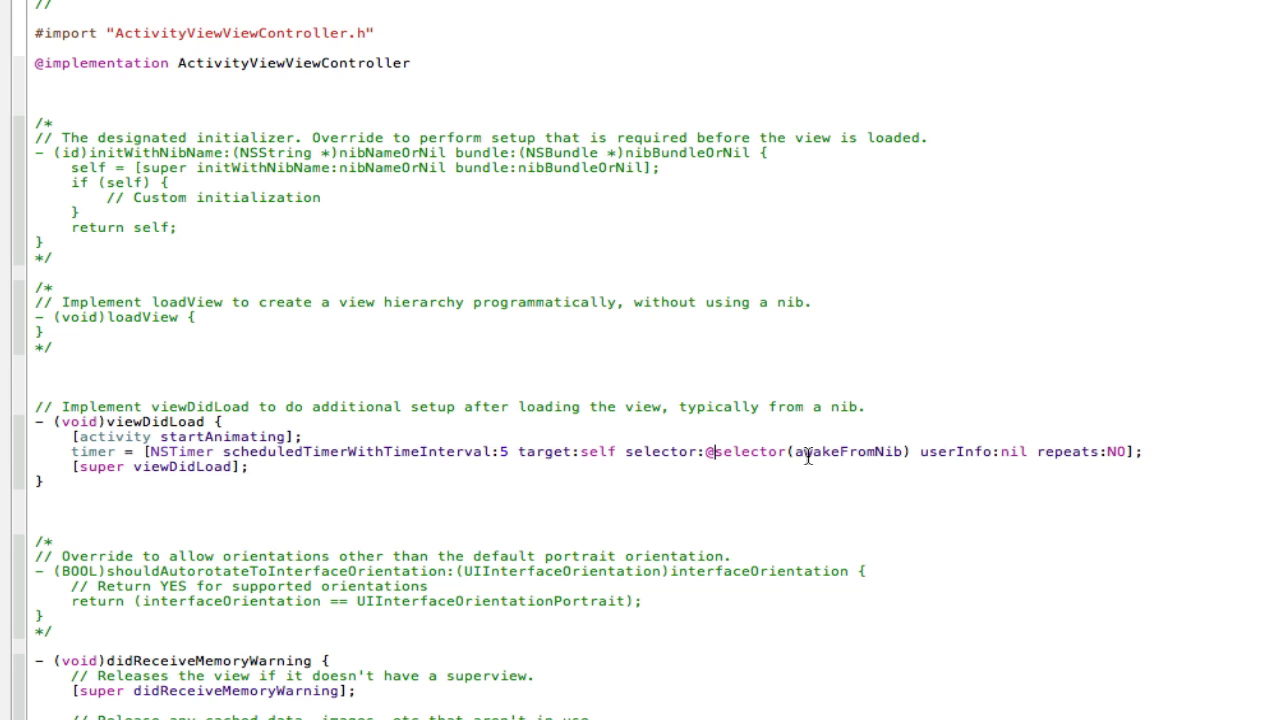
double_click(850, 452)
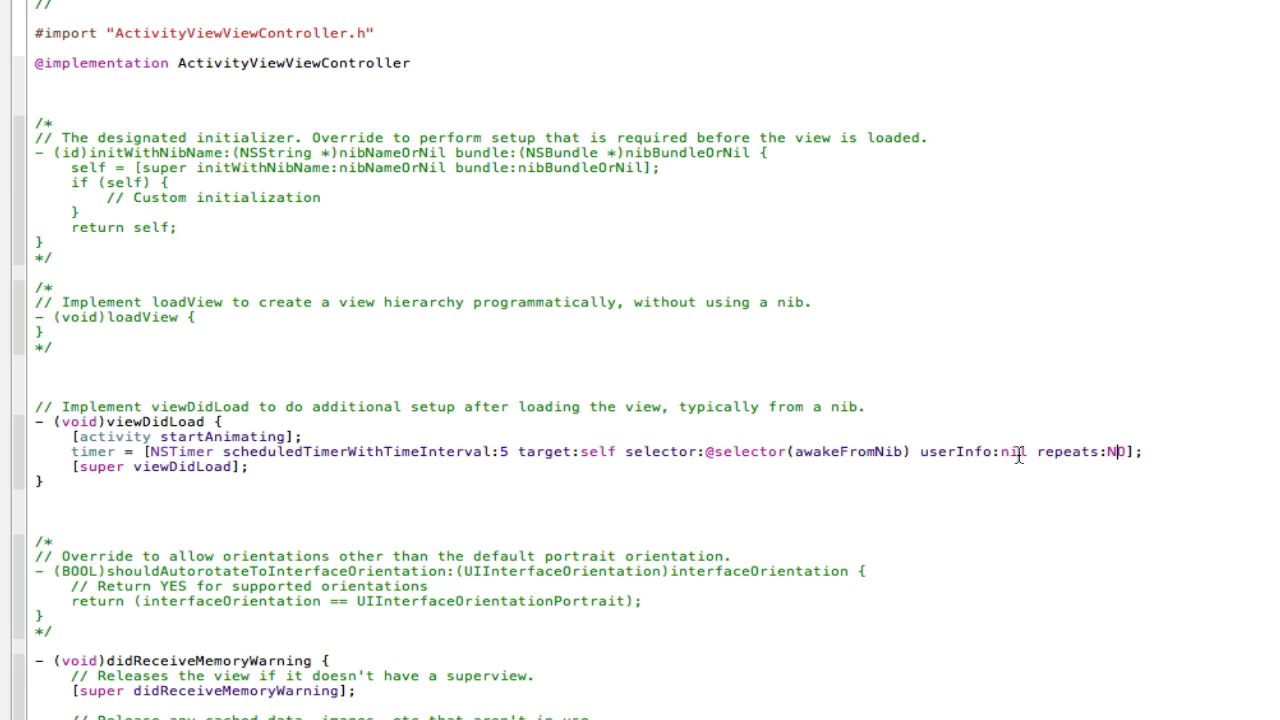
double_click(964, 452)
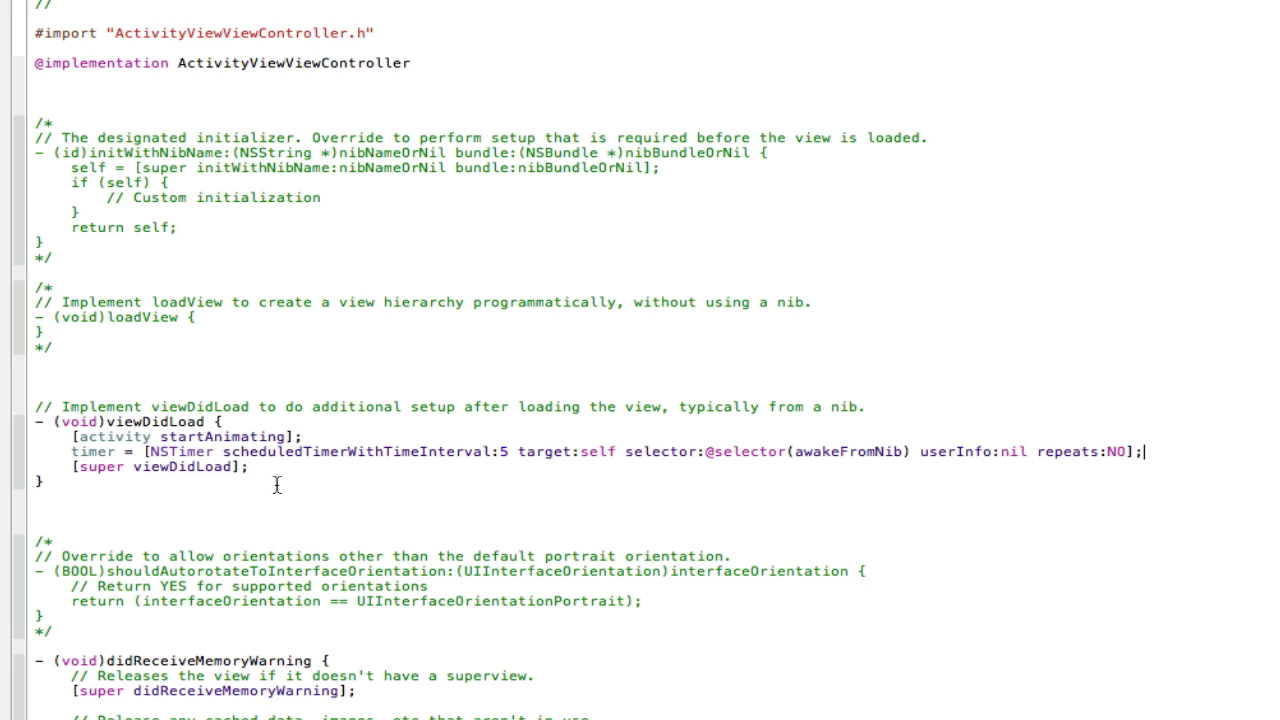
mouse_move(132, 376)
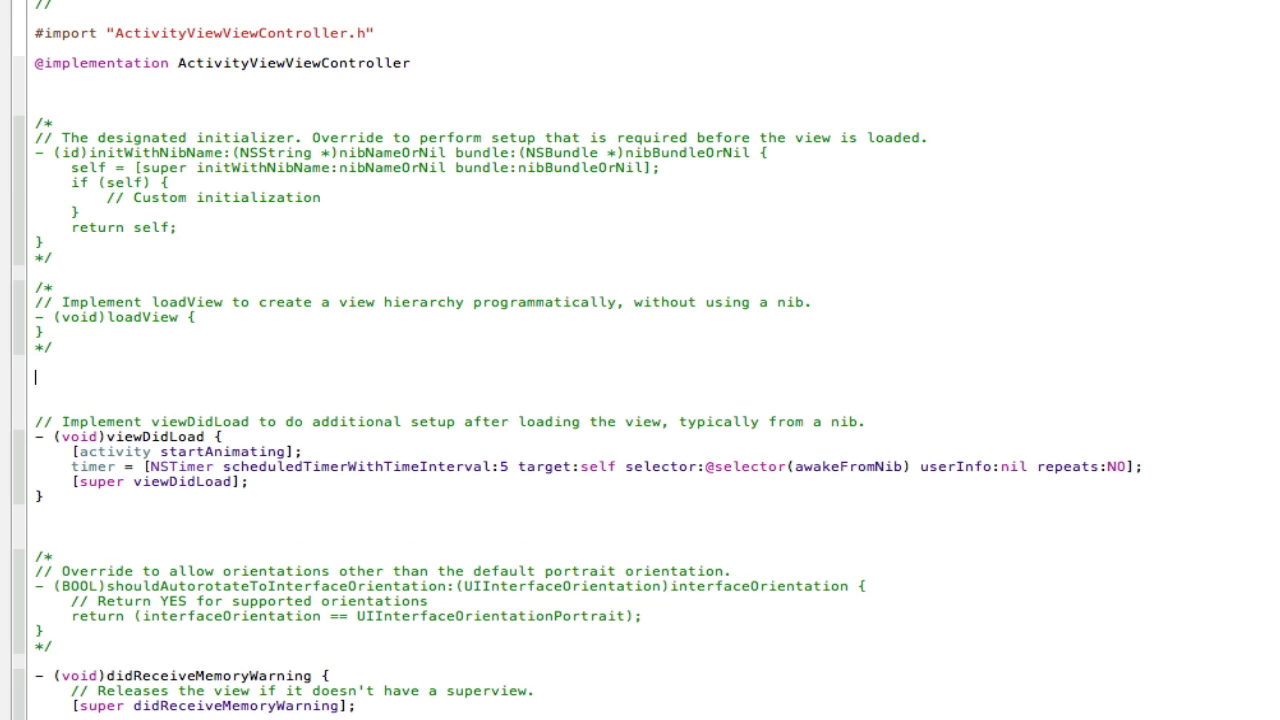
Write a -(void)awakeFromNib method containing [activity stopAnimating]; above viewDidLoad
text(-)
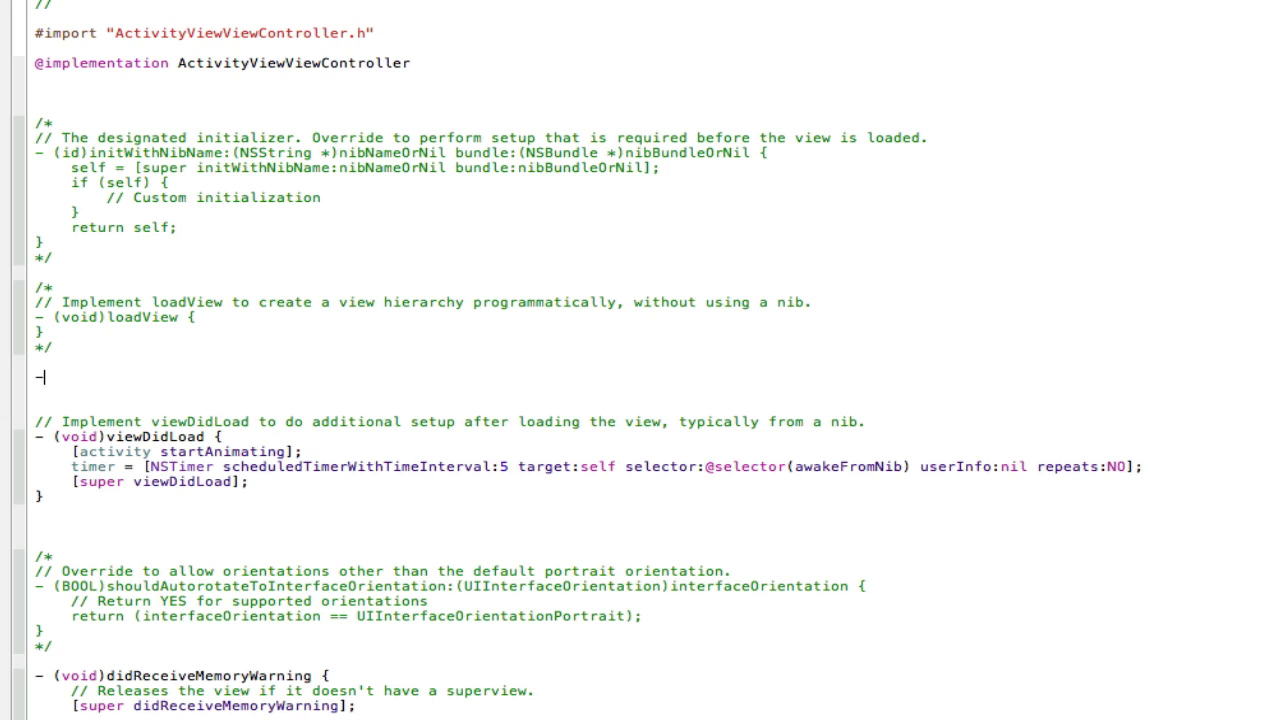
text((void)awakeFromNib)
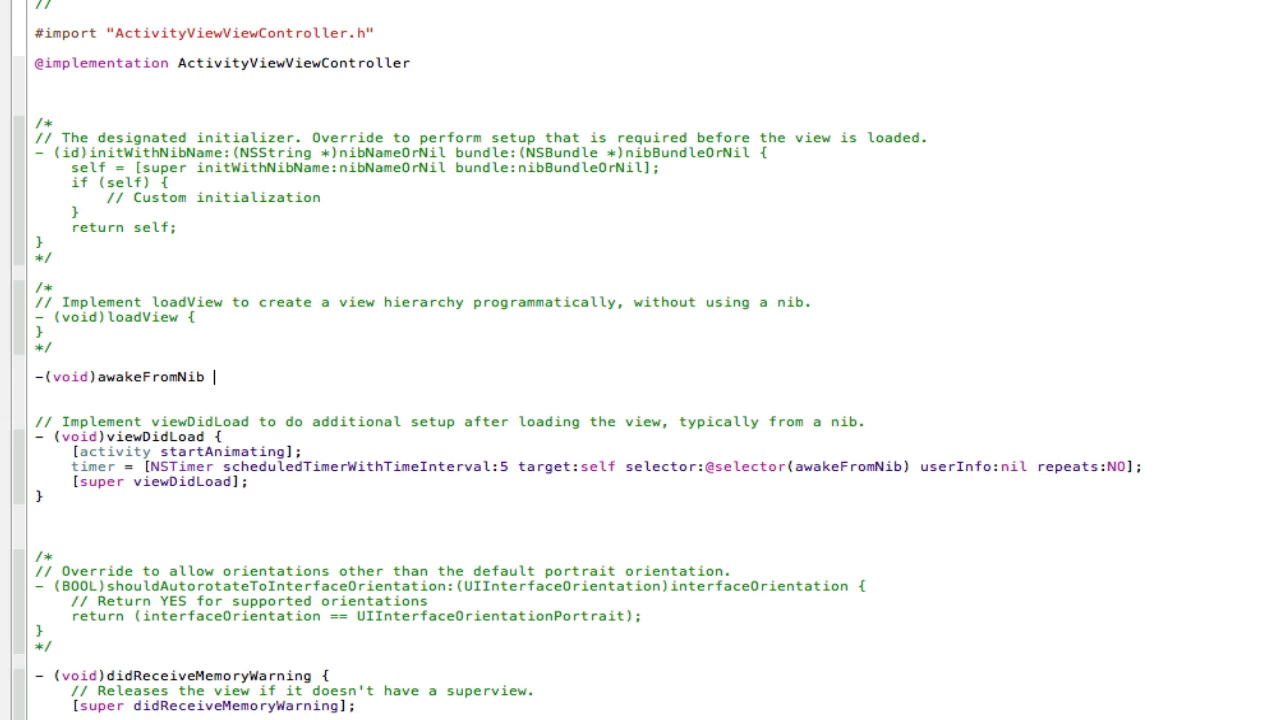
text({)
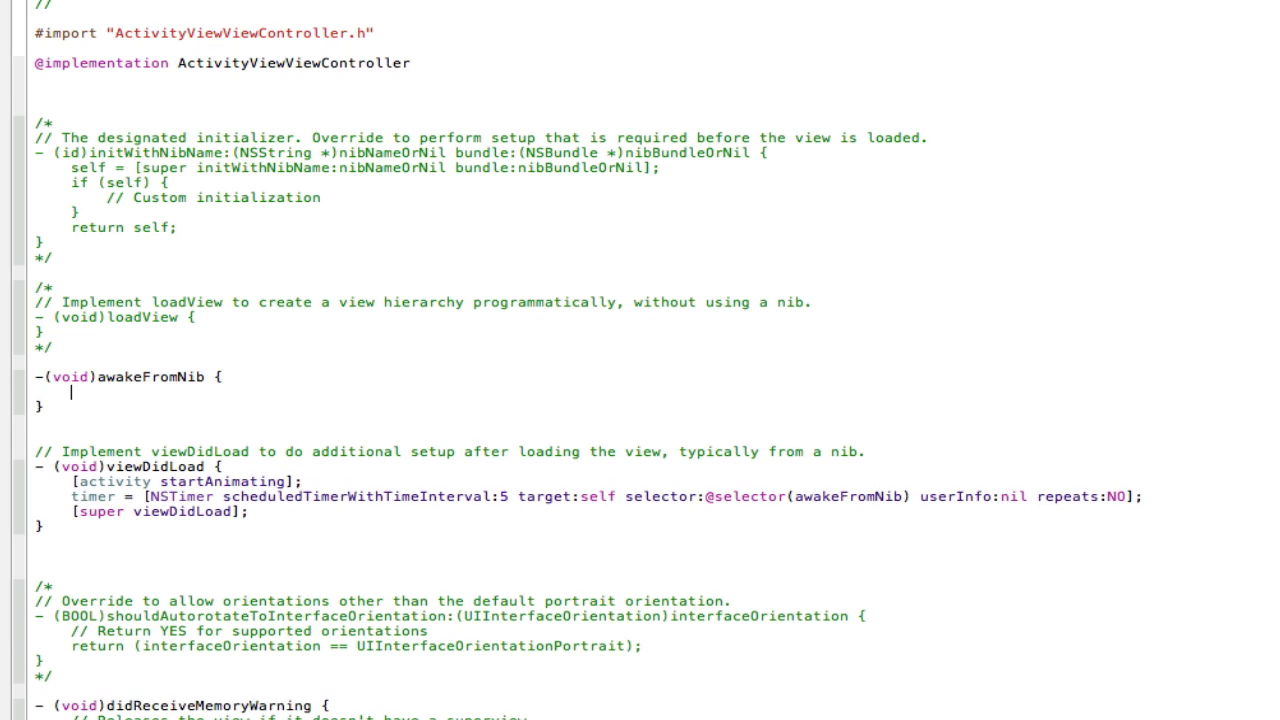
text([activity stopAnimating)
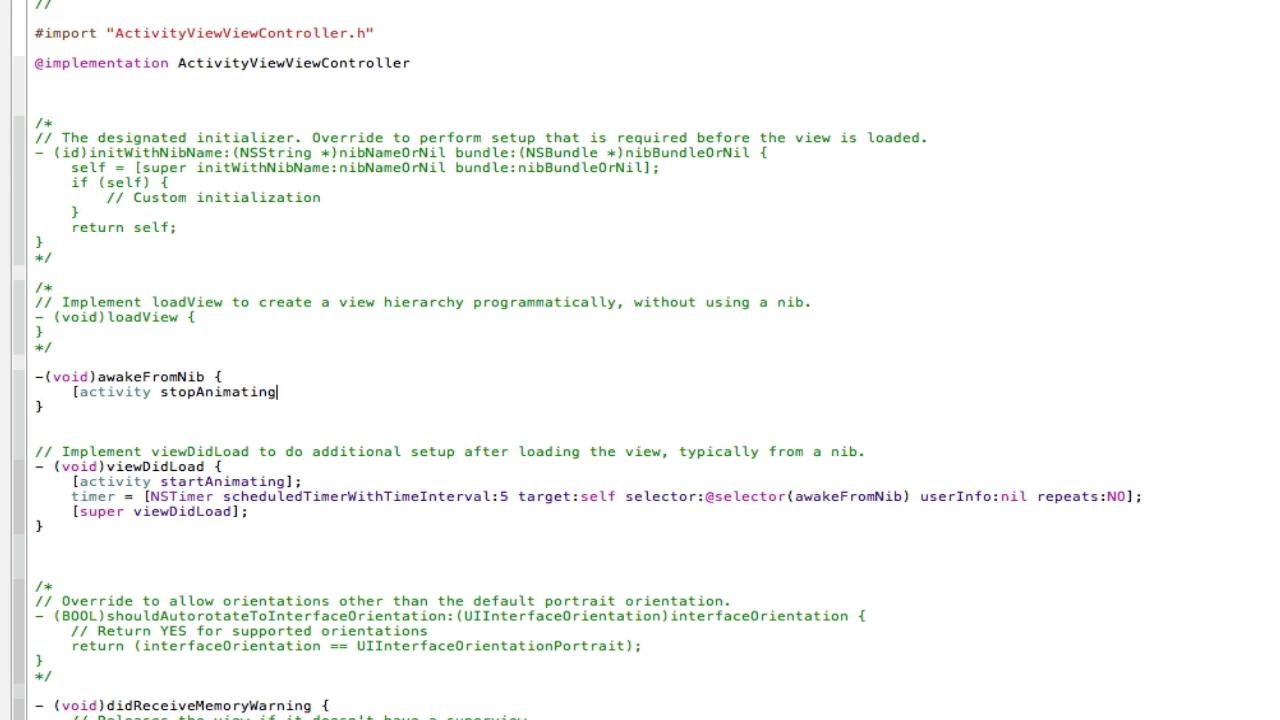
text(];)
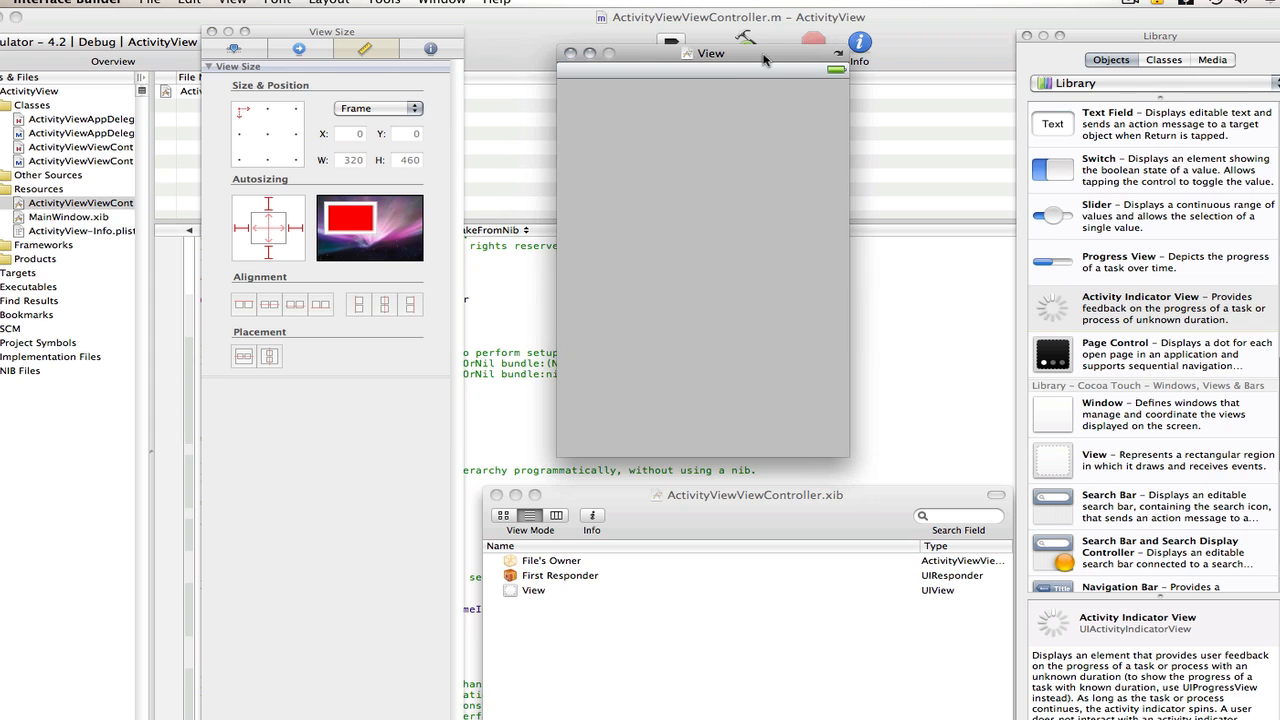
mouse_move(1052, 312)
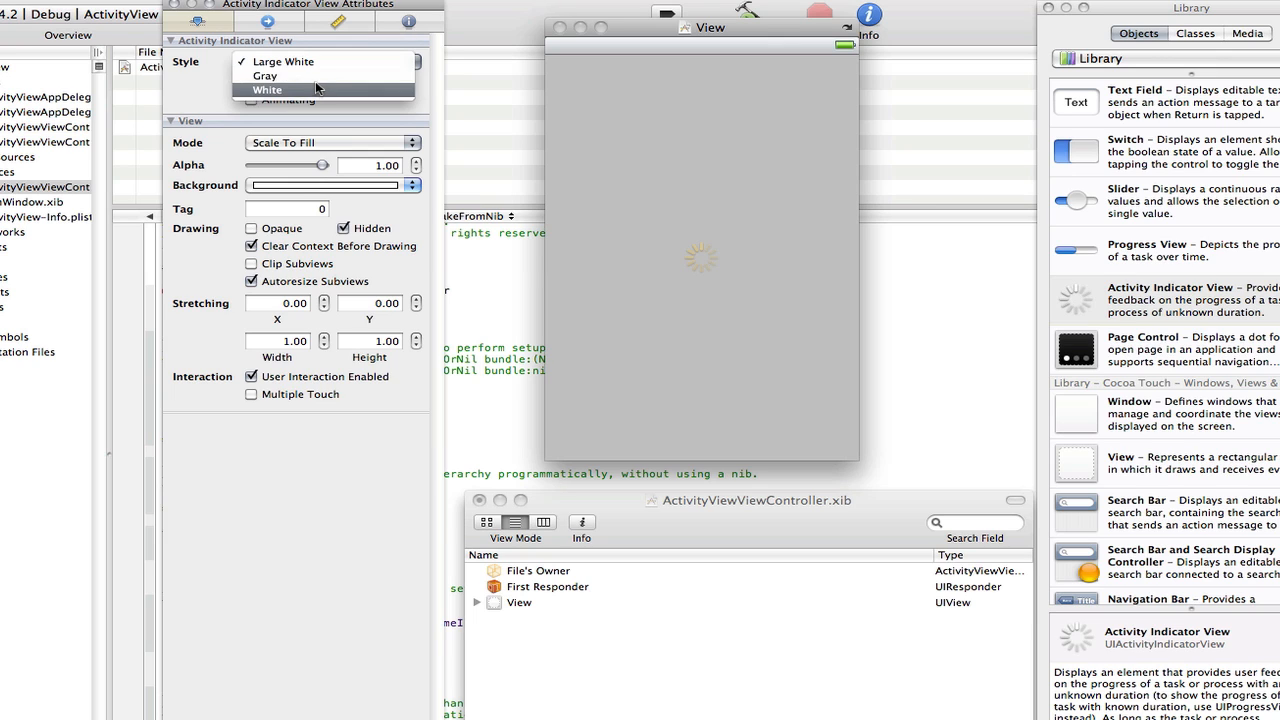
Set the indicator style to Large White, wire File's Owner's activity outlet to it, and save the nib
click(264, 90)
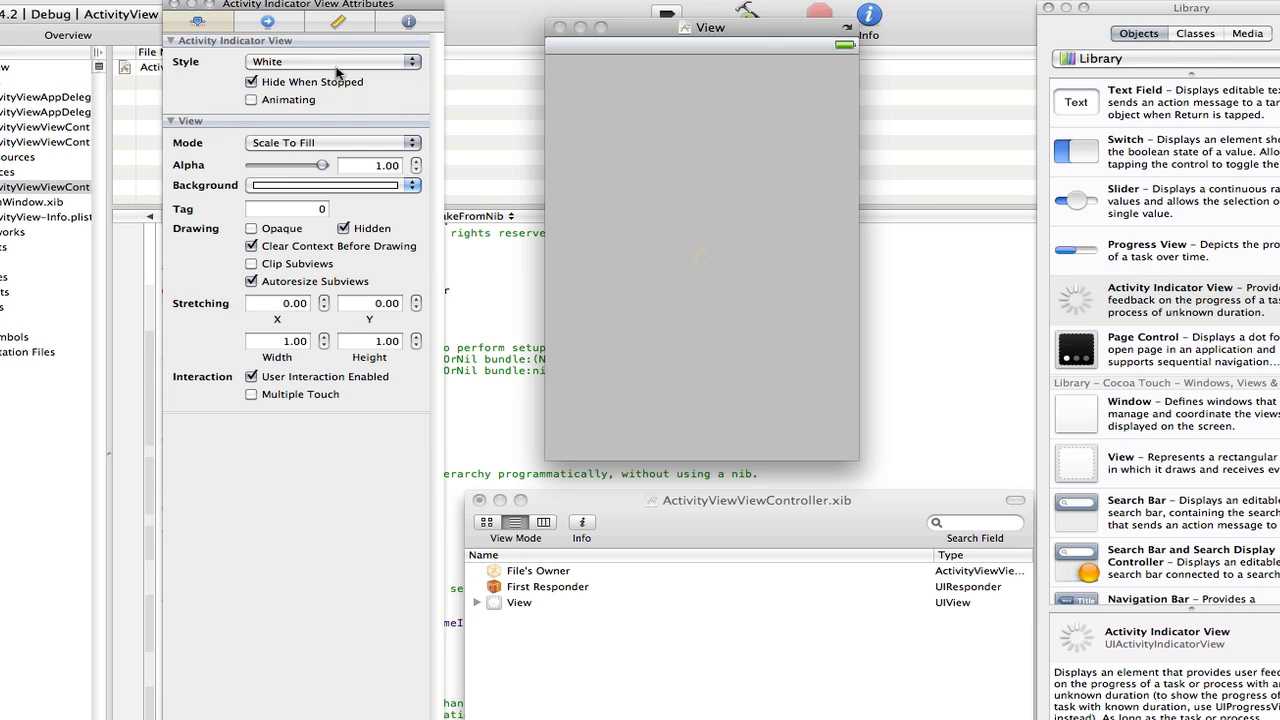
click(332, 60)
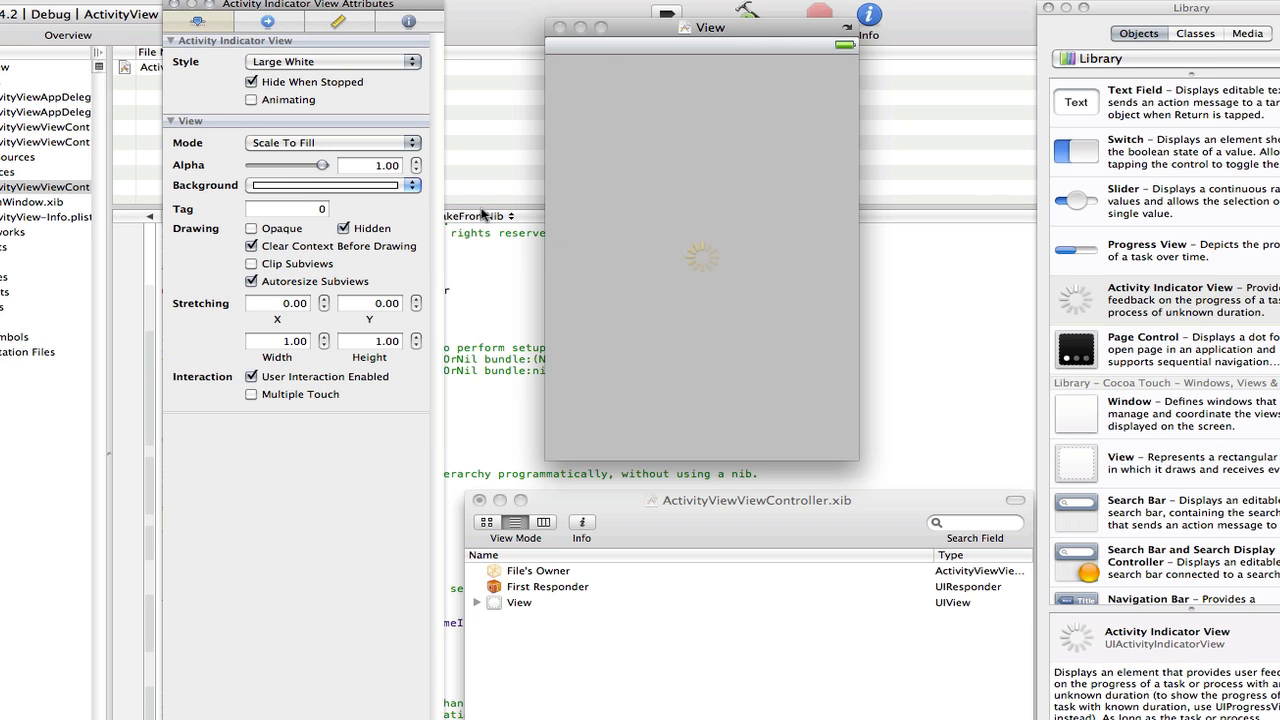
click(540, 570)
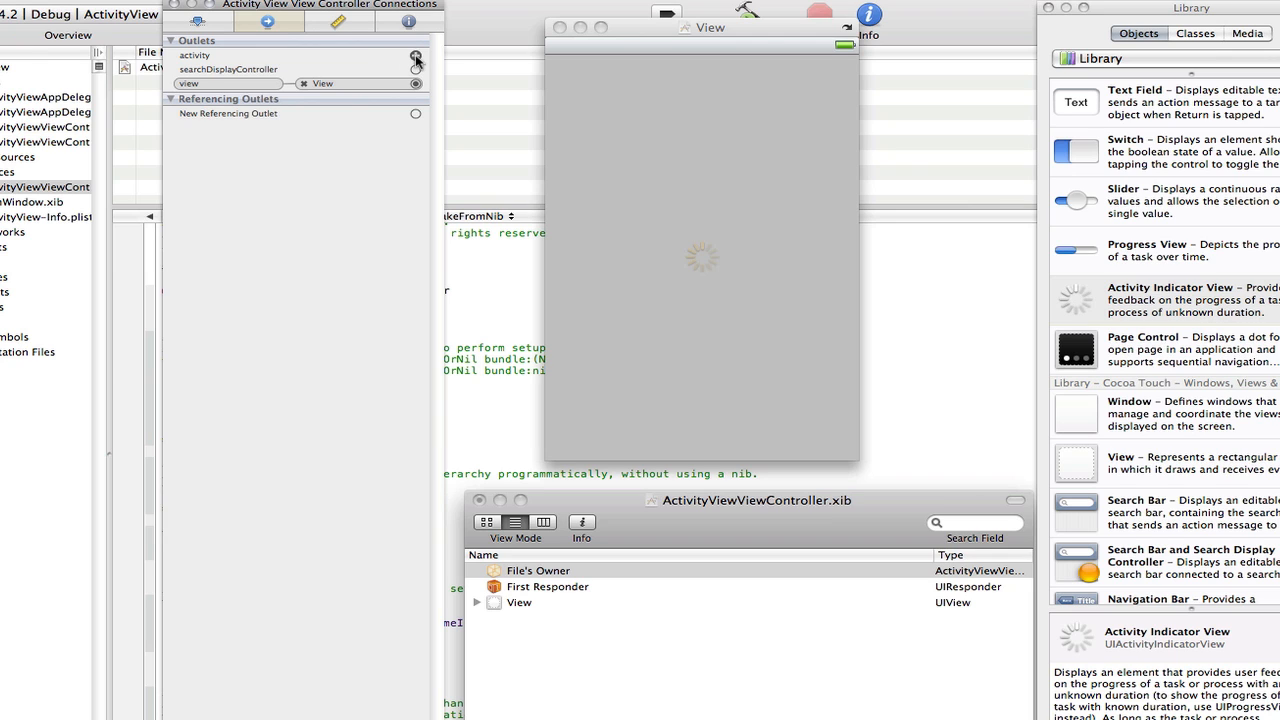
click(416, 56)
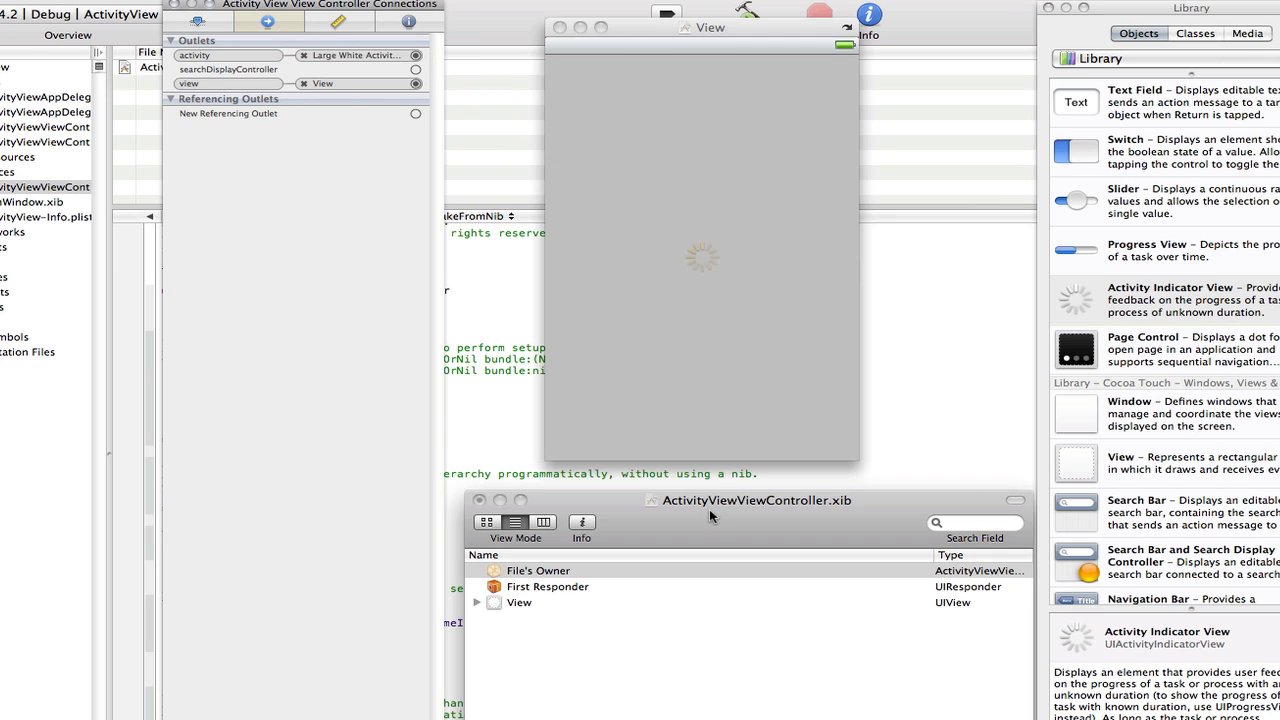
click(538, 570)
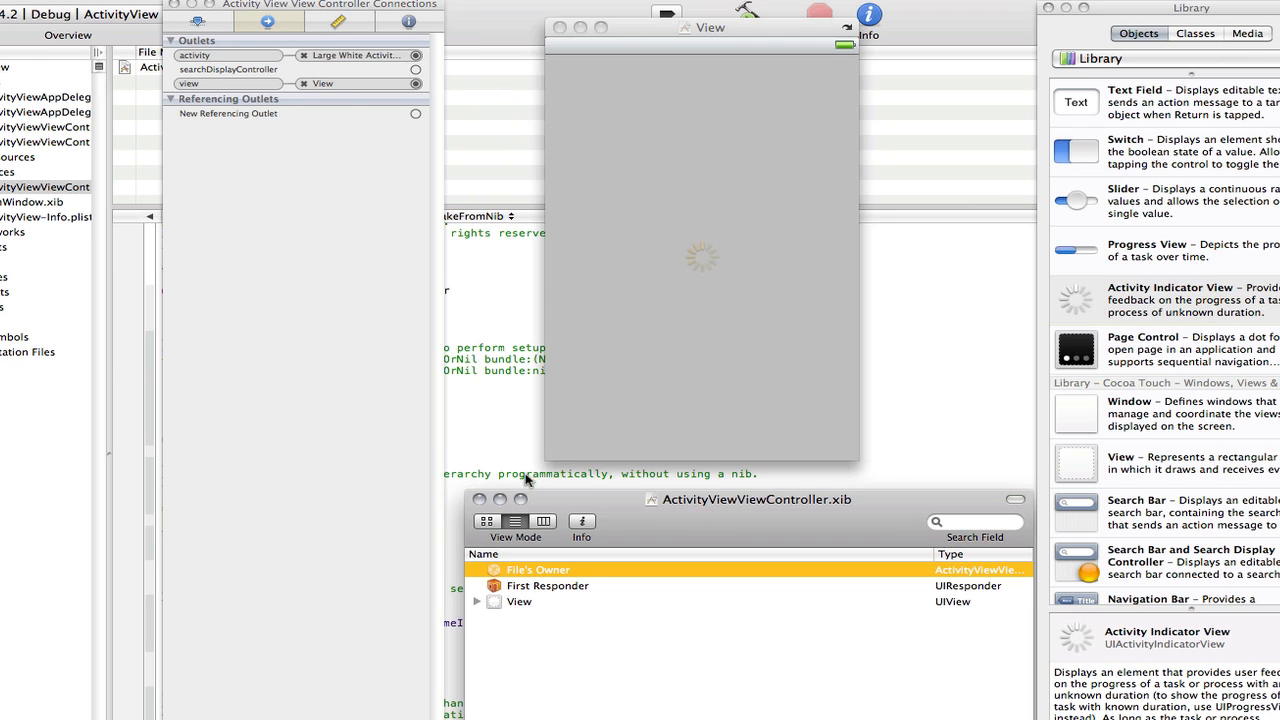
key(cmd+s)
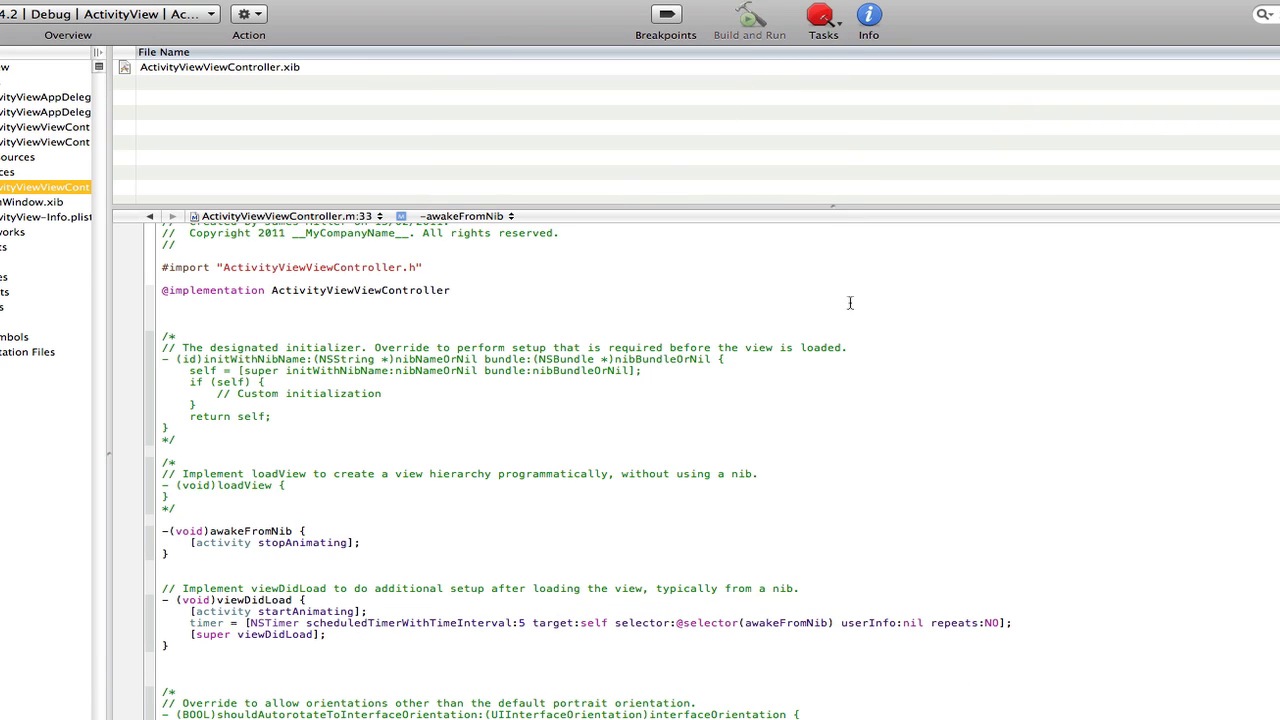
Build and run the app so the spinner shows in the simulator until the timer fires
click(748, 20)
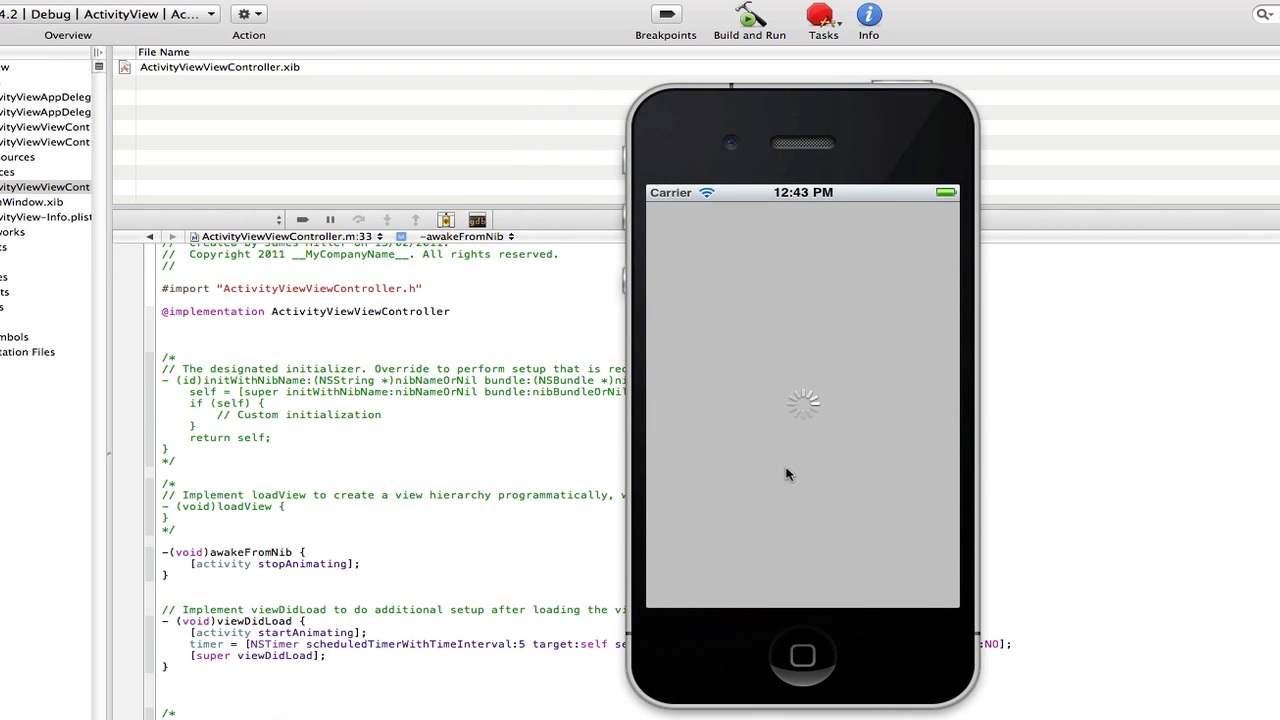
mouse_move(816, 480)
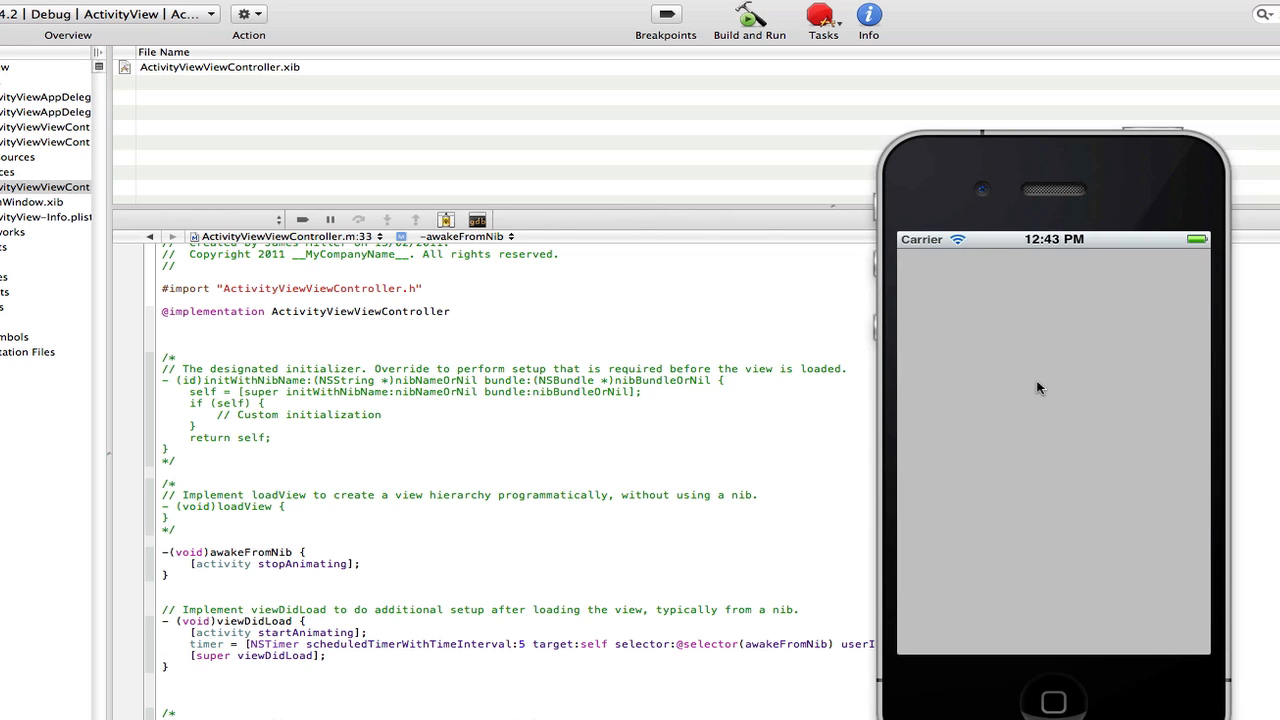
mouse_move(958, 550)
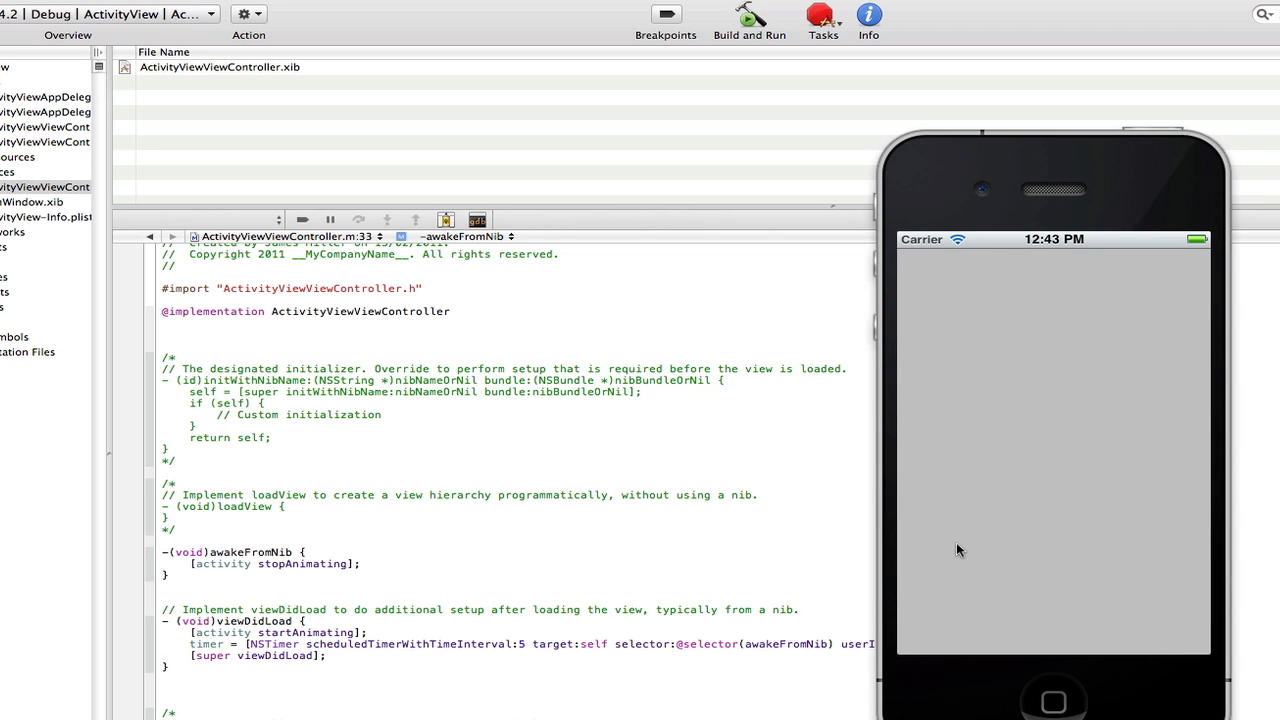
mouse_move(304, 632)
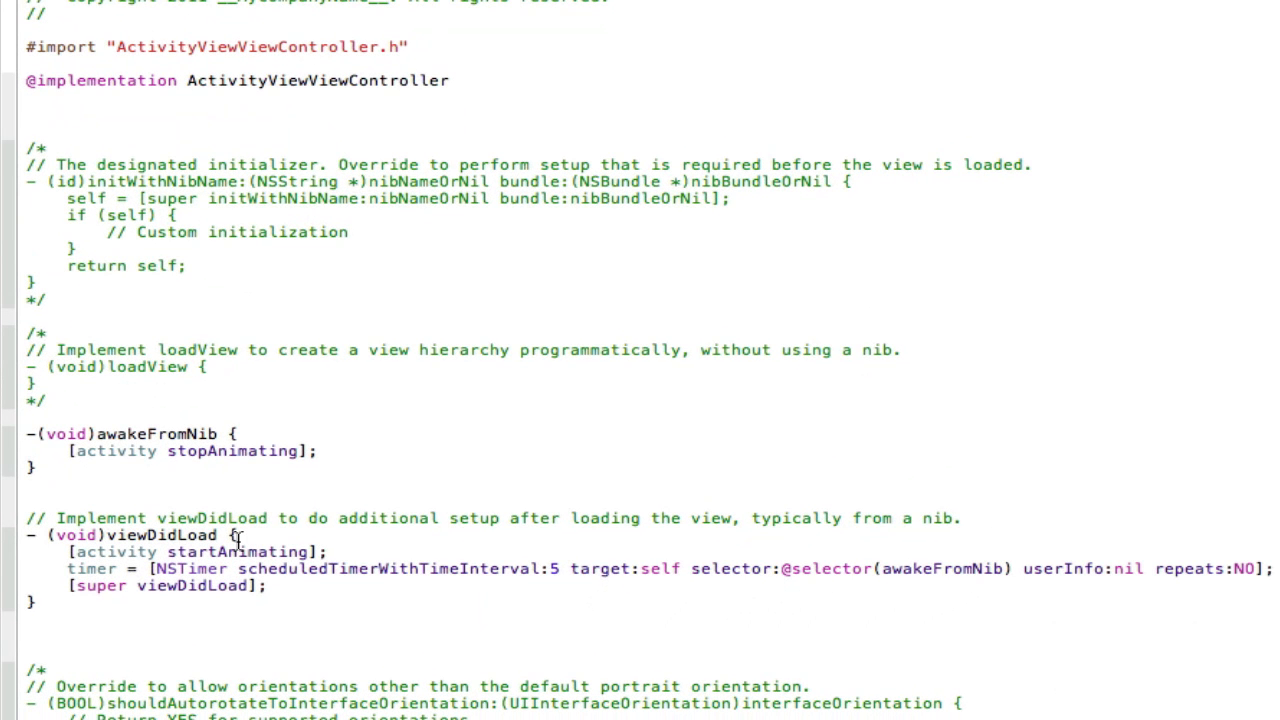
Add activity.backgroundColor = [UIColor darkGrayColor]; at the top of viewDidLoad
double_click(184, 552)
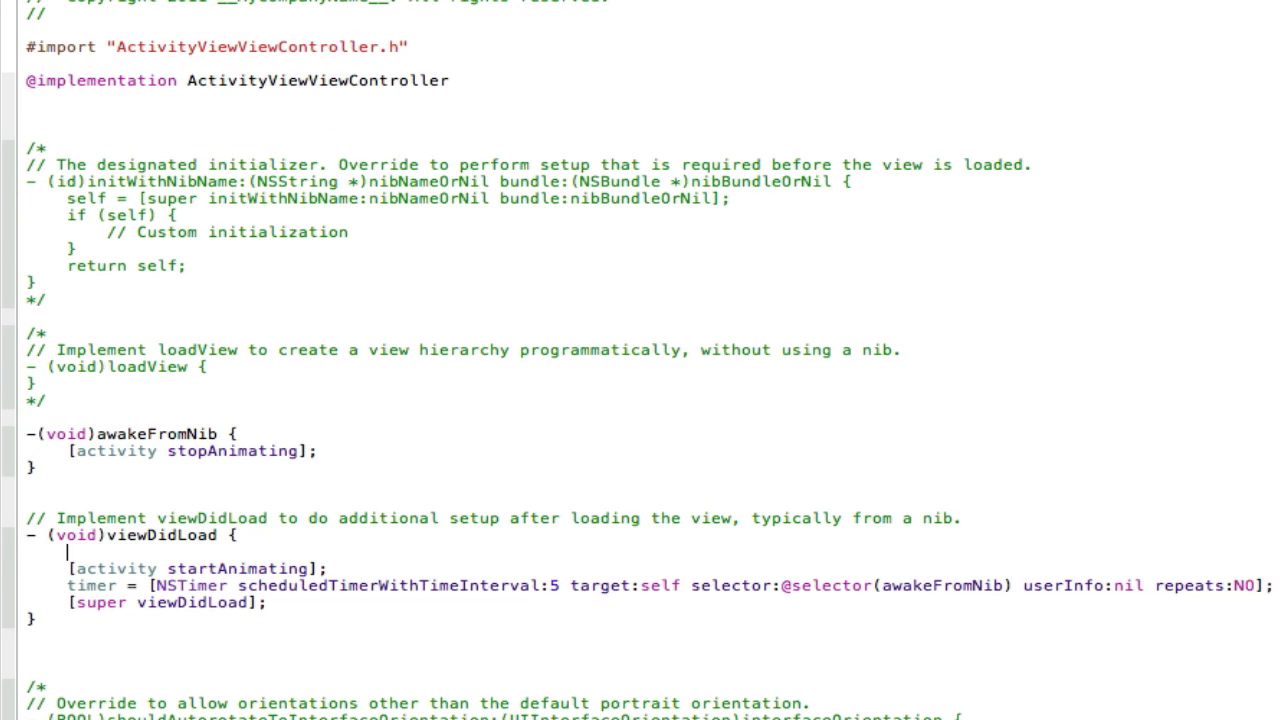
text(activity.)
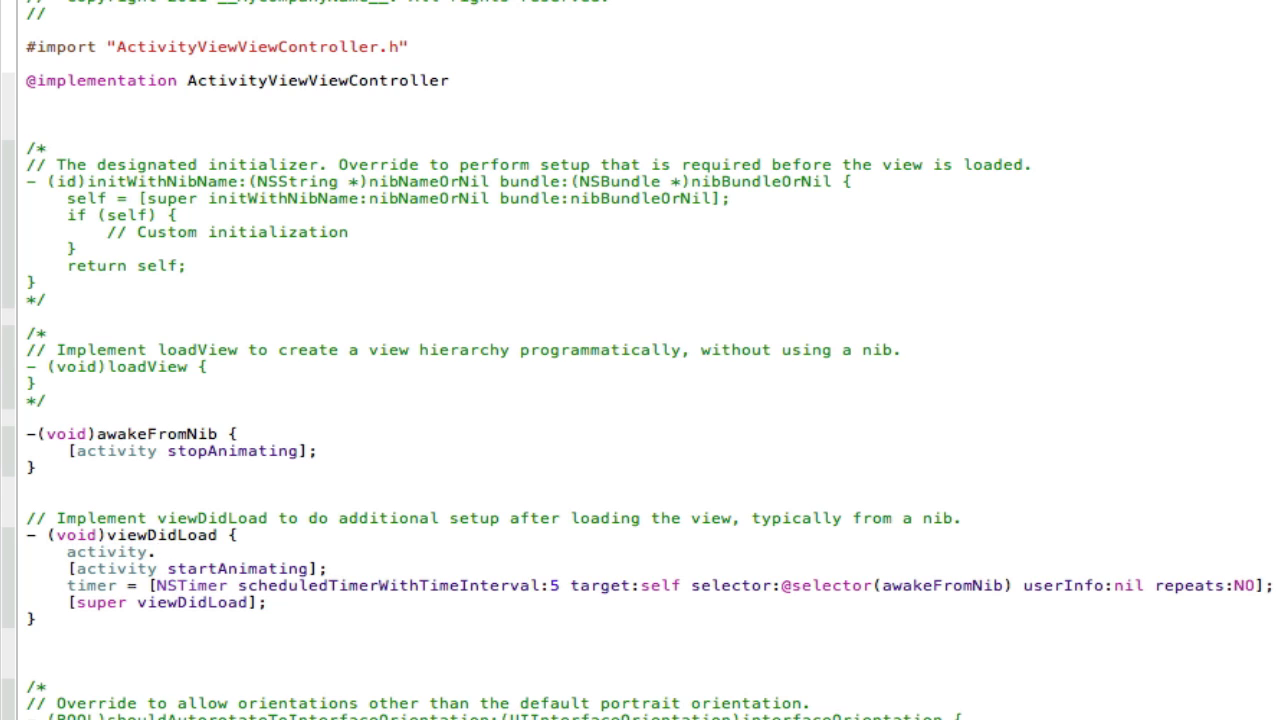
text(.backgroundColor)
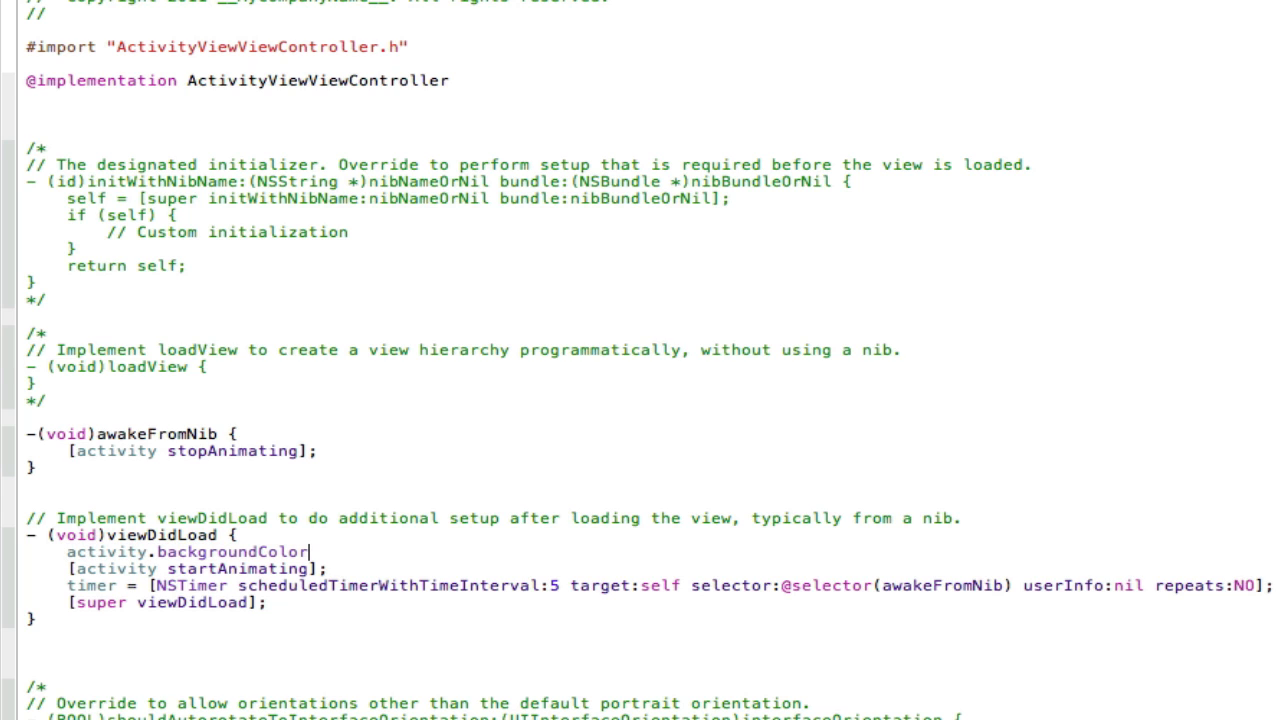
text(=)
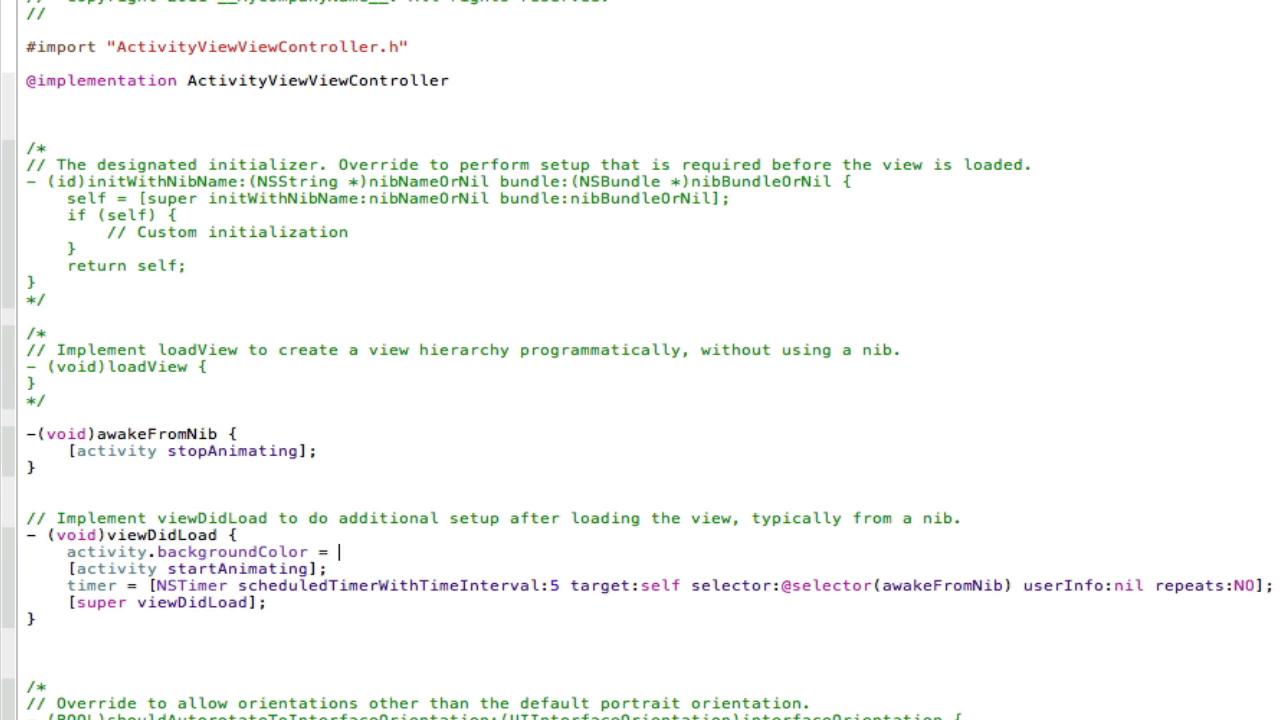
text([)
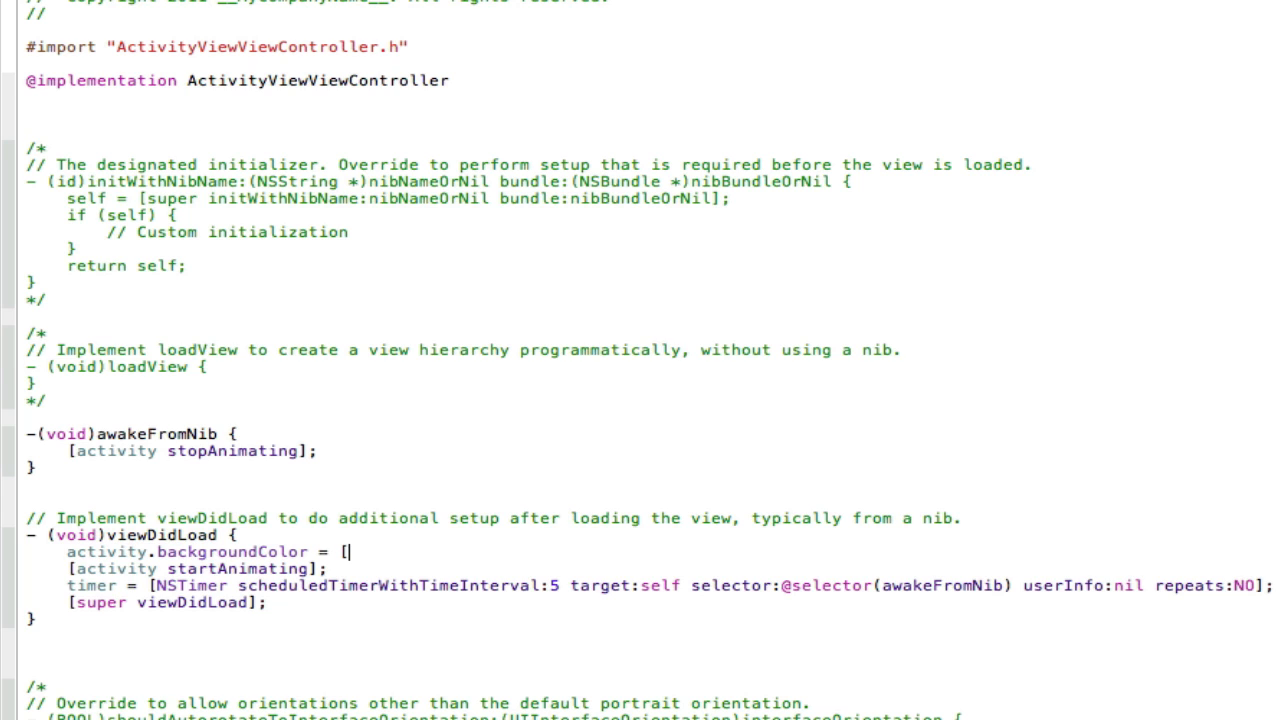
text(UIColor)
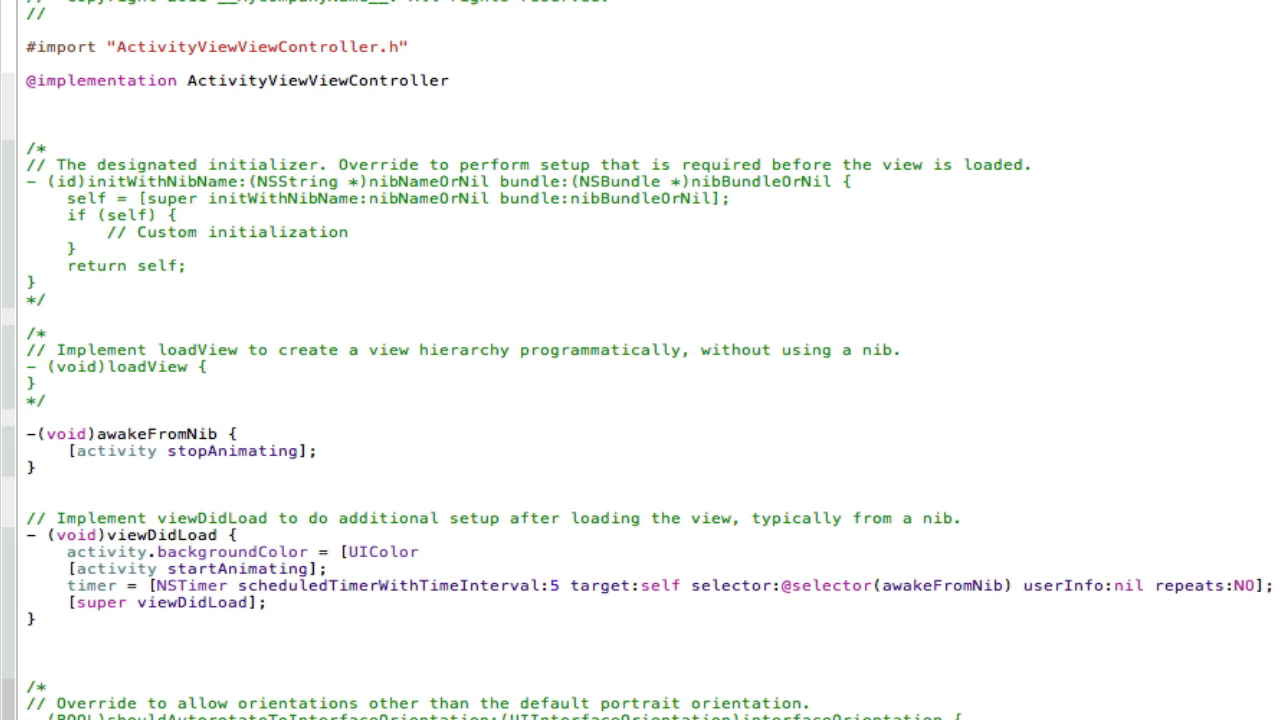
text(darkGrayColor];)
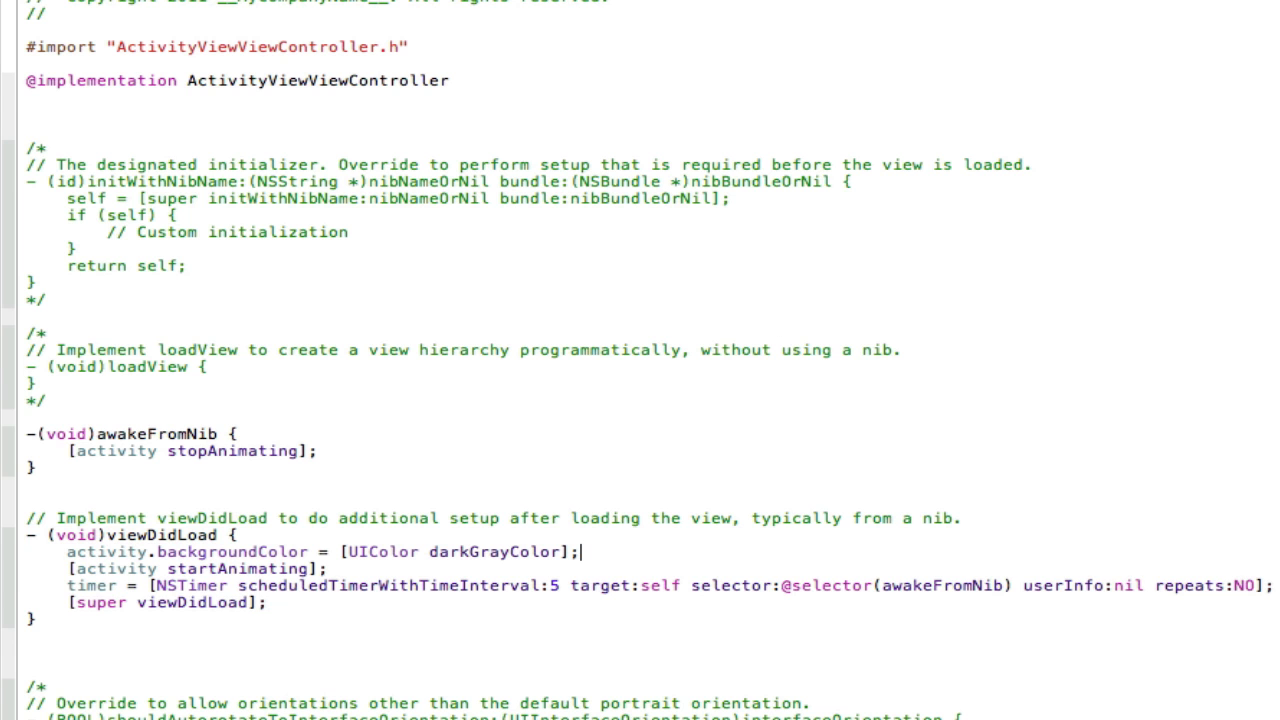
Build and run again, confirming Stop Executable, to see the spinner on a dark-gray square
click(816, 18)
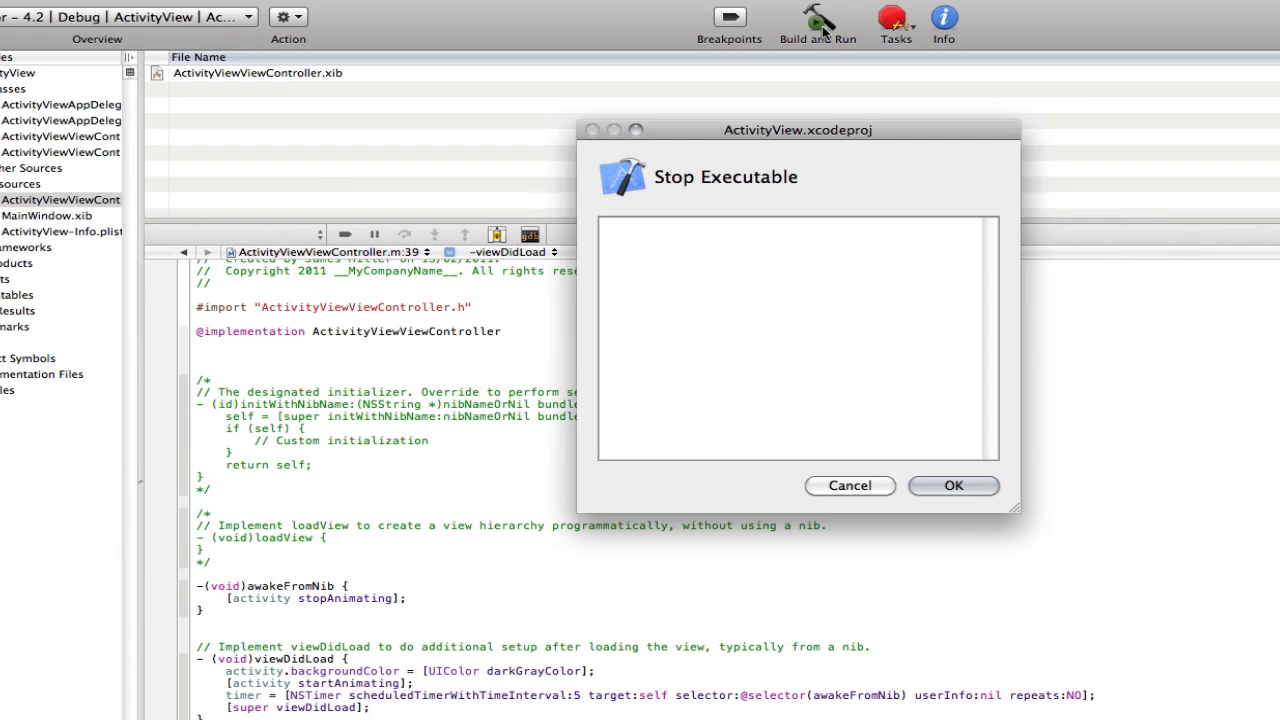
click(952, 486)
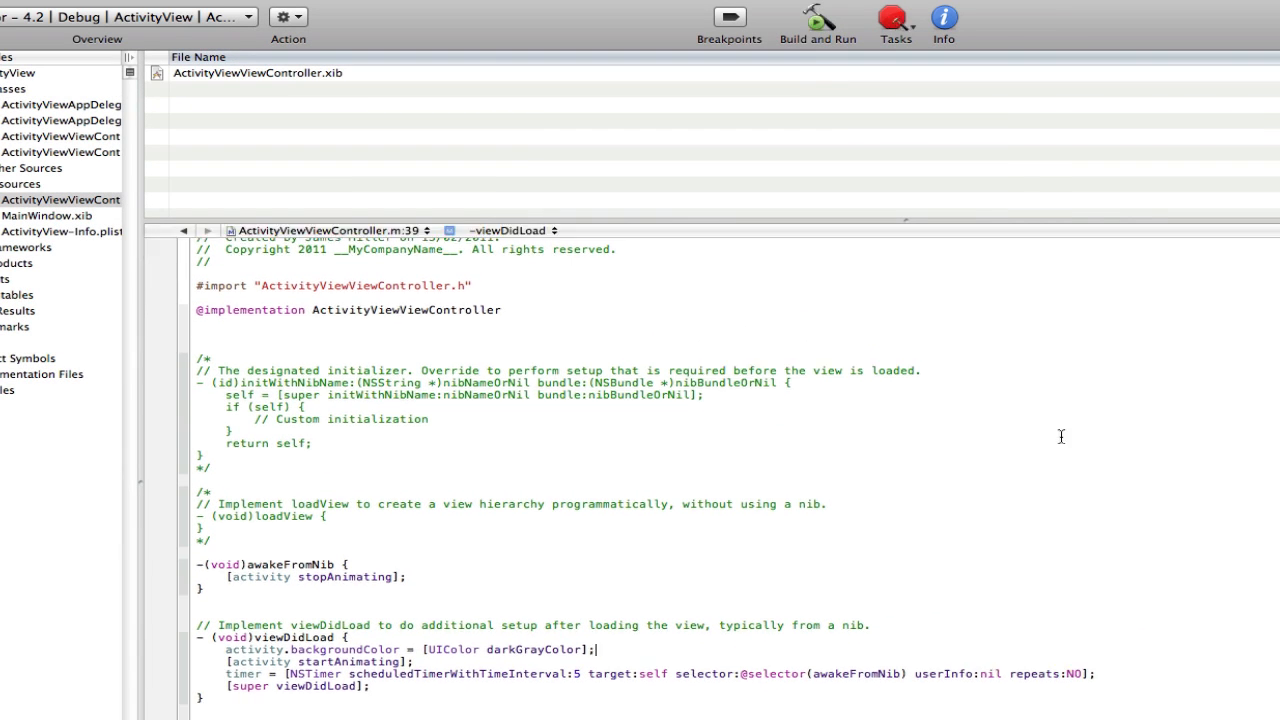
click(816, 18)
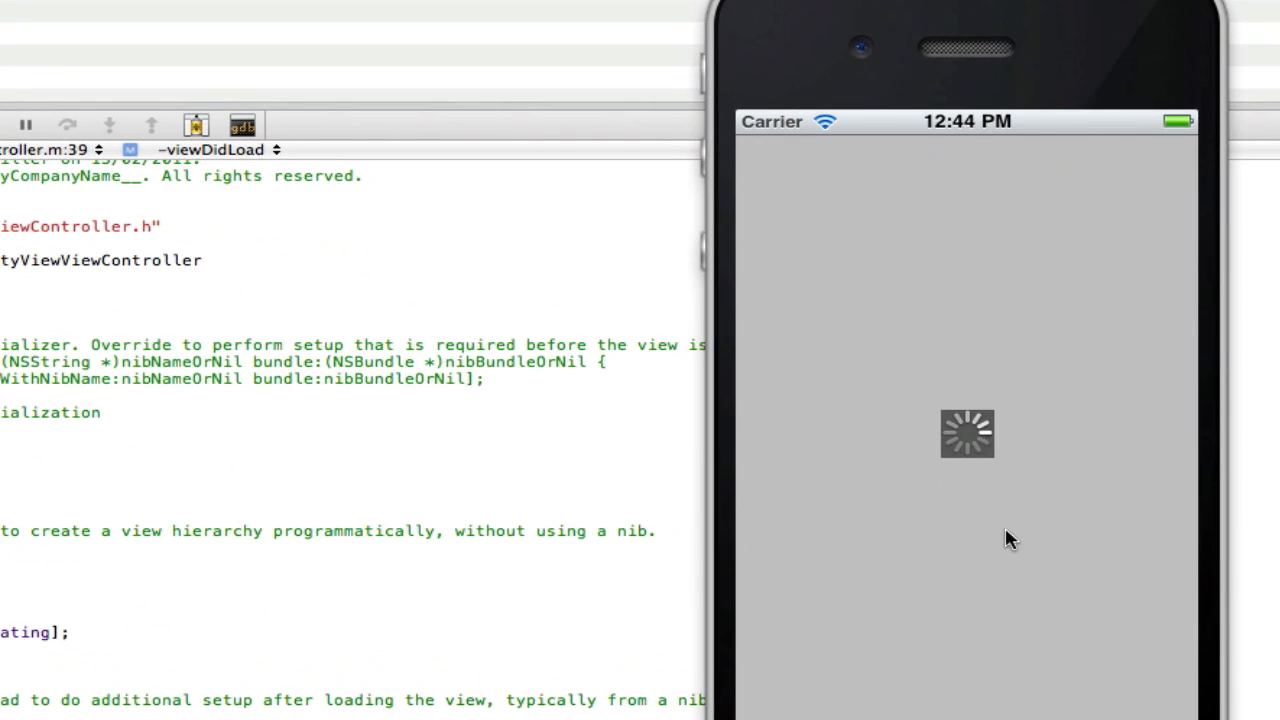
mouse_move(1024, 672)
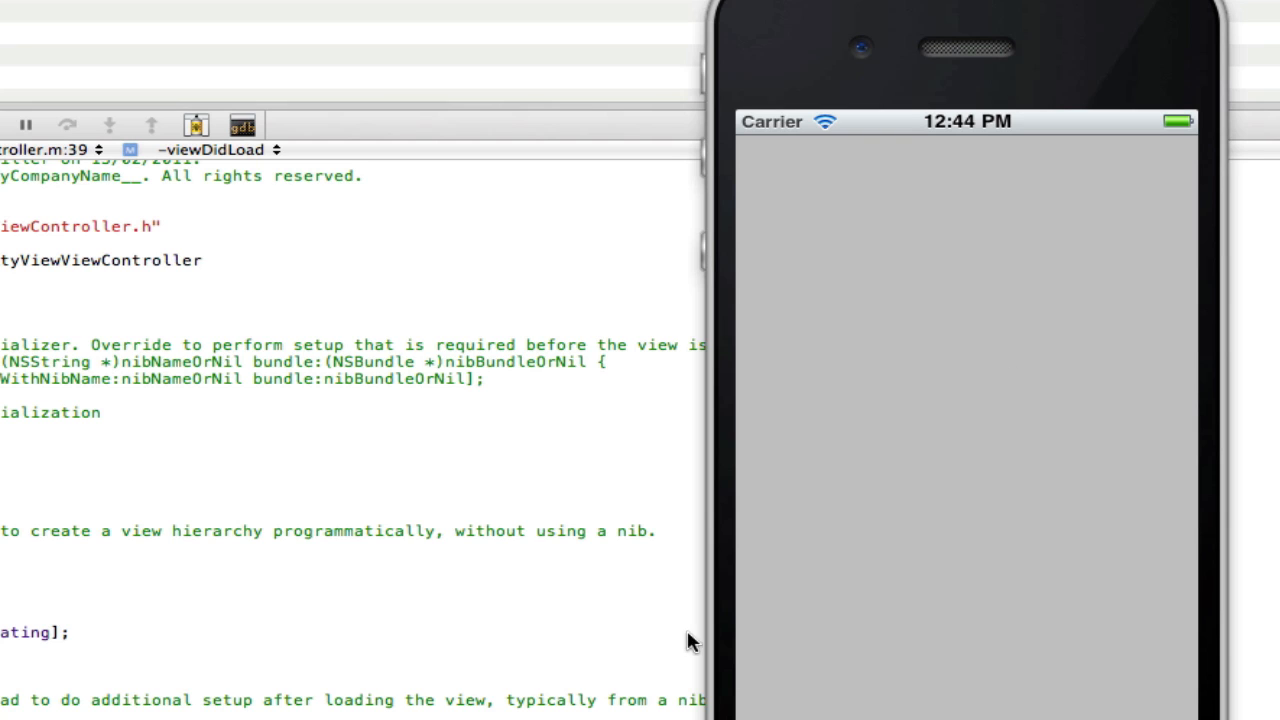
mouse_move(138, 550)
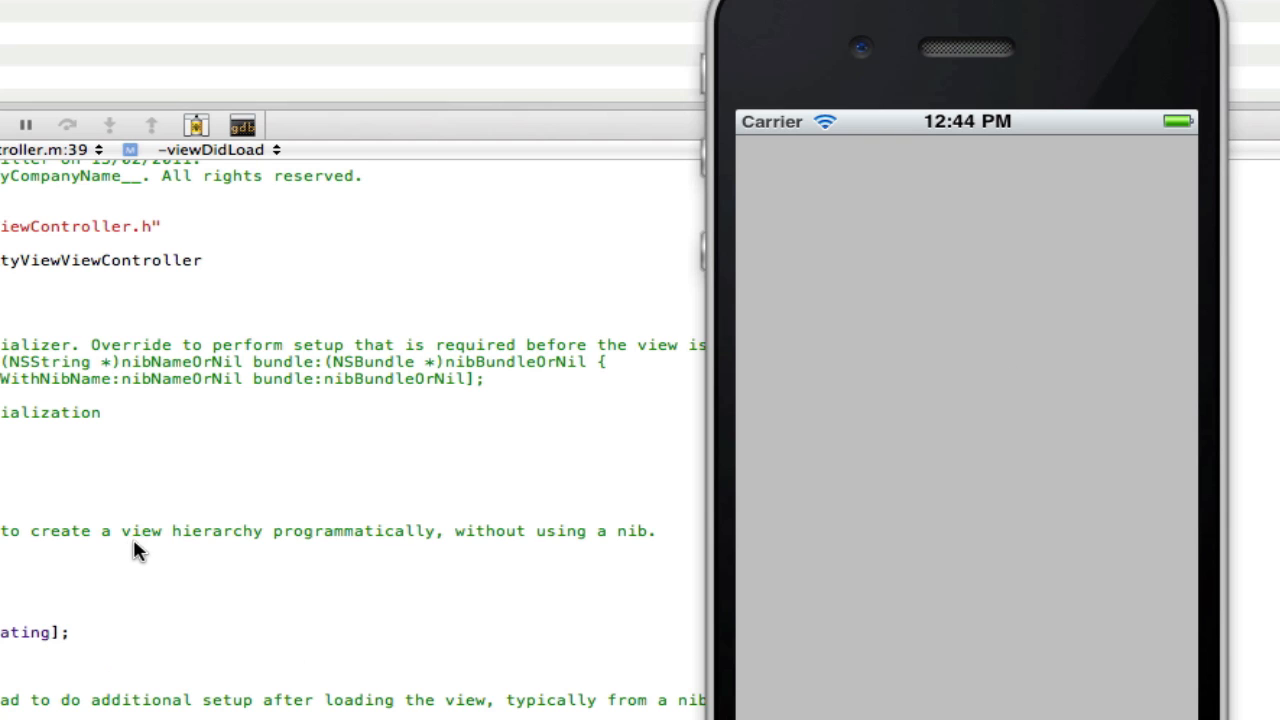